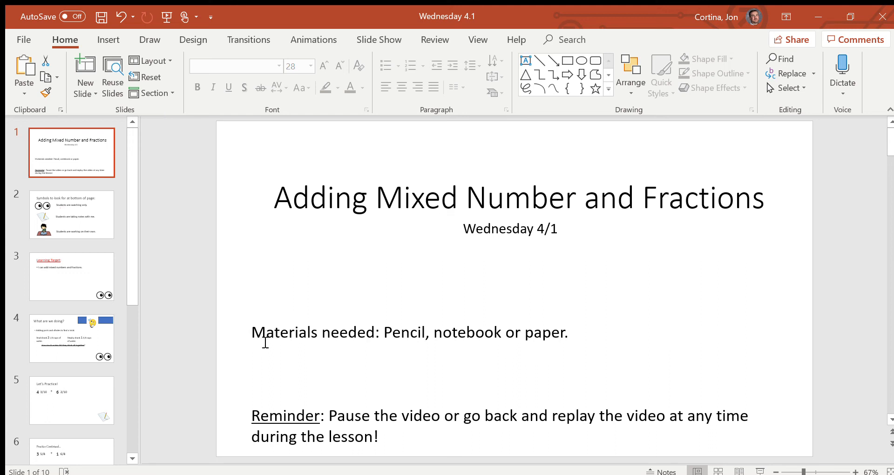
mouse_move(539, 280)
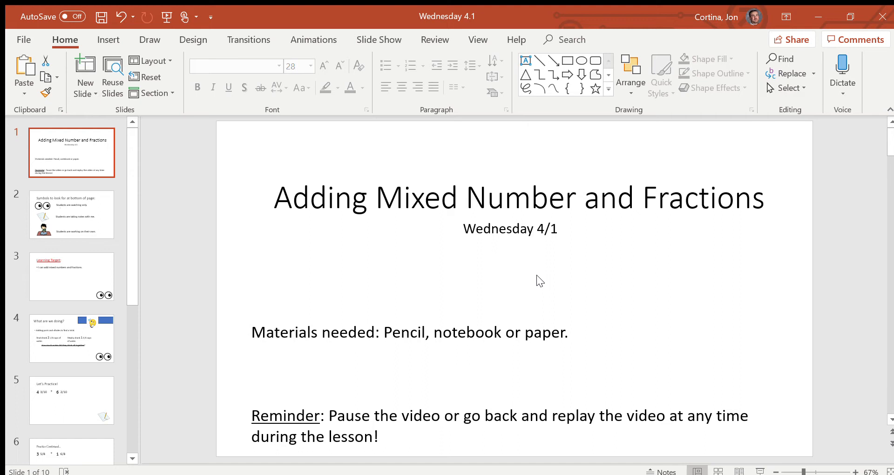
mouse_move(141, 170)
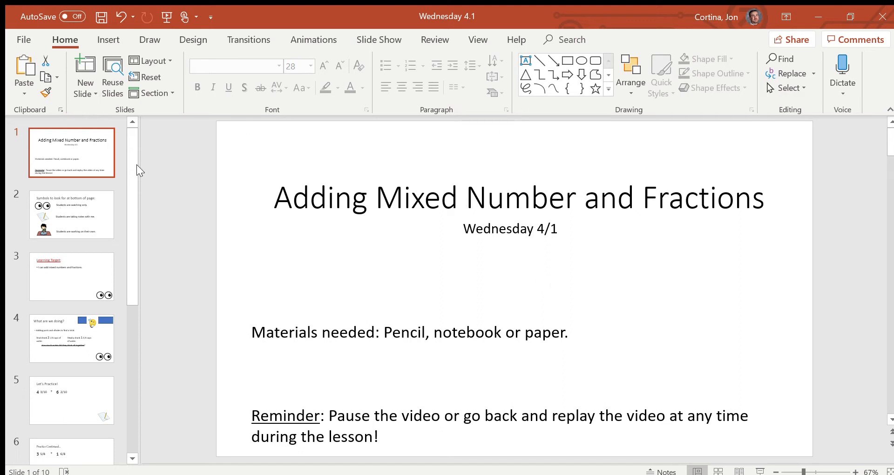
Move past the symbols slide (slide 2) to the slide 3 Learning Target
left_click(72, 214)
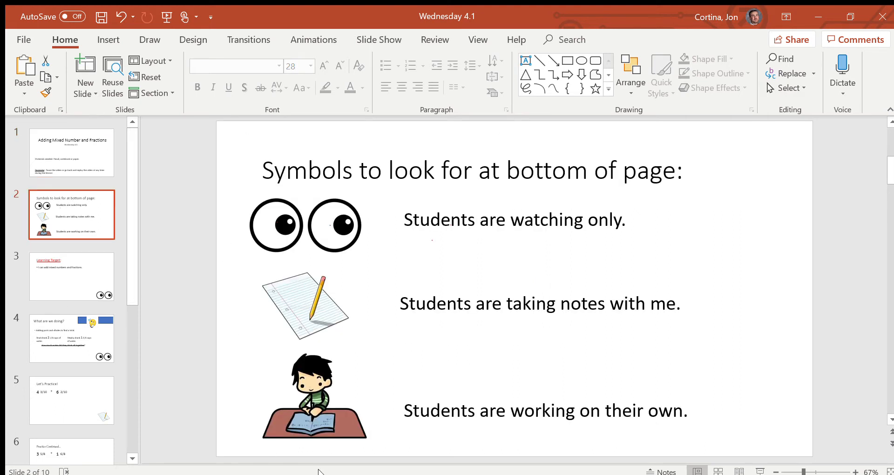
mouse_move(365, 260)
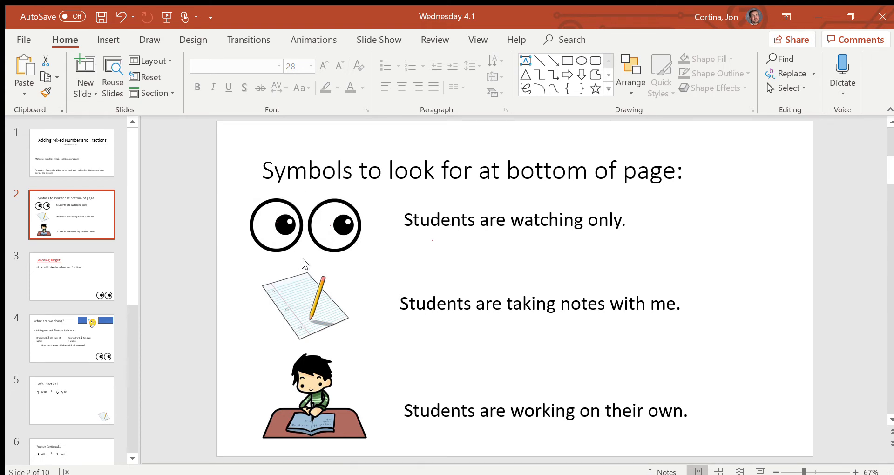
mouse_move(292, 360)
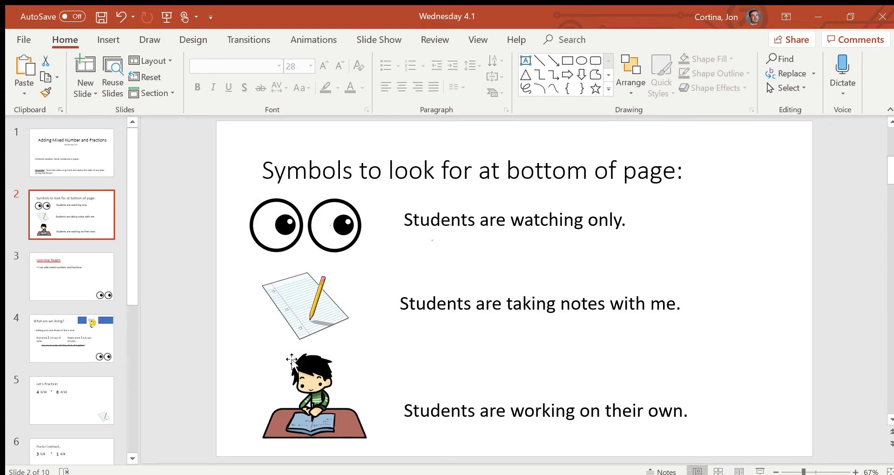
mouse_move(336, 348)
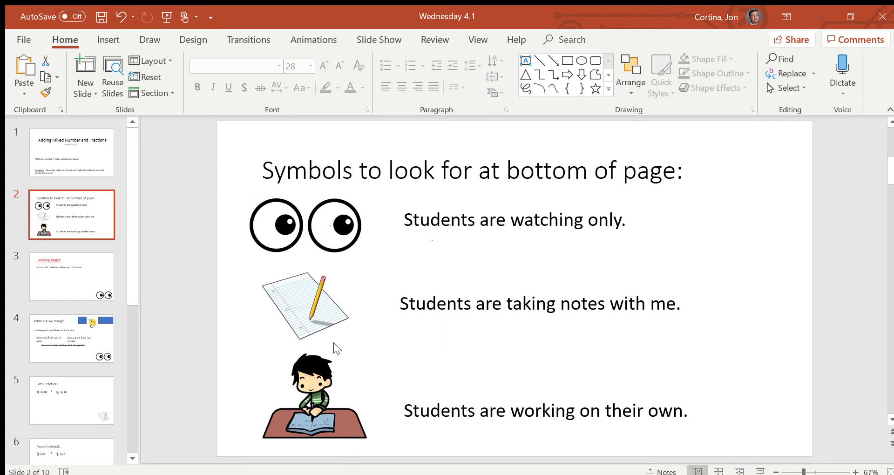
left_click(72, 277)
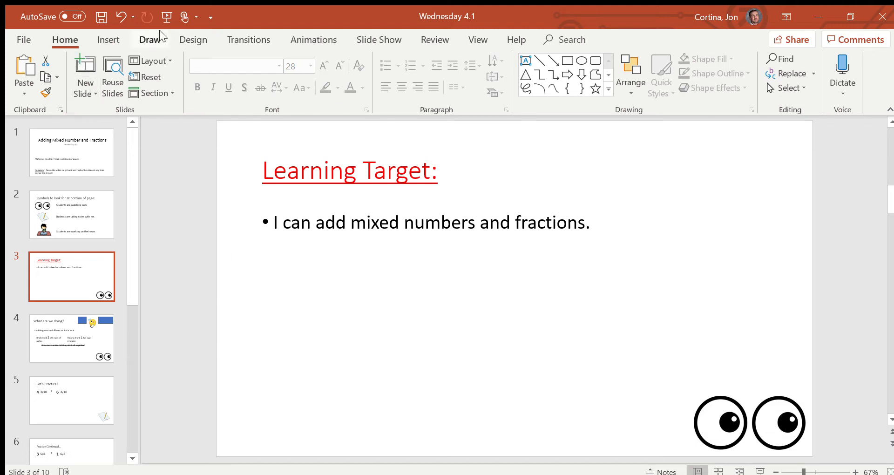
Underline 'mixed numbers' in black ink, then show the slide 4 water word problem
left_click(150, 39)
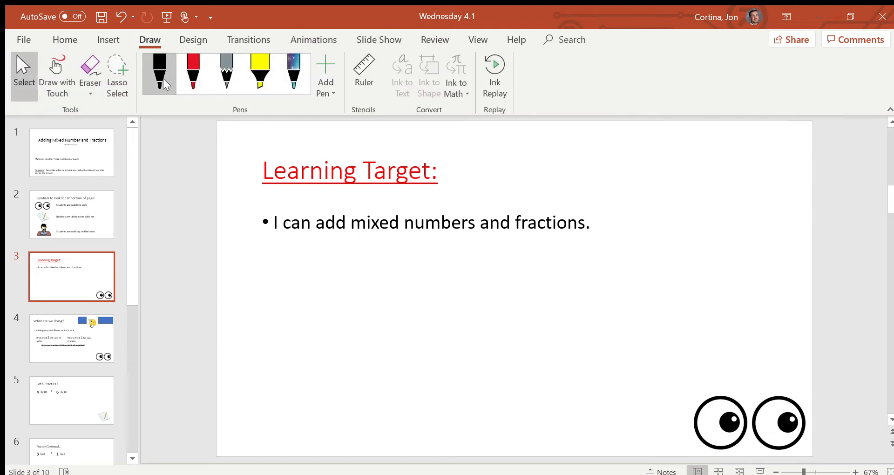
left_click_drag(354, 231, 450, 231)
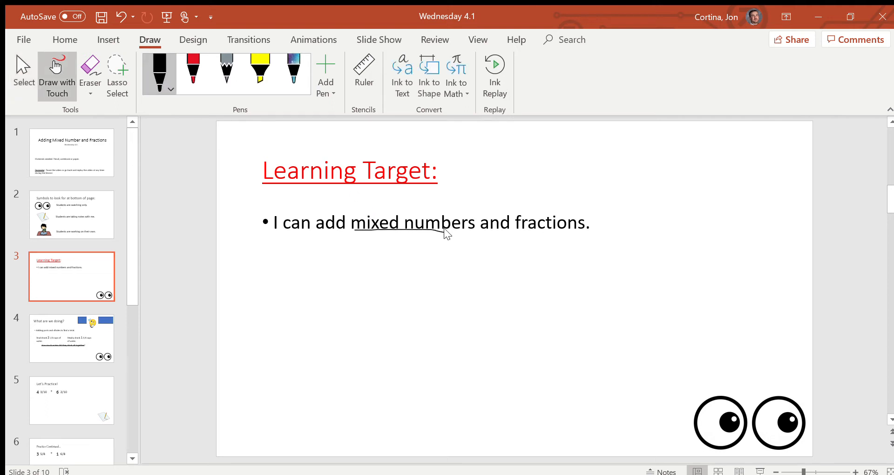
left_click_drag(352, 233, 472, 235)
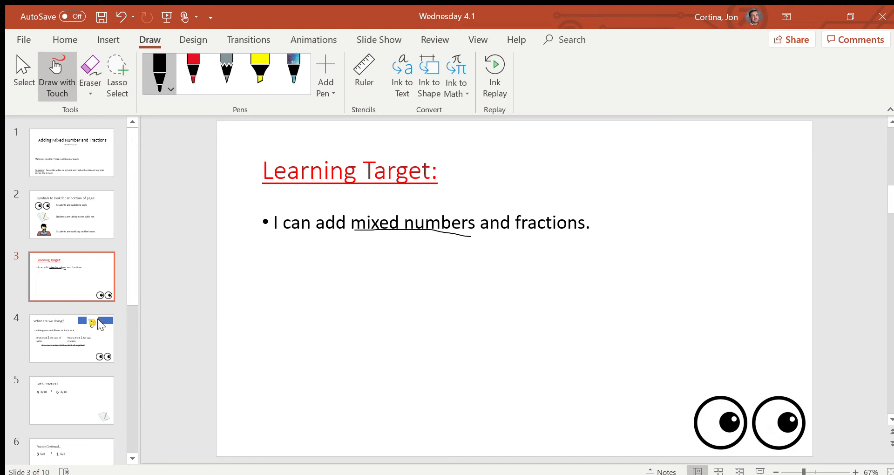
left_click(71, 338)
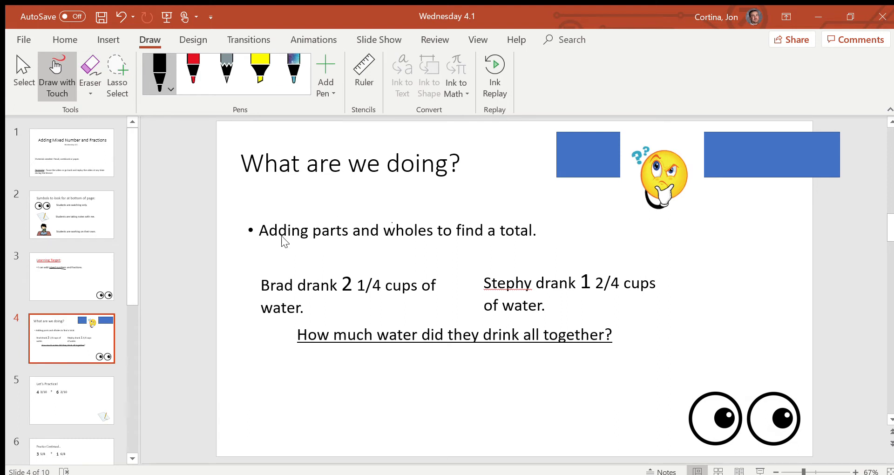
Ink-underline Adding, parts, wholes, total and 1/4, and handwrite 1/4 and 2/4 above the problems
left_click_drag(285, 242, 337, 242)
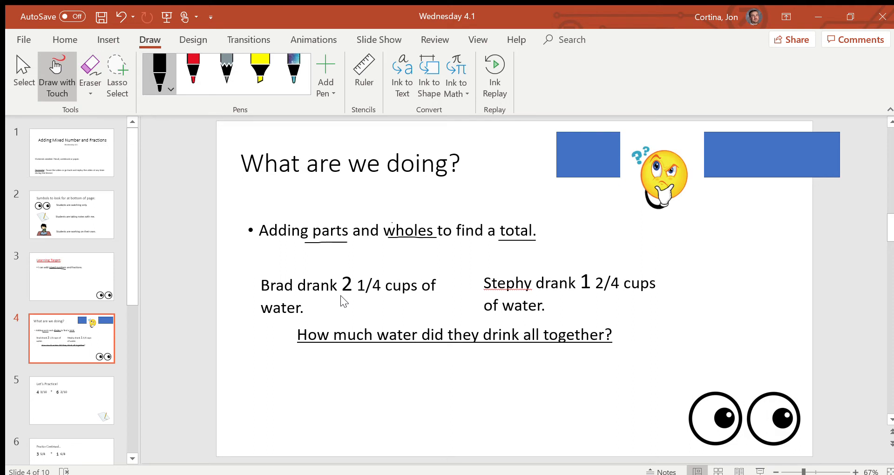
mouse_move(360, 302)
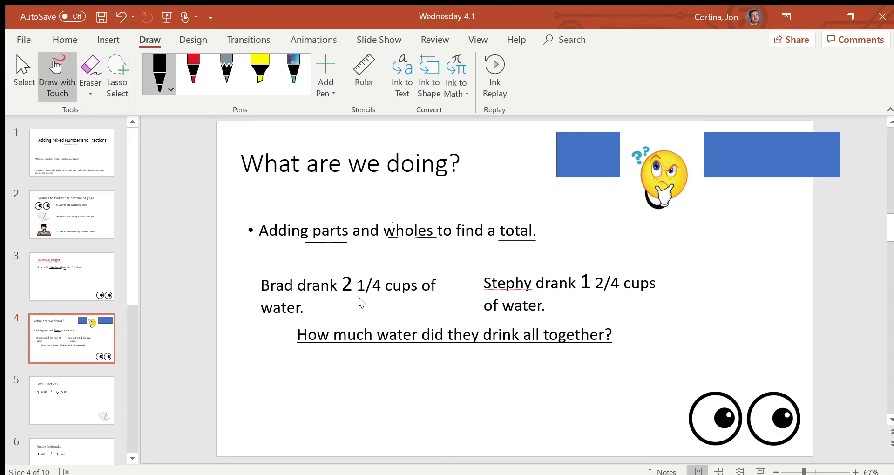
mouse_move(569, 298)
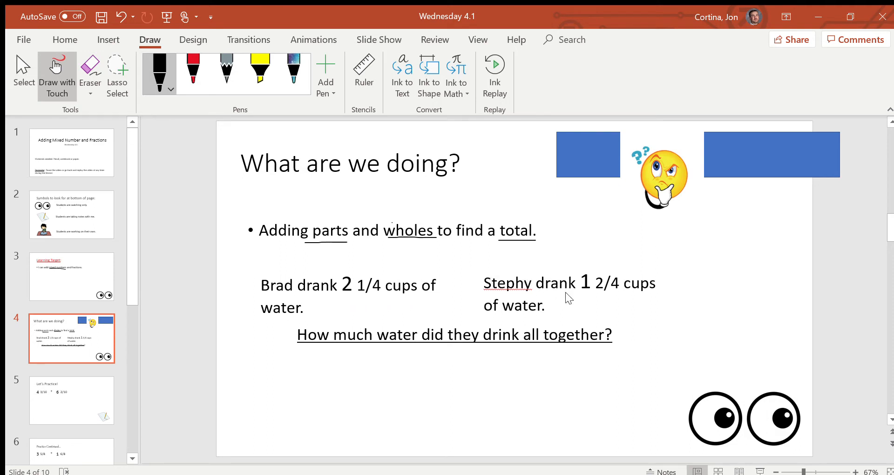
mouse_move(535, 313)
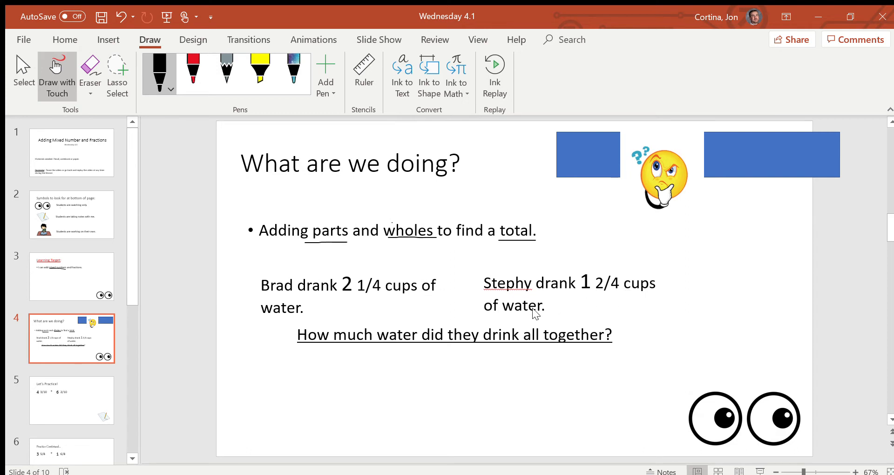
mouse_move(391, 341)
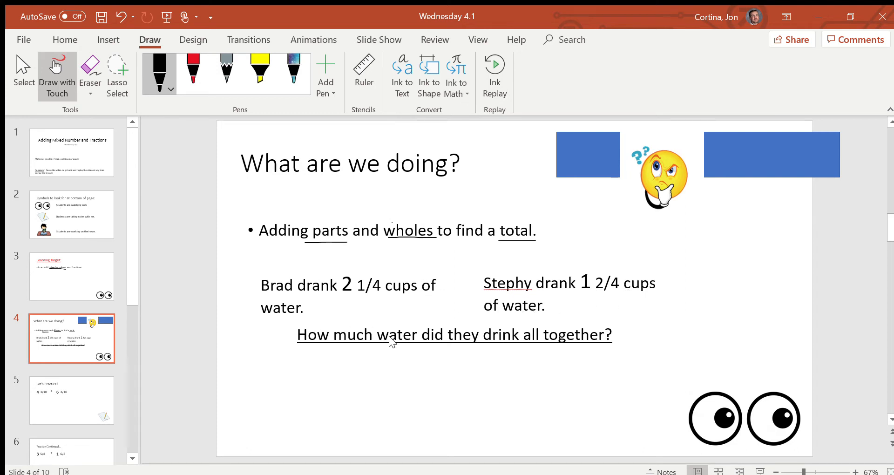
mouse_move(550, 344)
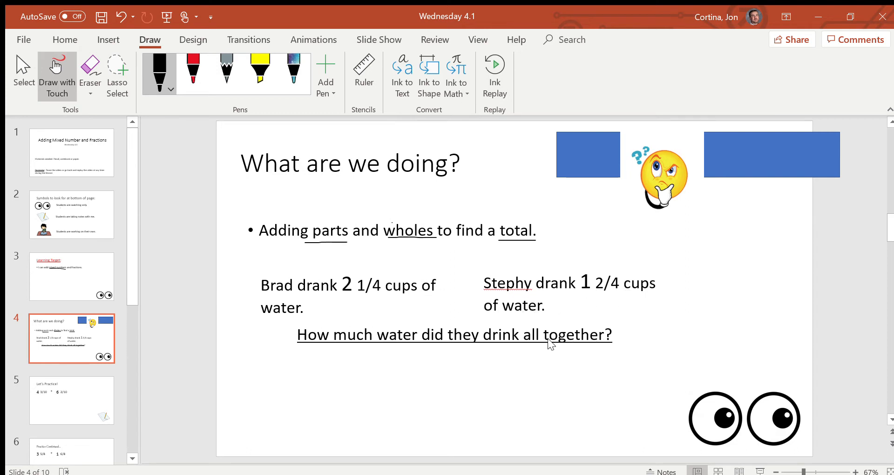
mouse_move(383, 297)
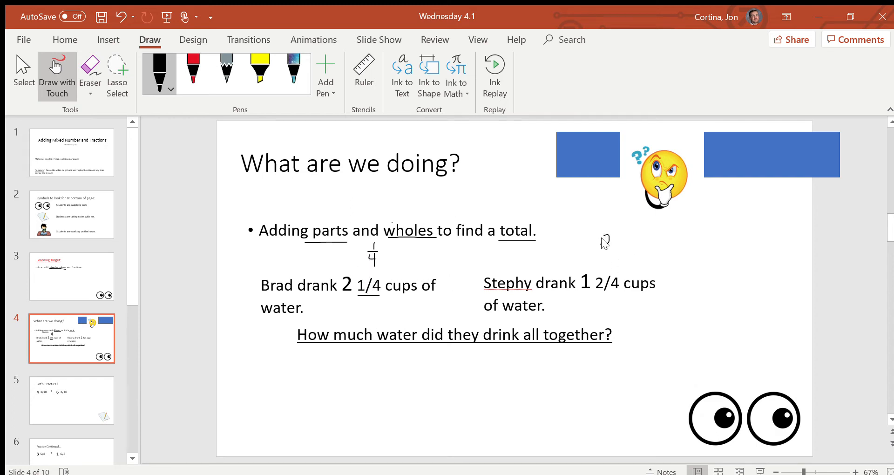
left_click_drag(610, 236, 601, 245)
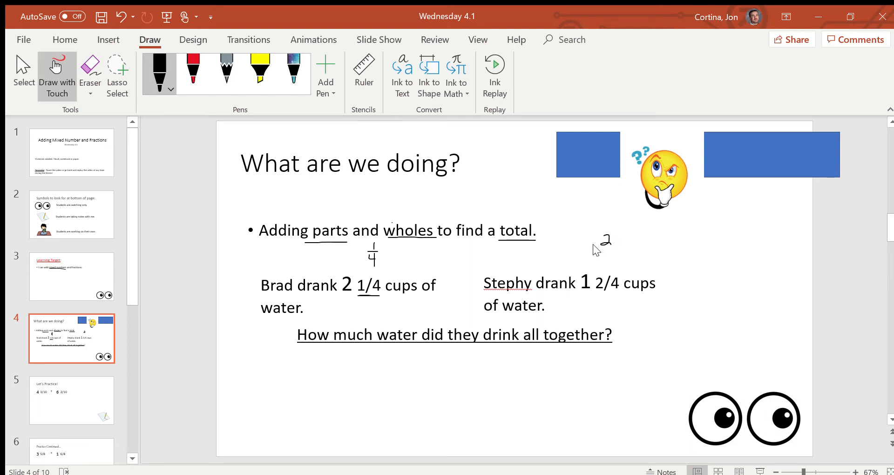
mouse_move(602, 256)
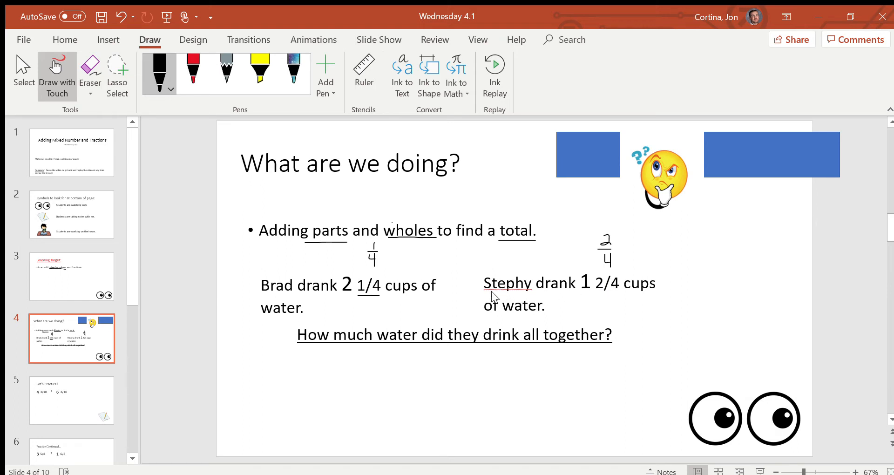
mouse_move(450, 350)
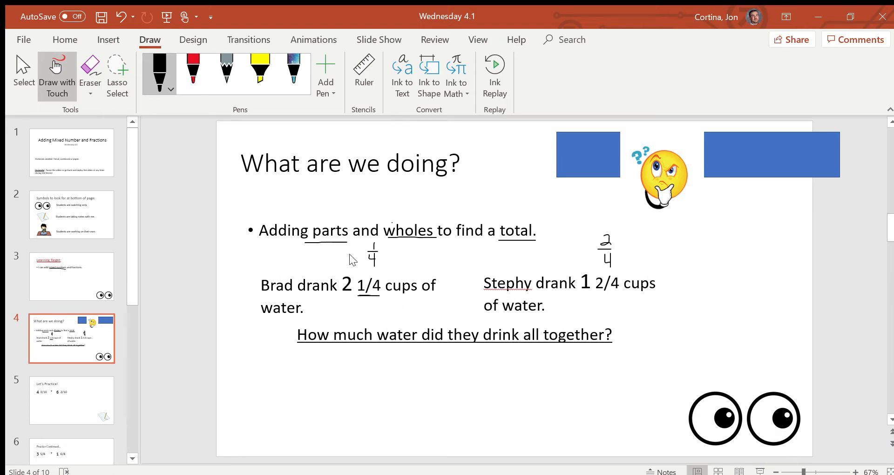
mouse_move(564, 279)
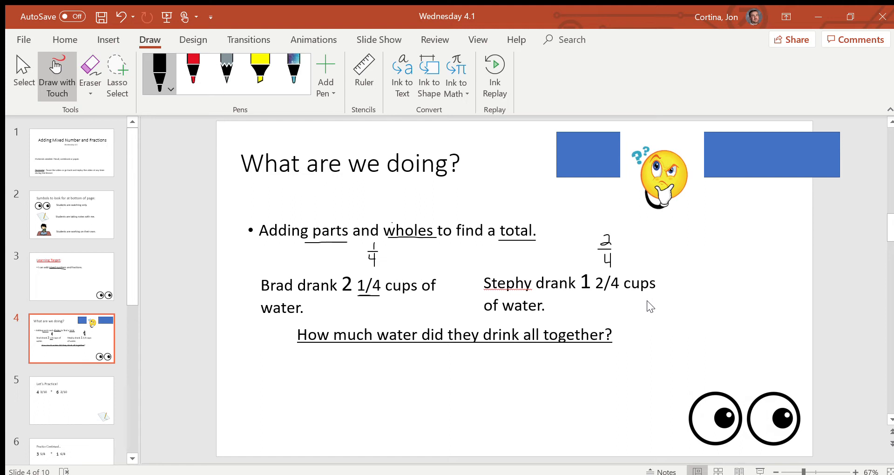
mouse_move(383, 383)
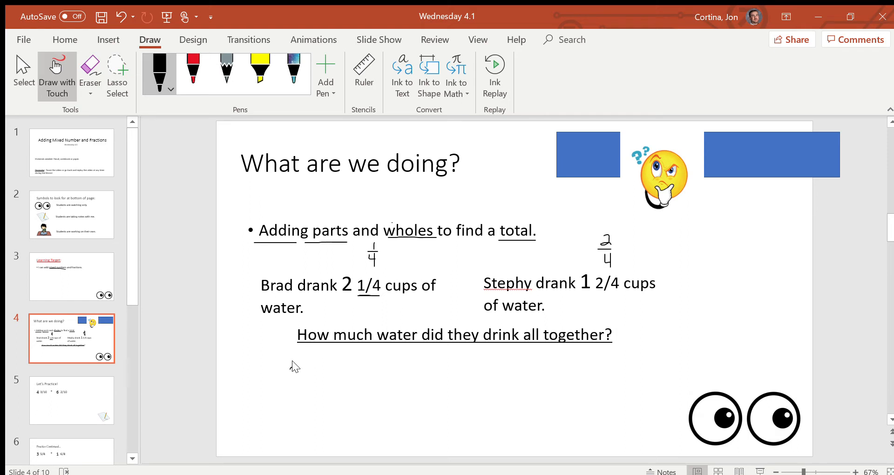
Handwrite 2 1/4 + 1 2/4 under the question and write 3 below the wholes
left_click_drag(292, 365, 310, 391)
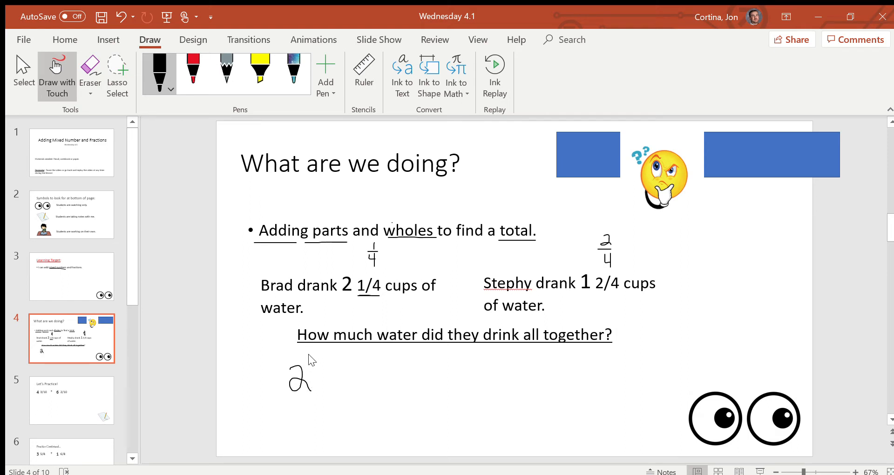
left_click_drag(318, 362, 321, 388)
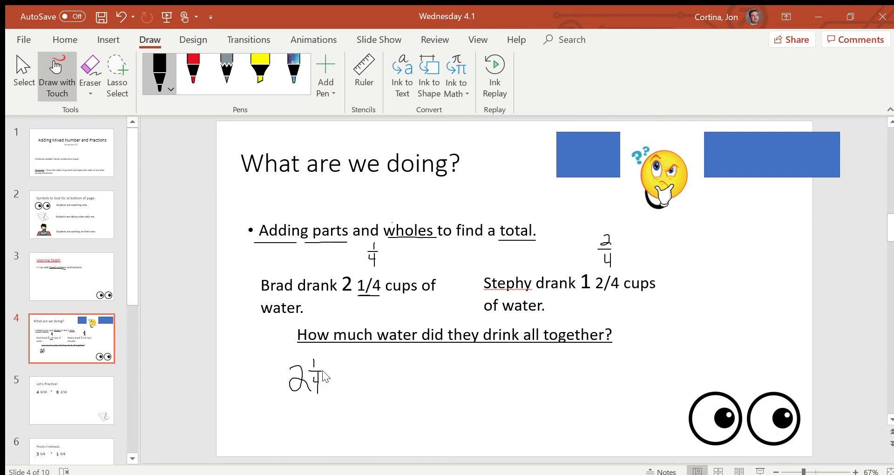
mouse_move(353, 371)
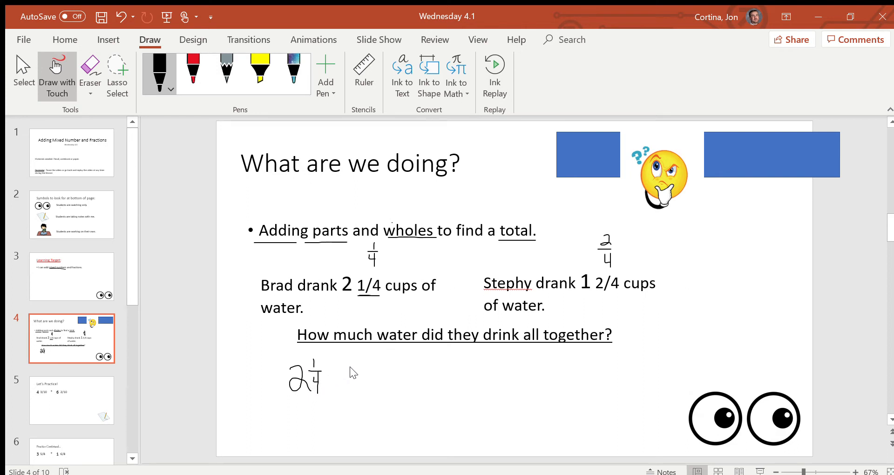
left_click_drag(350, 376, 354, 377)
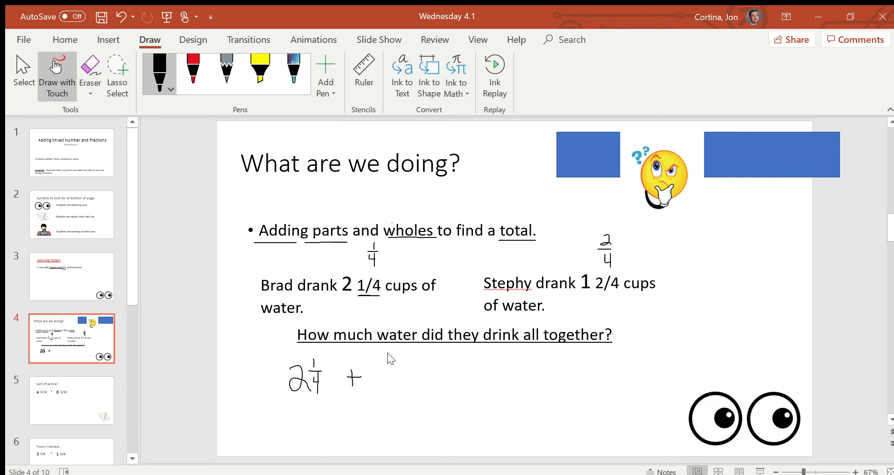
left_click_drag(377, 362, 378, 393)
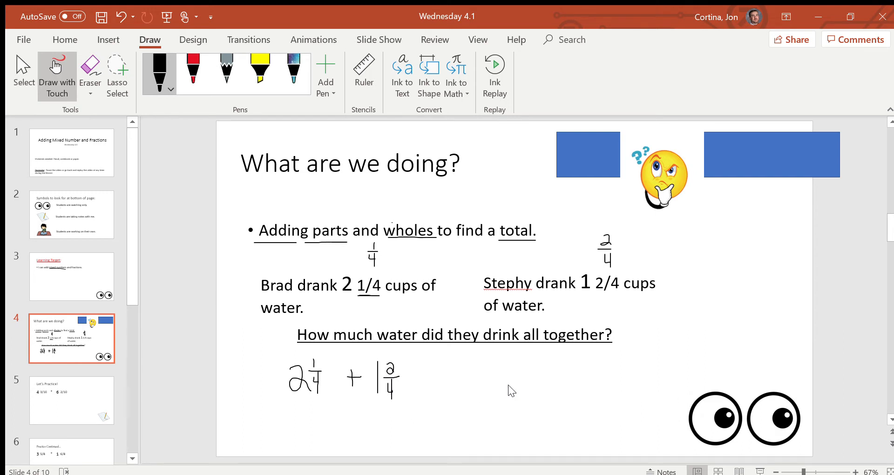
mouse_move(587, 398)
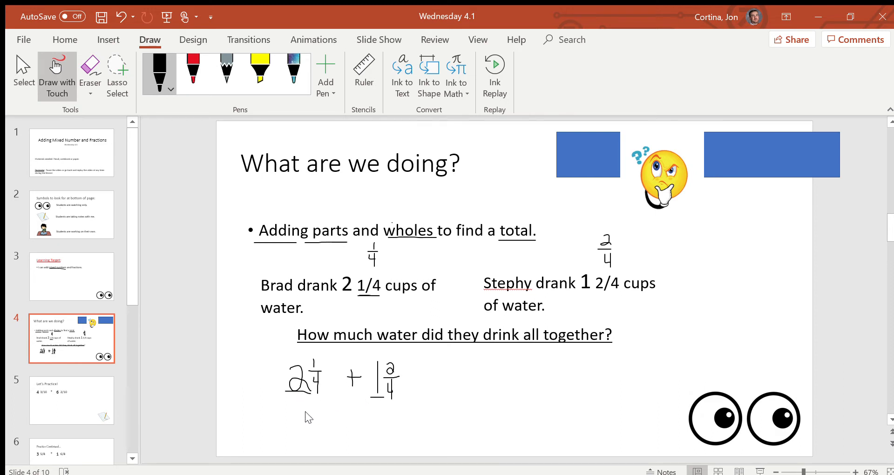
mouse_move(300, 416)
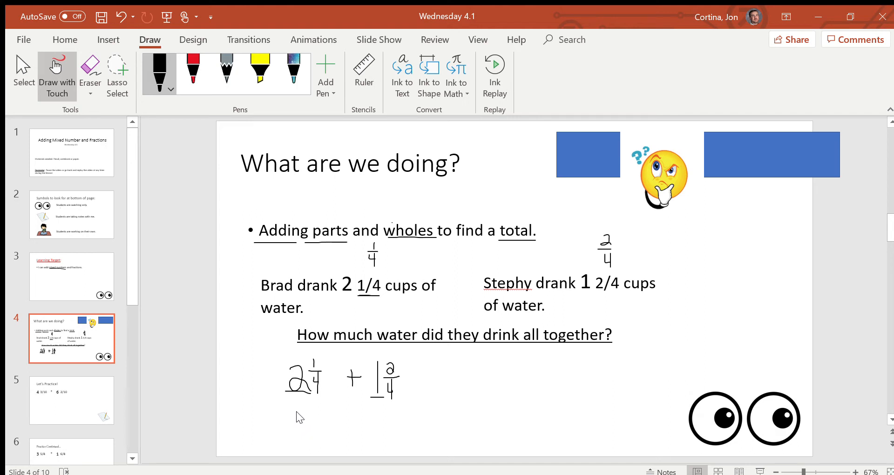
mouse_move(297, 410)
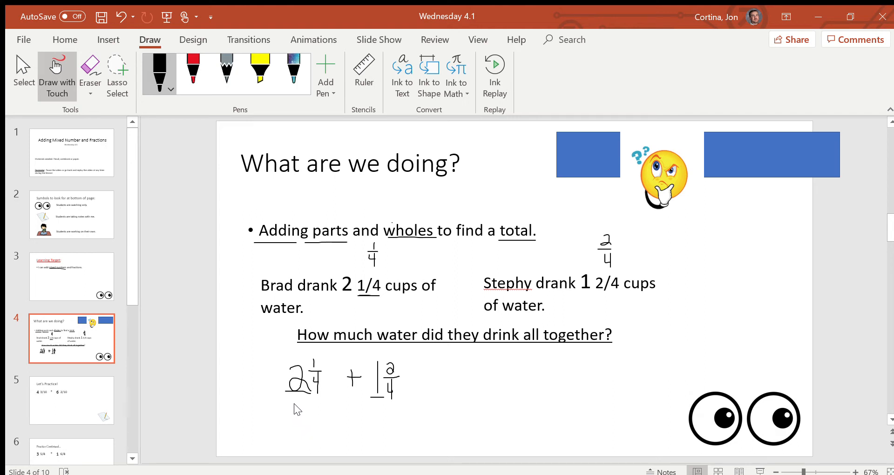
left_click_drag(313, 405, 305, 440)
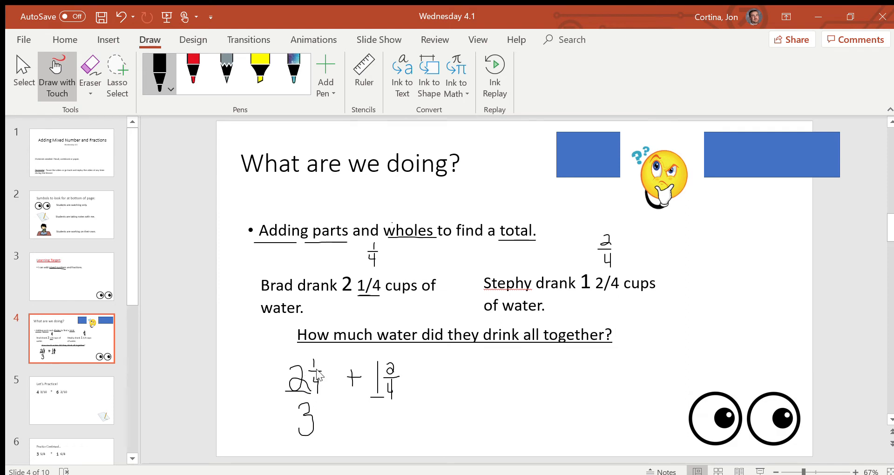
mouse_move(404, 381)
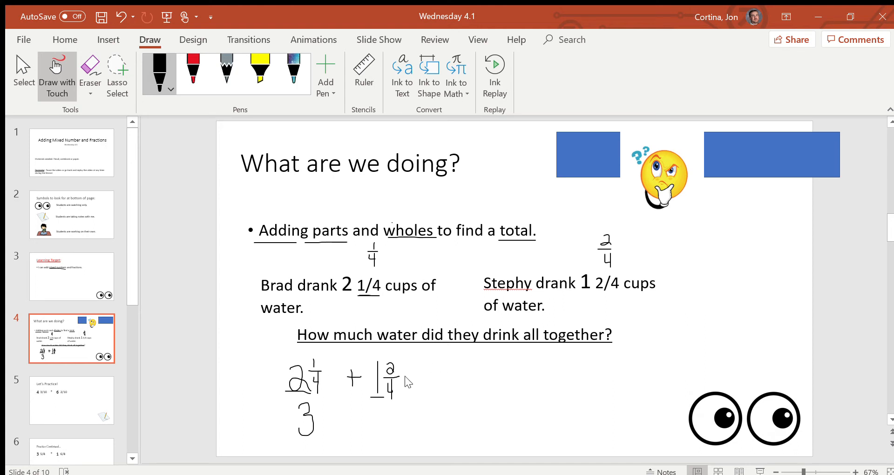
mouse_move(488, 365)
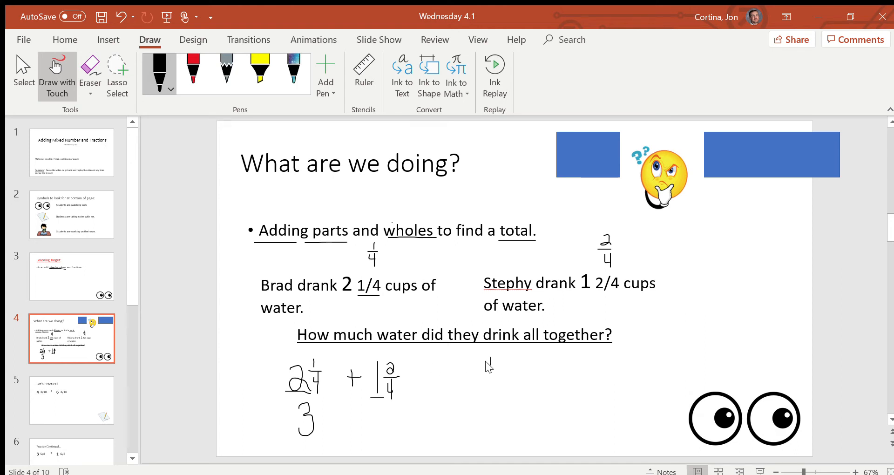
Handwrite and circle 1/4 + 2/4 = 3/4, then the total 3 3/4 cups
left_click_drag(490, 363, 496, 391)
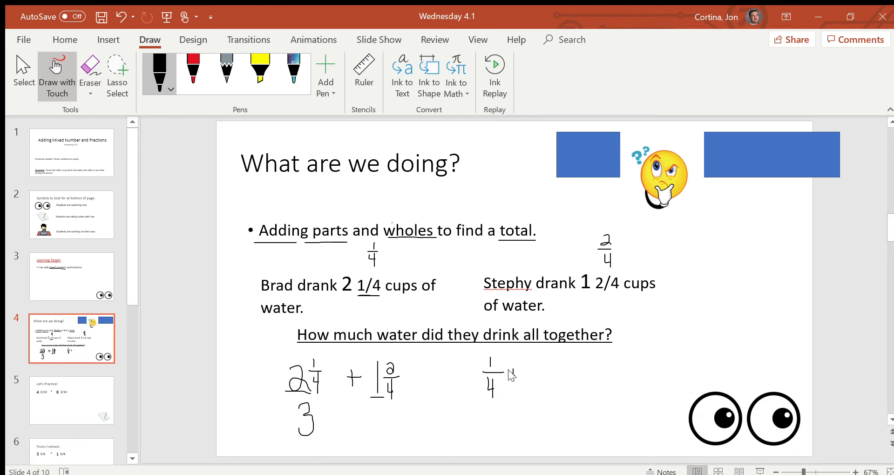
left_click_drag(514, 377, 533, 368)
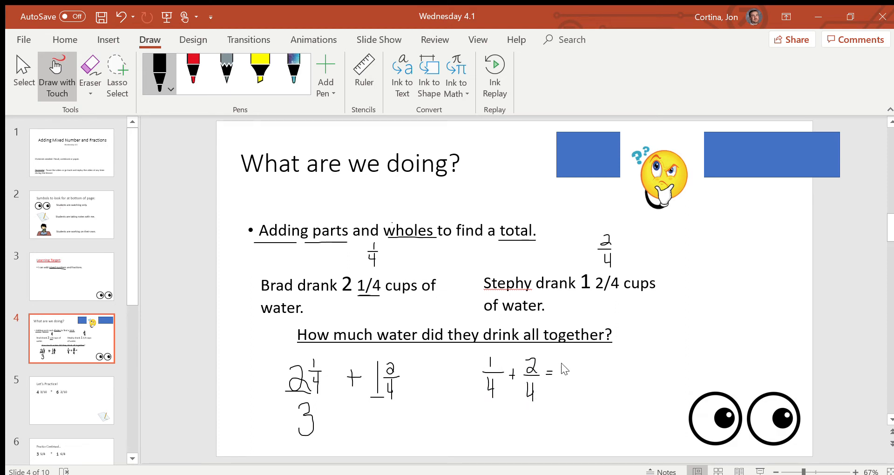
left_click_drag(571, 356, 577, 374)
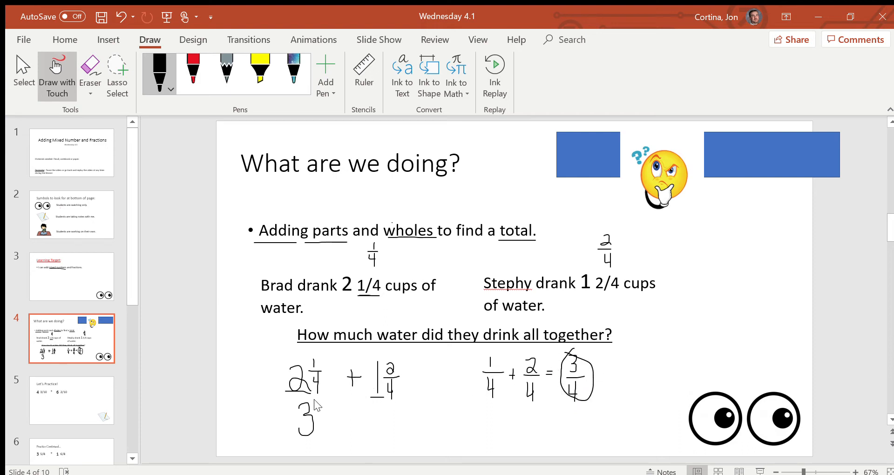
left_click_drag(308, 408, 322, 419)
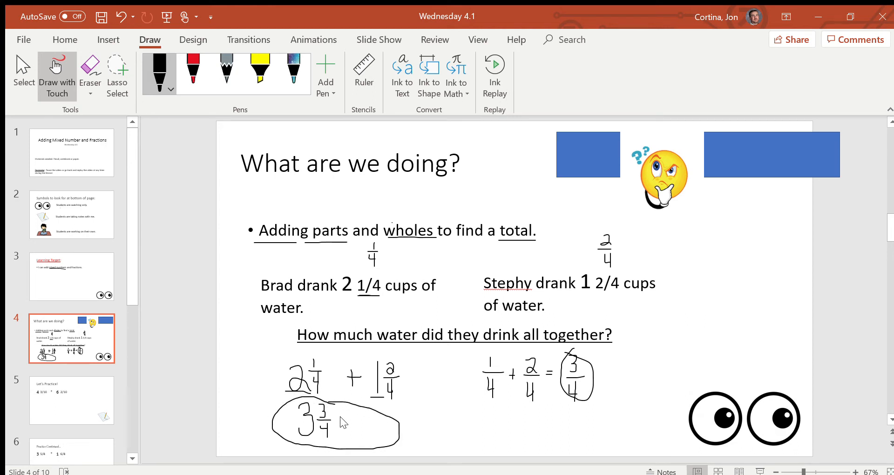
left_click_drag(342, 425, 351, 430)
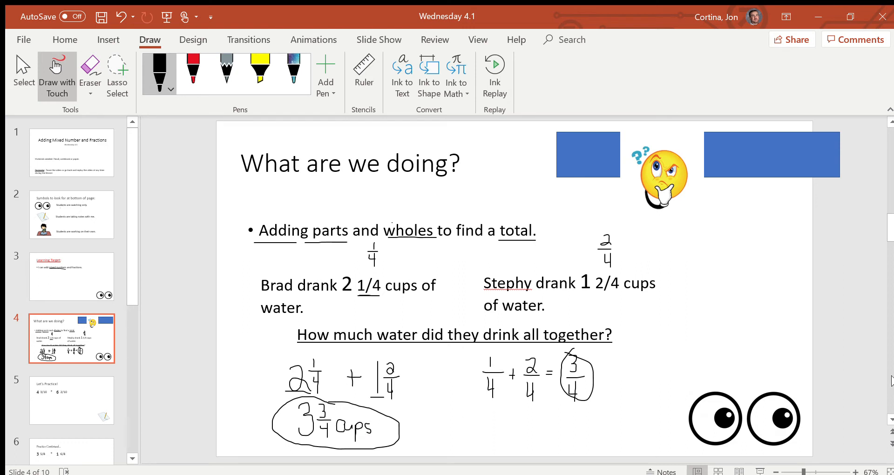
mouse_move(577, 404)
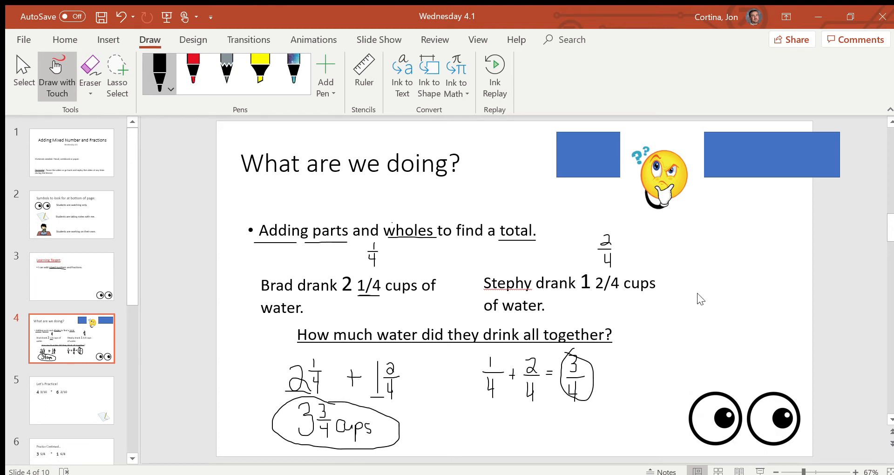
mouse_move(88, 397)
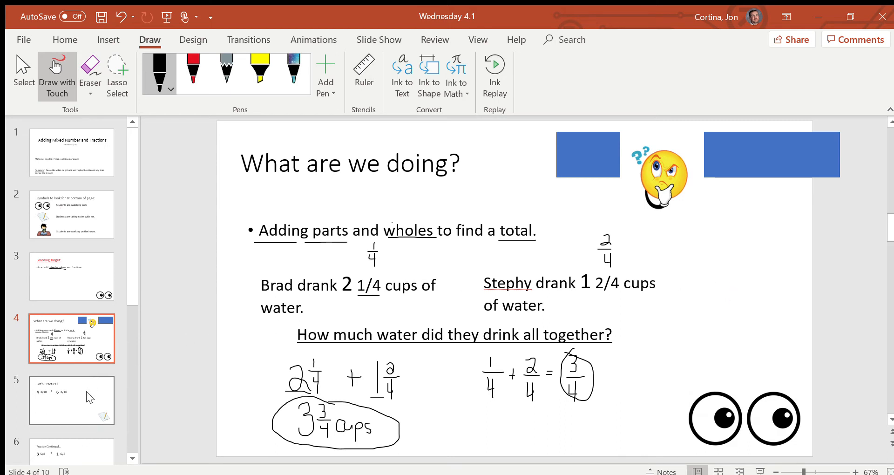
On Let's Practice, brace the wholes of 4 3/10 + 6 2/10 and circle 10 5/10
left_click(71, 400)
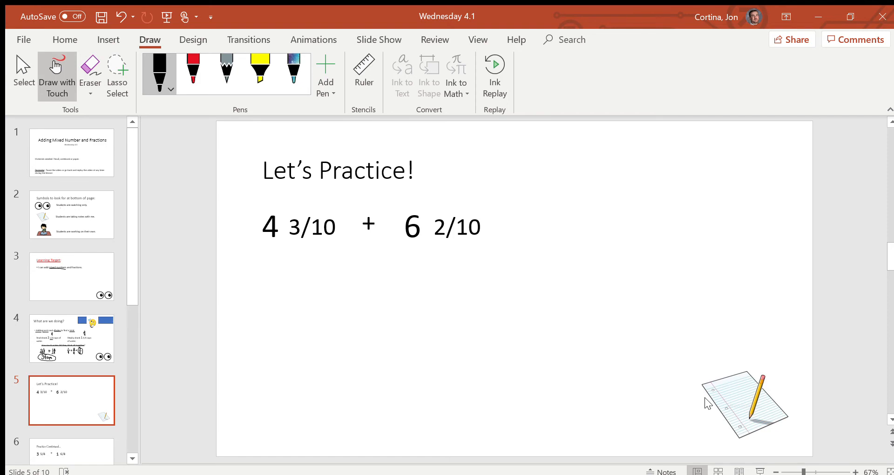
mouse_move(600, 353)
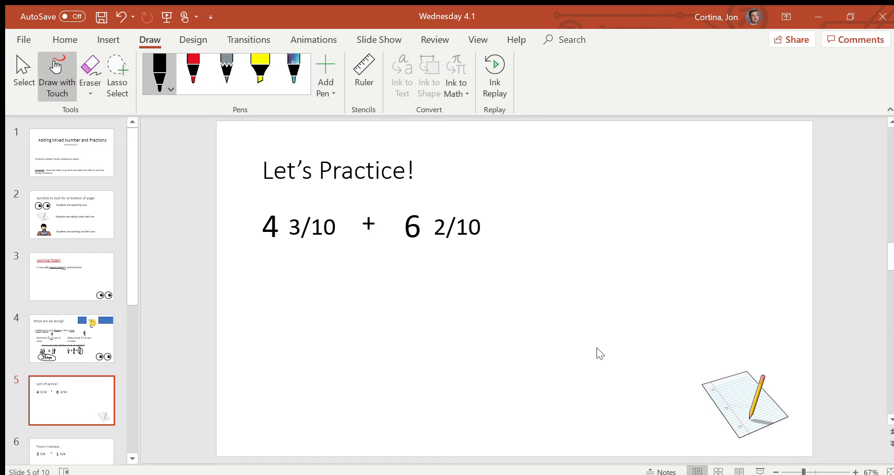
mouse_move(363, 252)
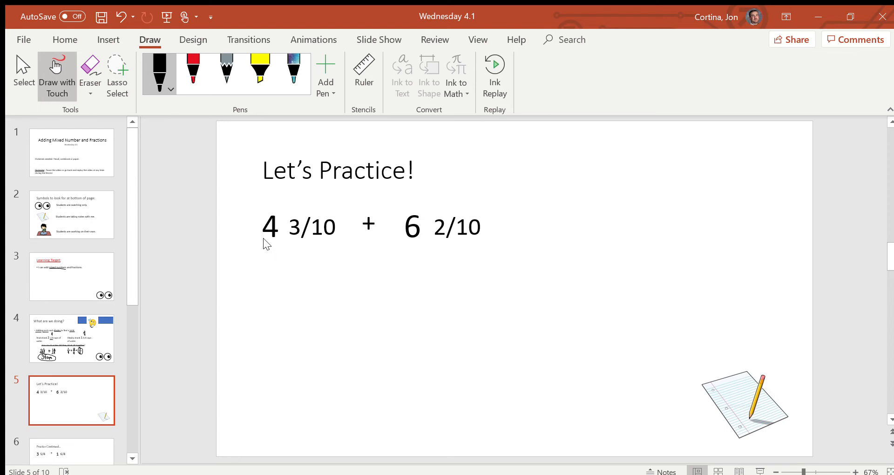
mouse_move(325, 239)
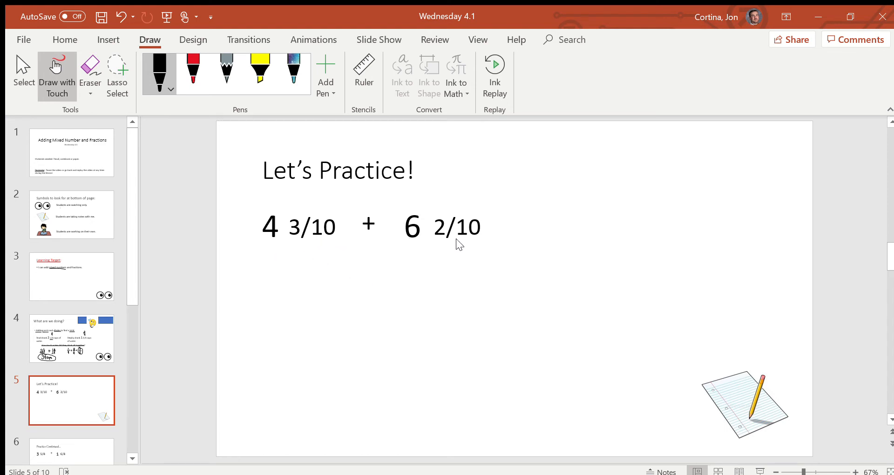
mouse_move(459, 259)
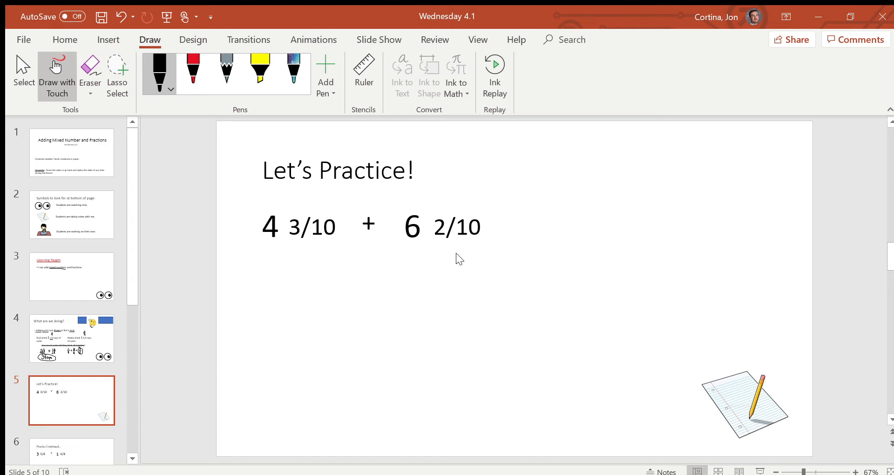
mouse_move(459, 254)
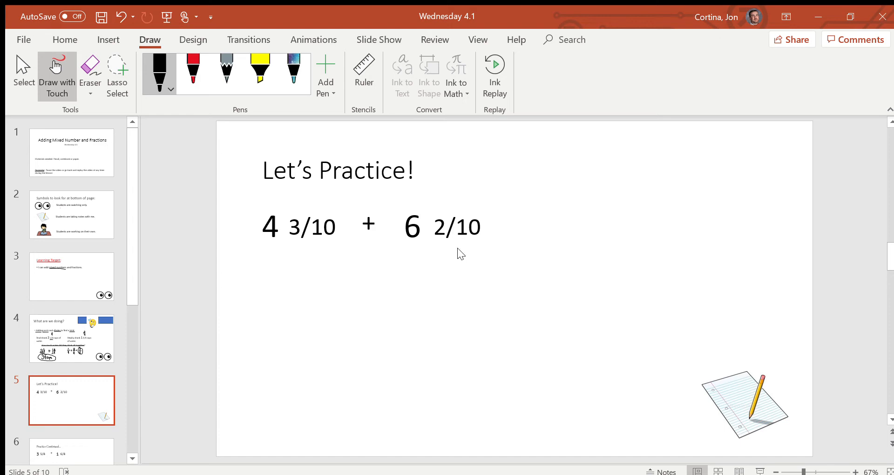
mouse_move(467, 239)
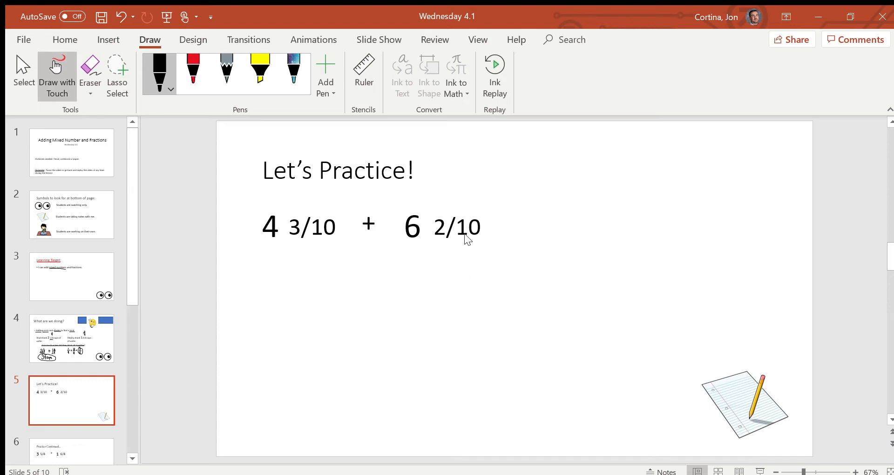
mouse_move(257, 243)
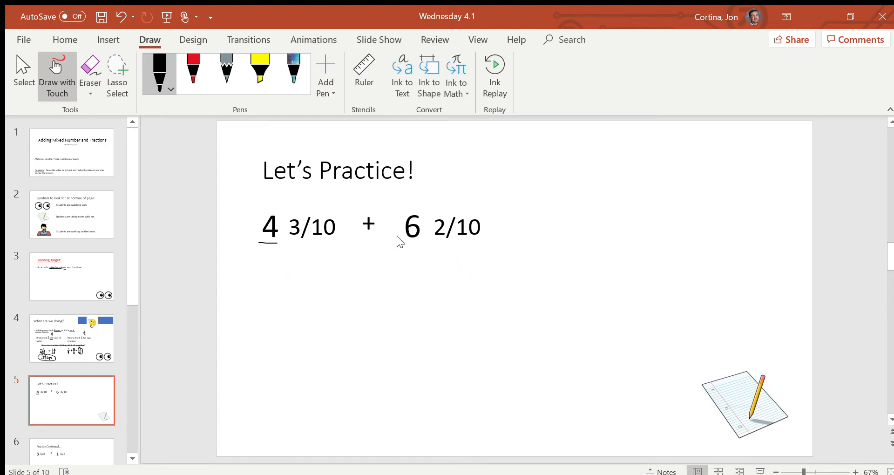
left_click_drag(263, 245, 317, 262)
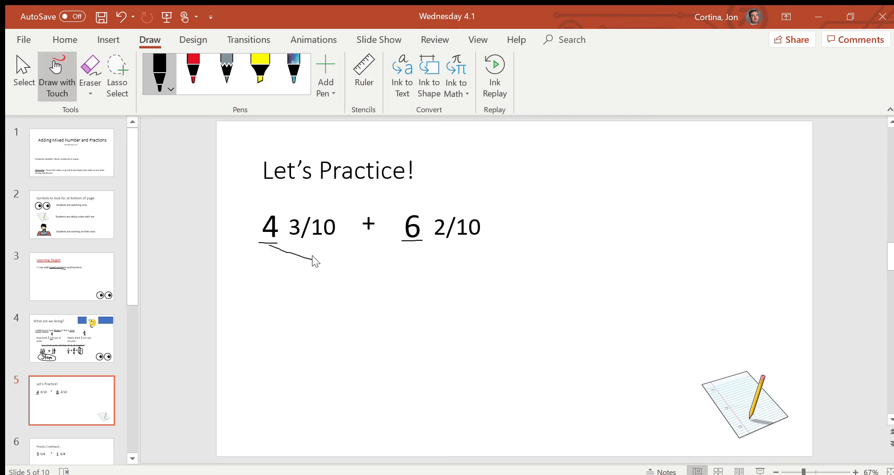
left_click_drag(319, 261, 405, 242)
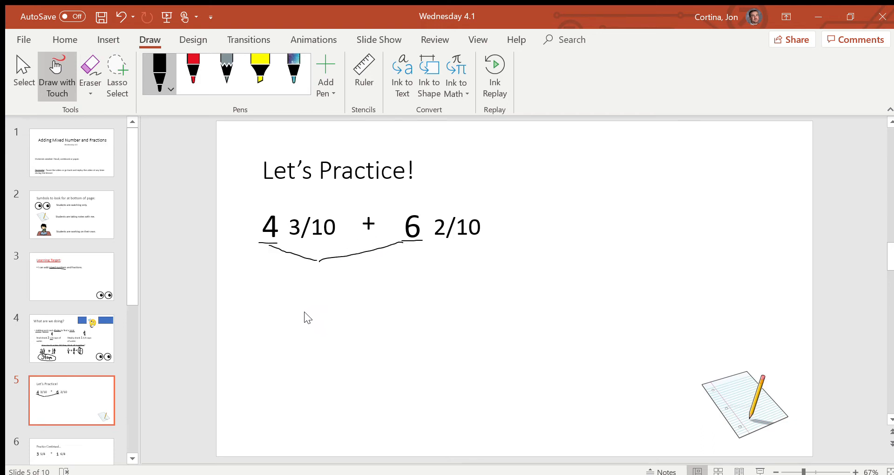
mouse_move(305, 279)
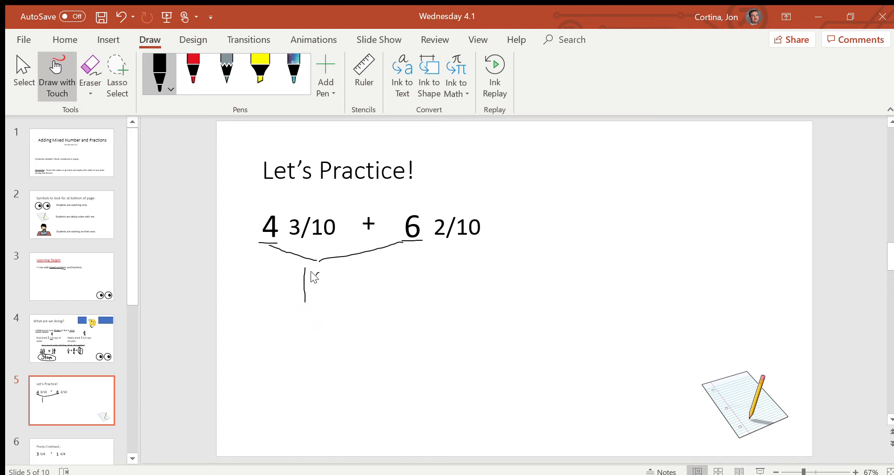
left_click_drag(320, 277, 328, 297)
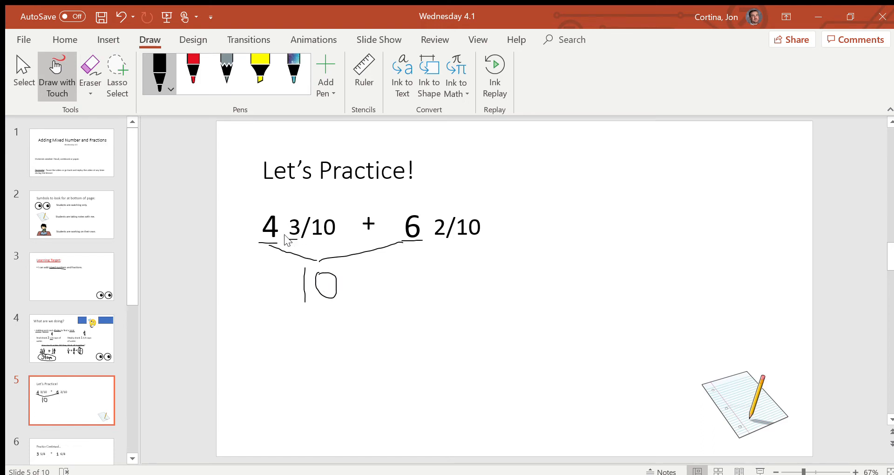
mouse_move(438, 238)
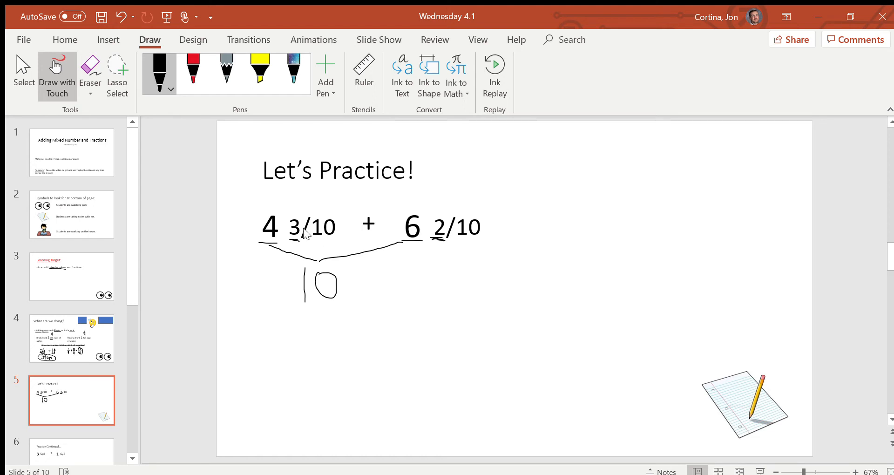
mouse_move(359, 264)
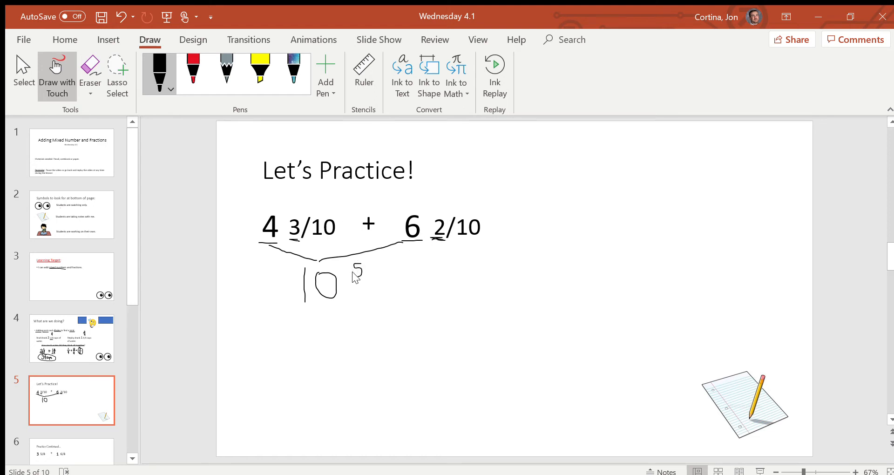
left_click_drag(351, 279, 376, 278)
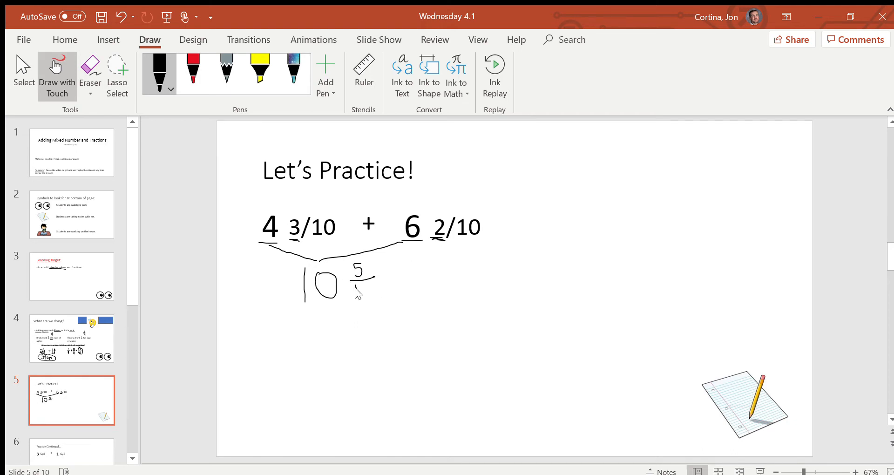
left_click_drag(351, 285, 368, 290)
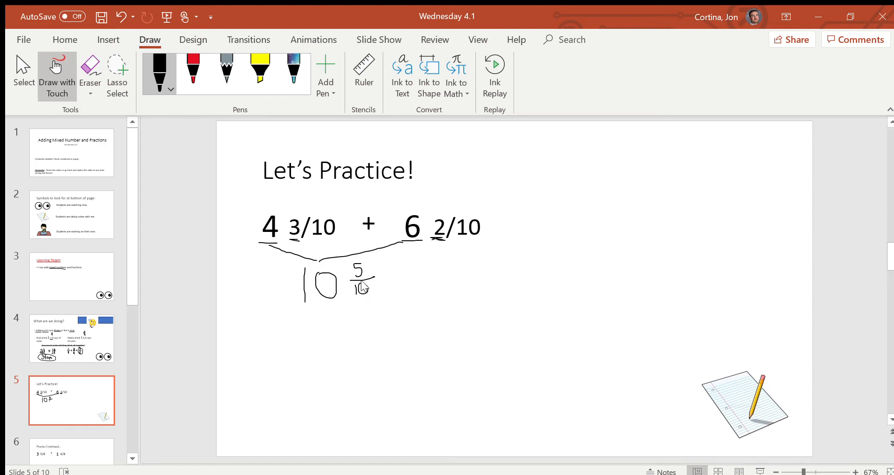
mouse_move(277, 329)
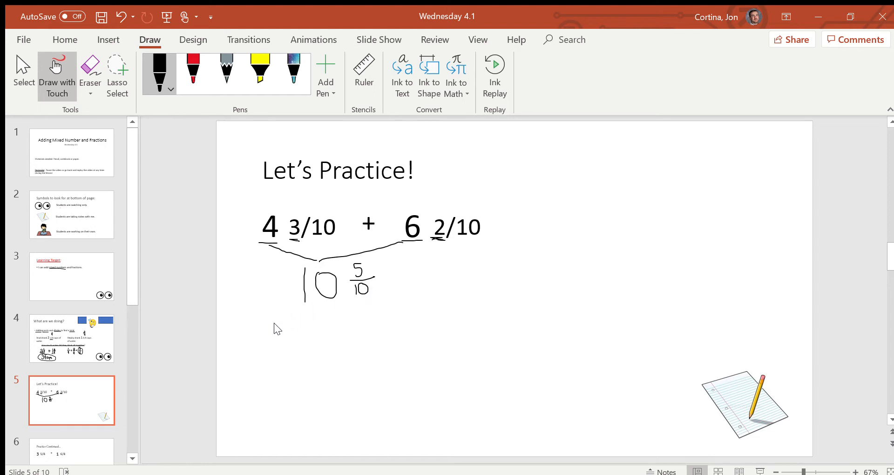
mouse_move(316, 320)
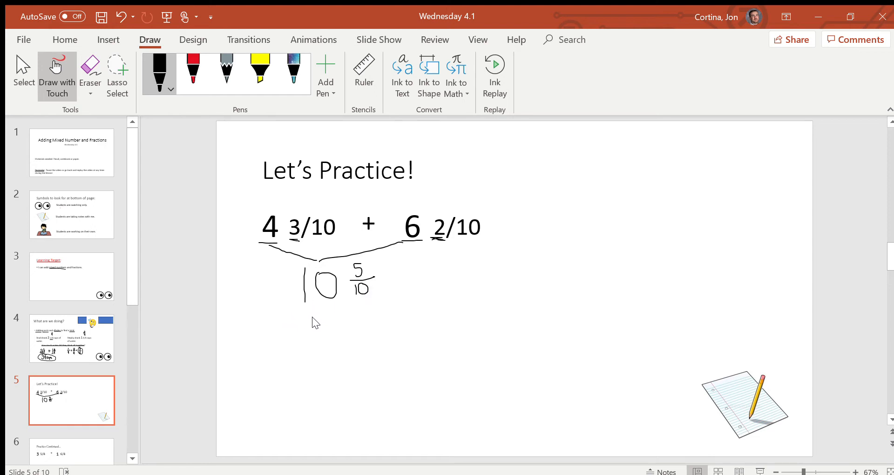
mouse_move(348, 322)
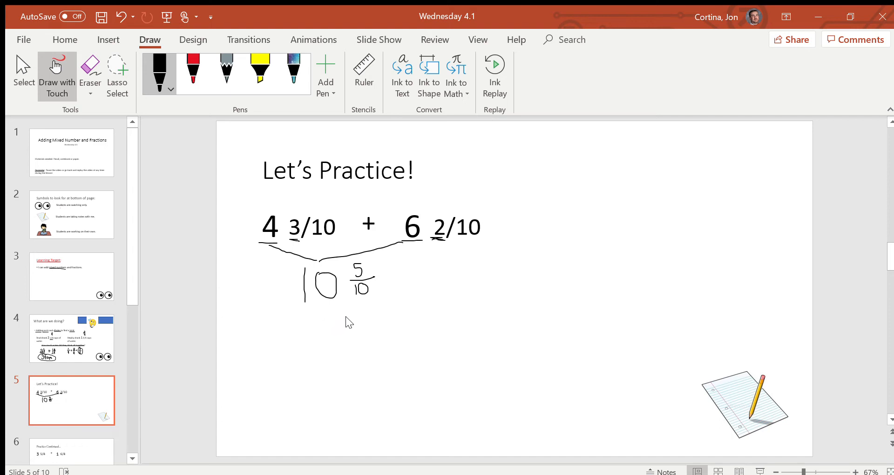
mouse_move(304, 265)
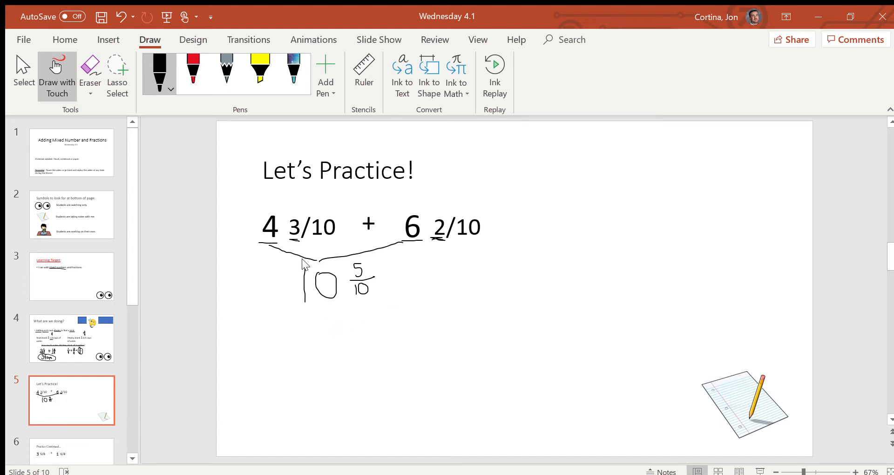
left_click_drag(302, 262, 392, 262)
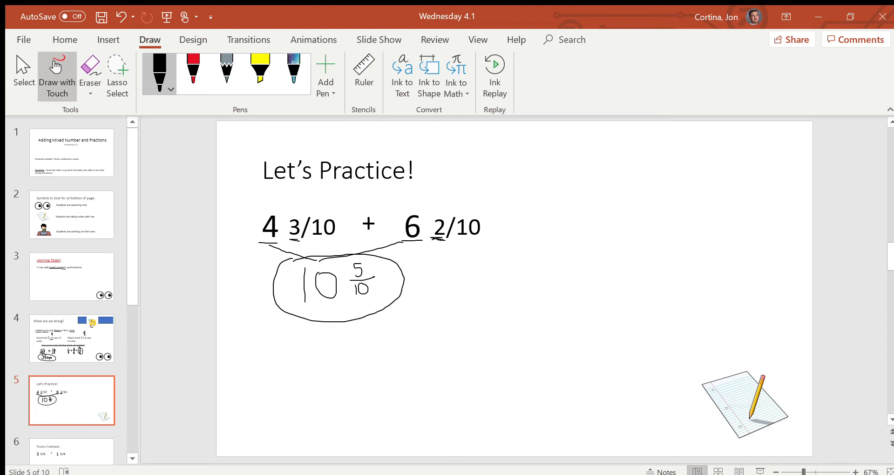
mouse_move(266, 428)
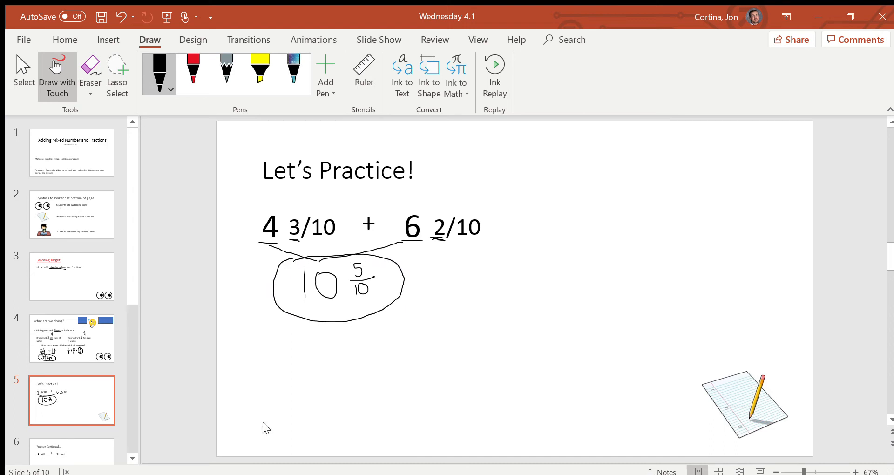
mouse_move(380, 276)
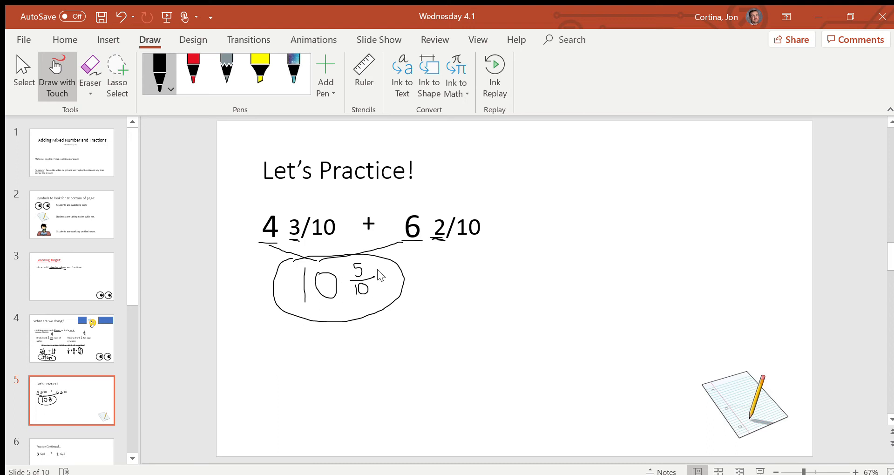
mouse_move(391, 293)
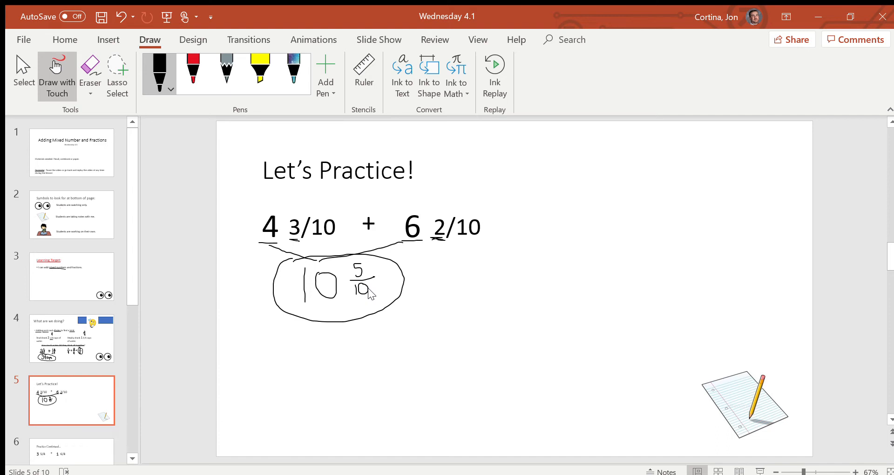
mouse_move(345, 356)
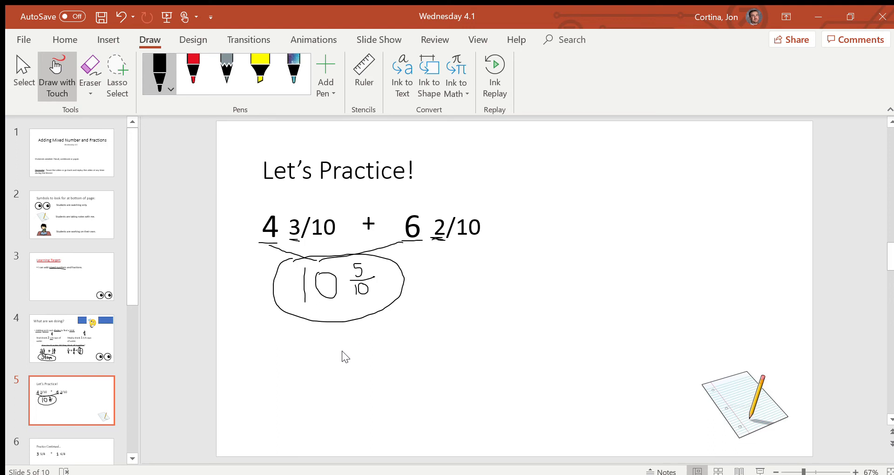
mouse_move(328, 368)
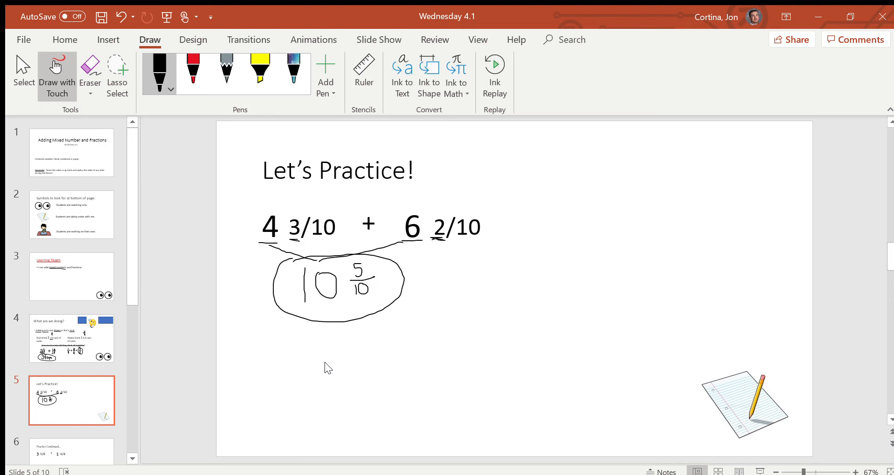
mouse_move(303, 381)
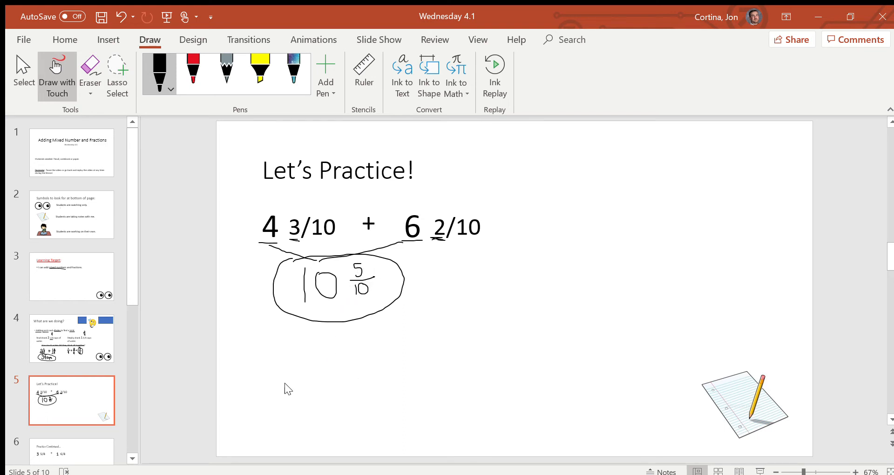
List the factors of 5 (1, 5) and 10 (1, 2, 5, 10)
left_click_drag(288, 356, 279, 388)
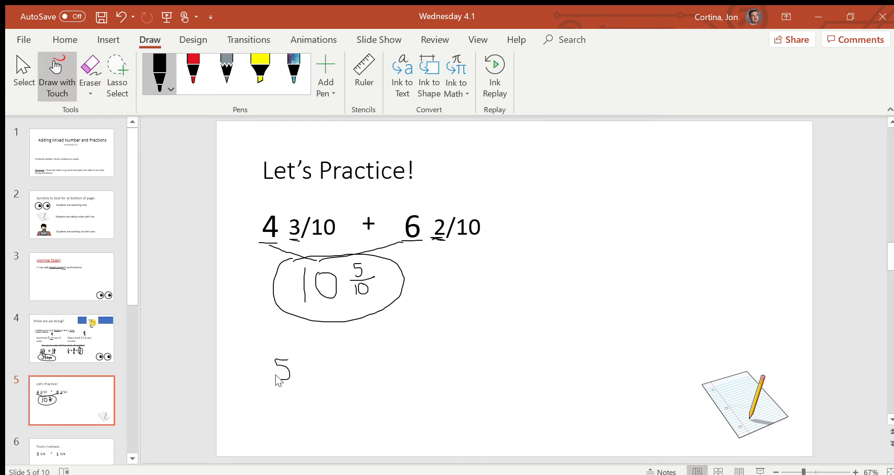
left_click_drag(273, 399, 291, 422)
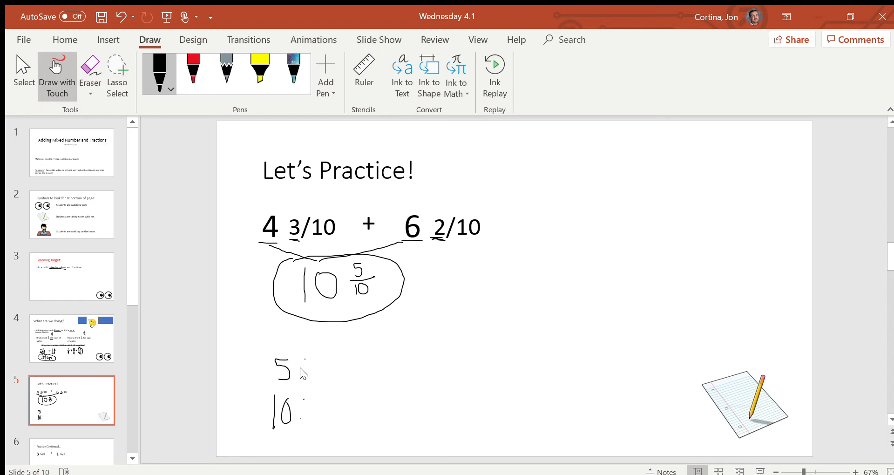
mouse_move(298, 376)
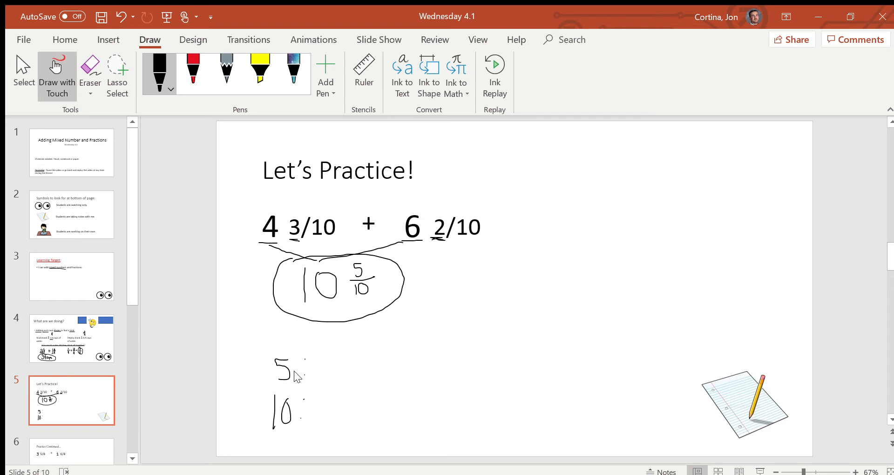
mouse_move(278, 376)
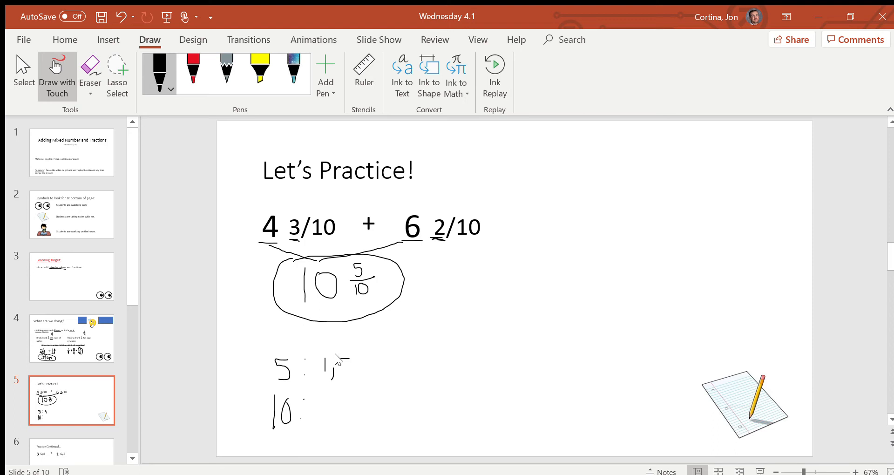
left_click_drag(341, 363, 349, 376)
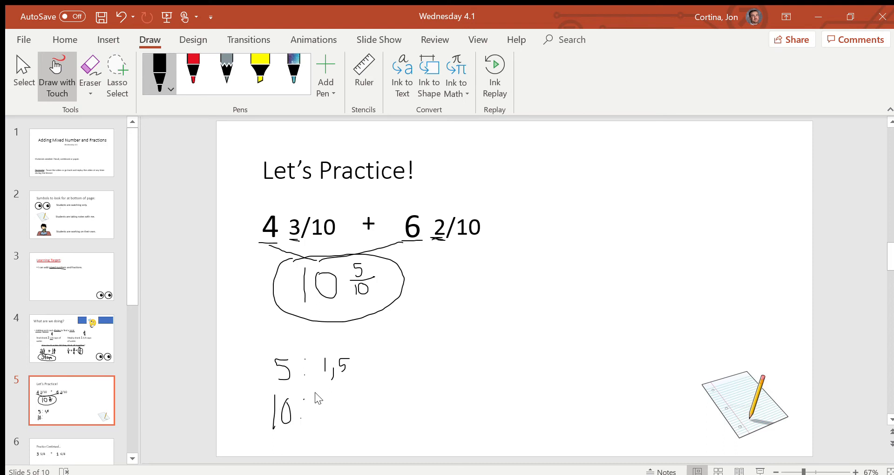
left_click_drag(316, 399, 322, 422)
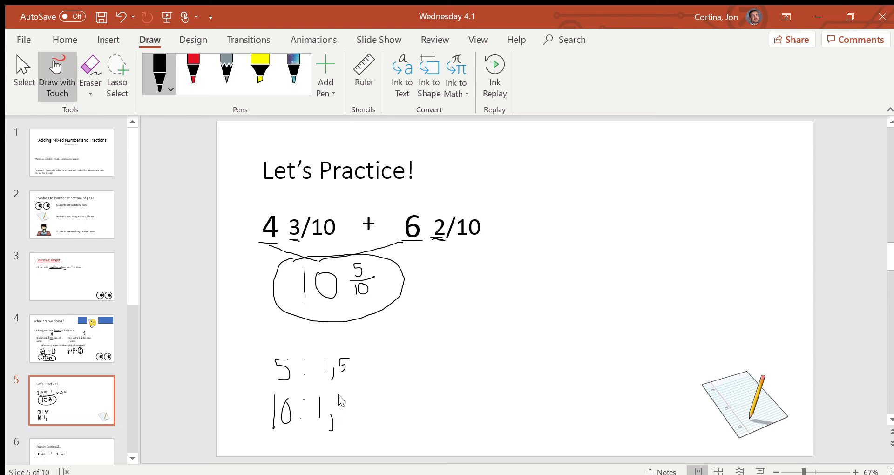
left_click_drag(343, 399, 356, 422)
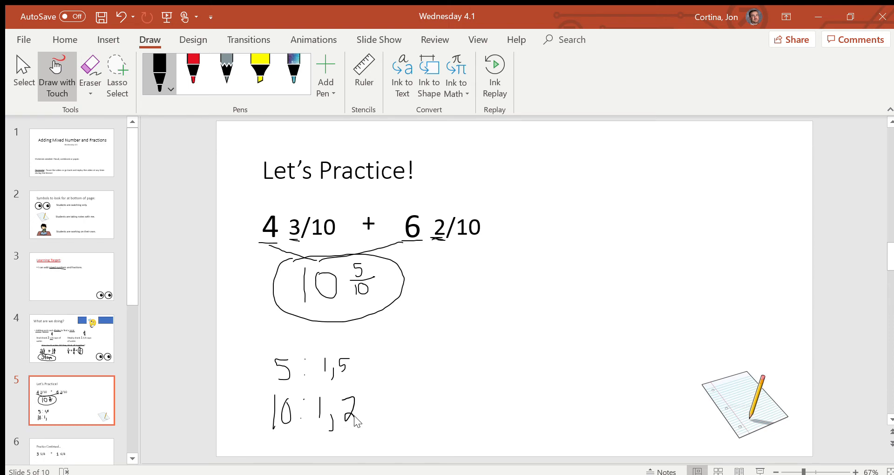
left_click_drag(359, 413, 371, 420)
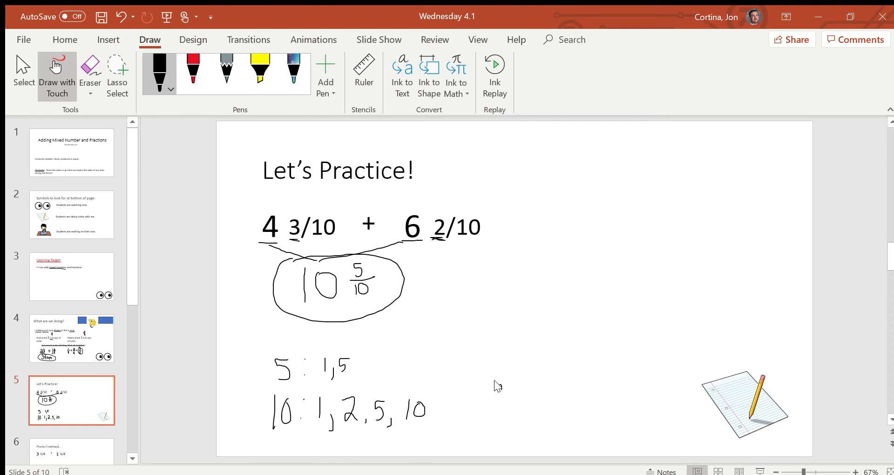
Circle the common factor 5 in both lists and write GCF = 5
left_click_drag(494, 388, 513, 424)
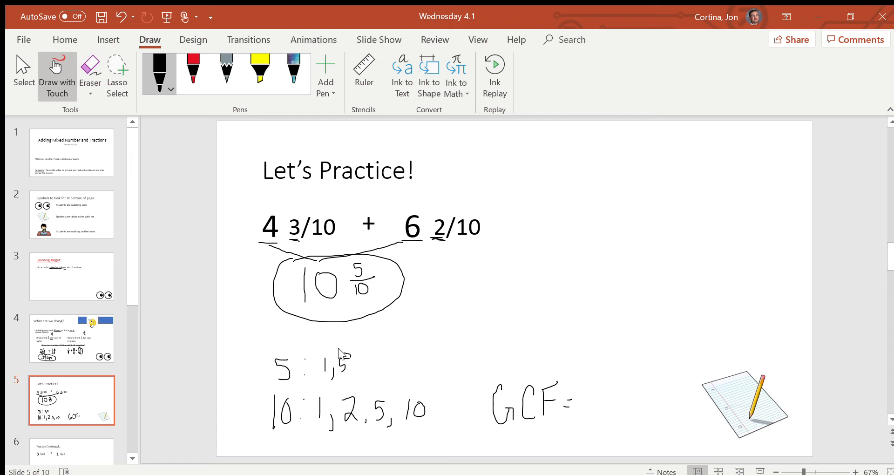
left_click_drag(343, 371, 371, 399)
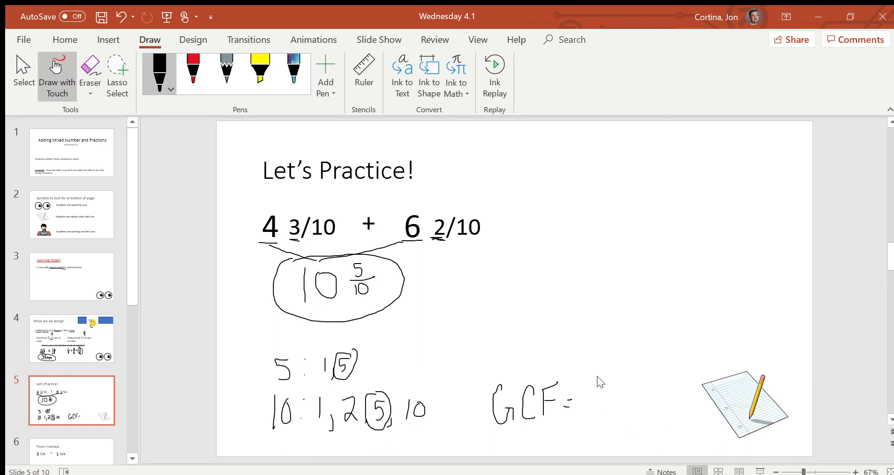
left_click_drag(590, 390, 605, 422)
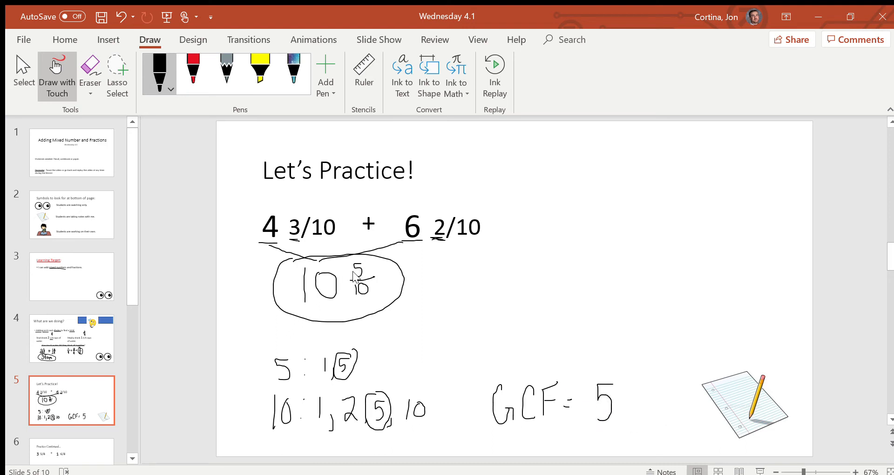
Divide 5/10 by 5 and write the circled simplified answer = 10 1/2
left_click_drag(416, 284, 453, 278)
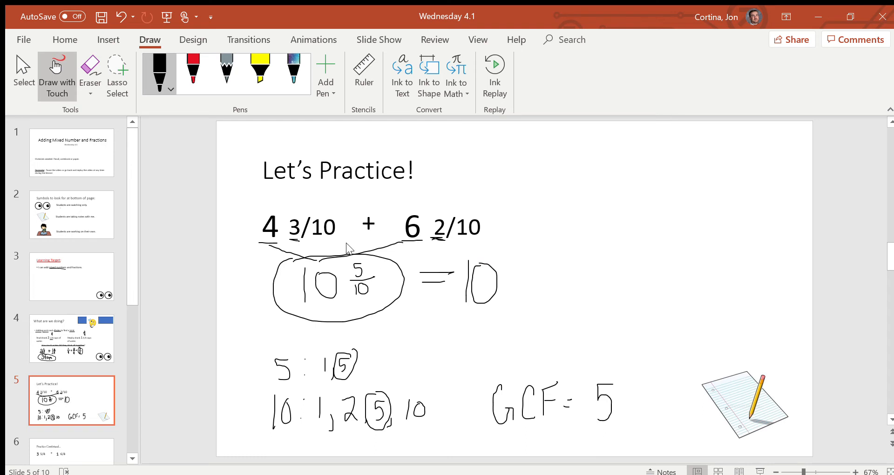
mouse_move(314, 293)
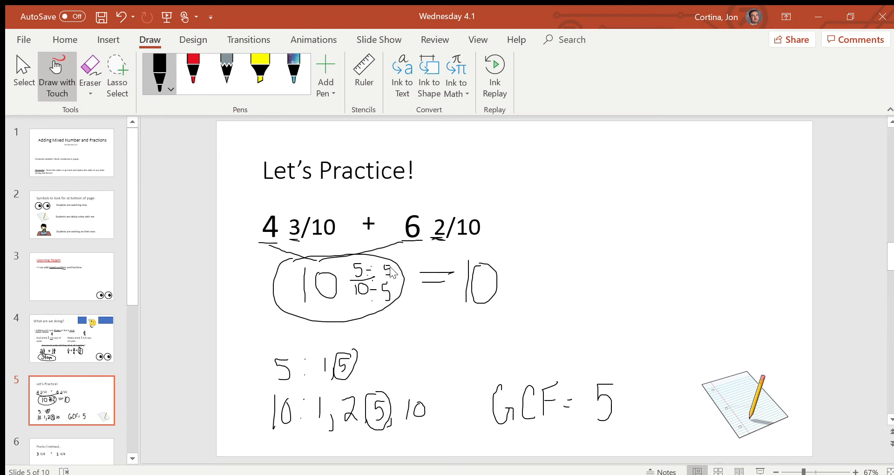
mouse_move(517, 263)
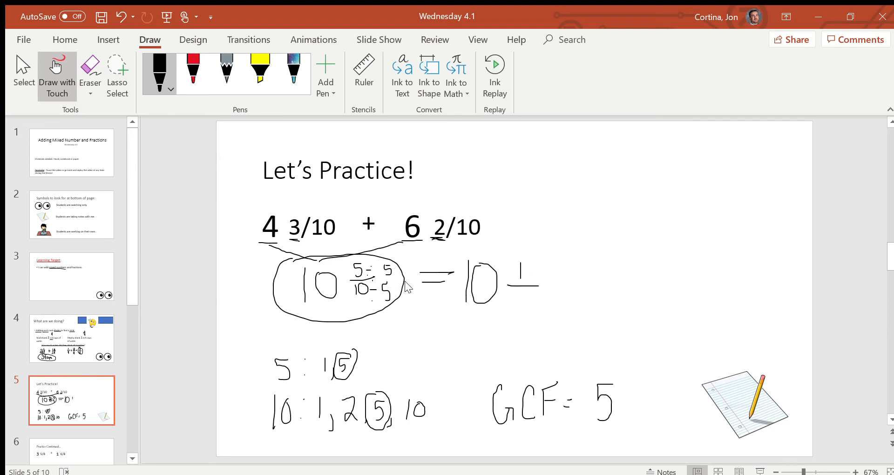
mouse_move(470, 325)
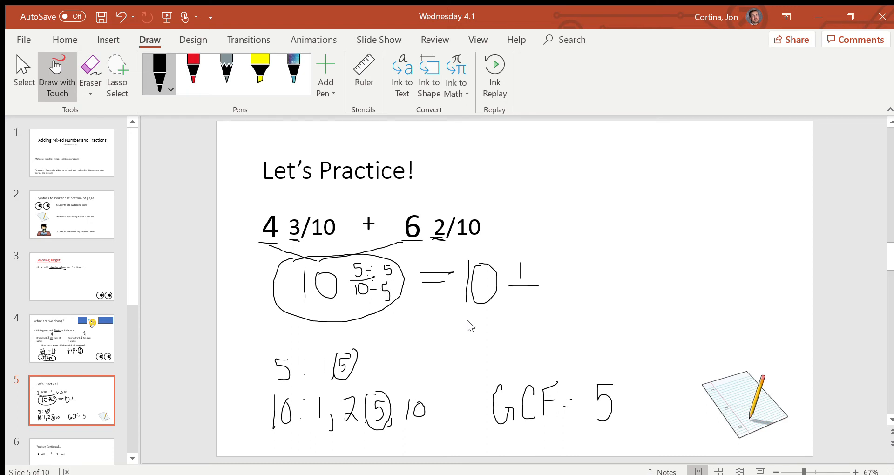
mouse_move(515, 297)
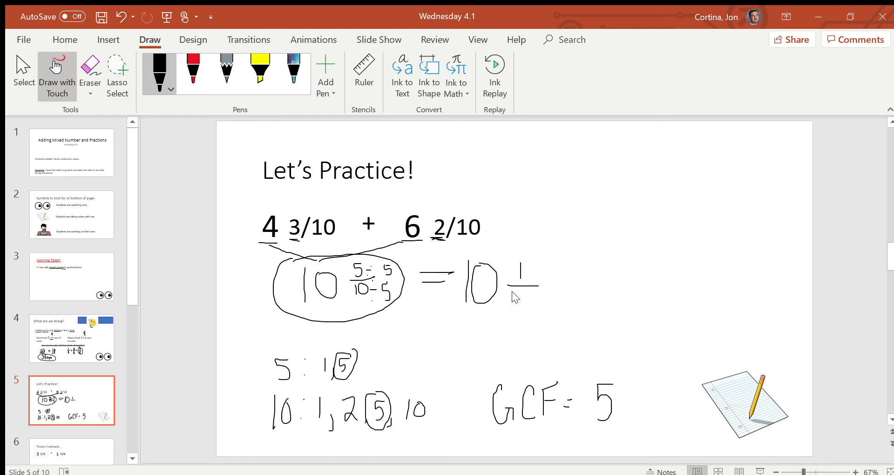
left_click_drag(516, 297, 525, 317)
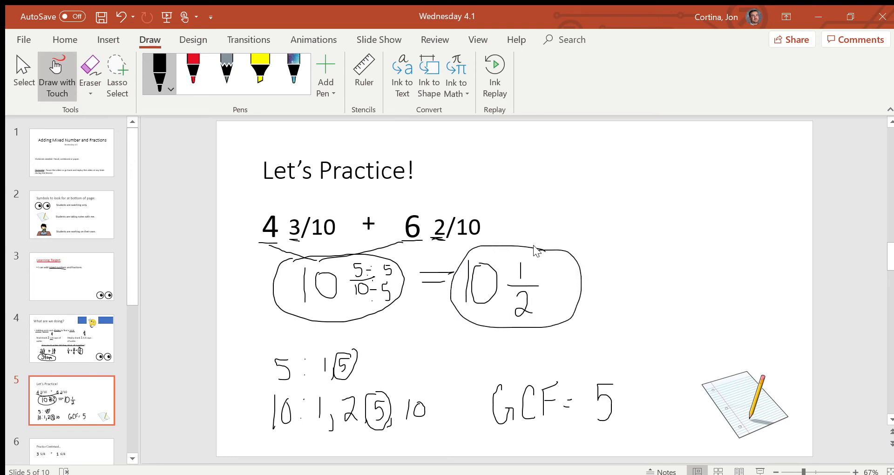
mouse_move(567, 331)
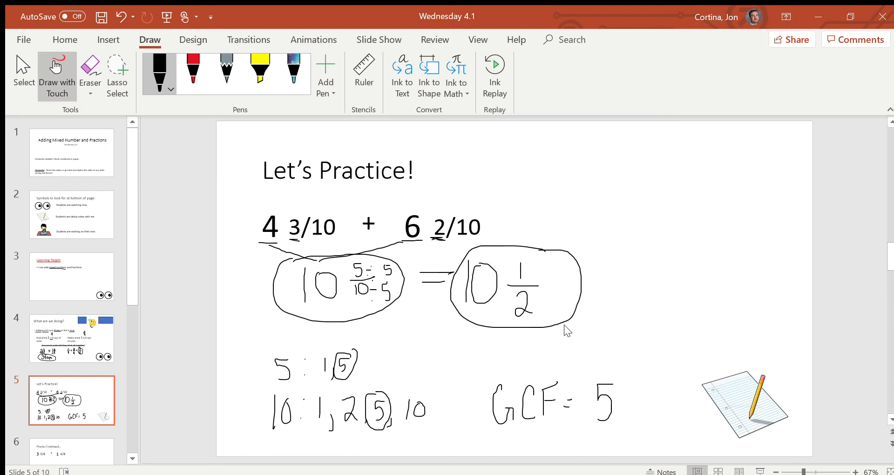
mouse_move(312, 301)
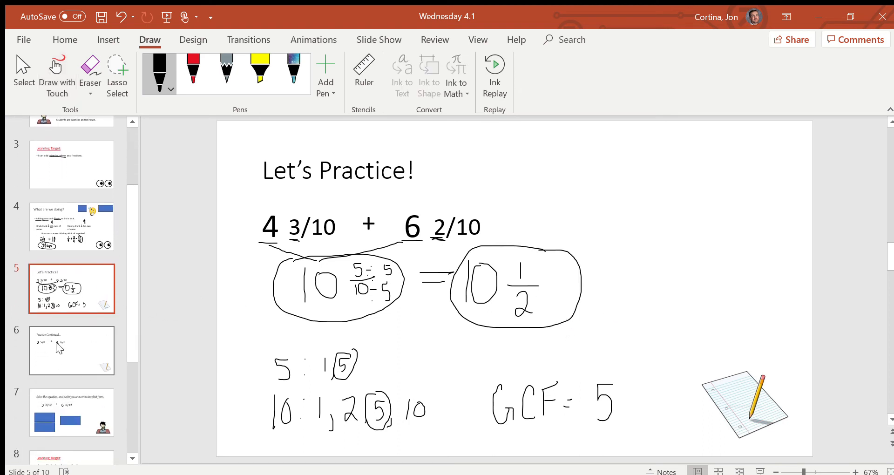
On Practice Continued, brace 3 5/8 + 1 6/8 and write 4 11/8 below
left_click(71, 350)
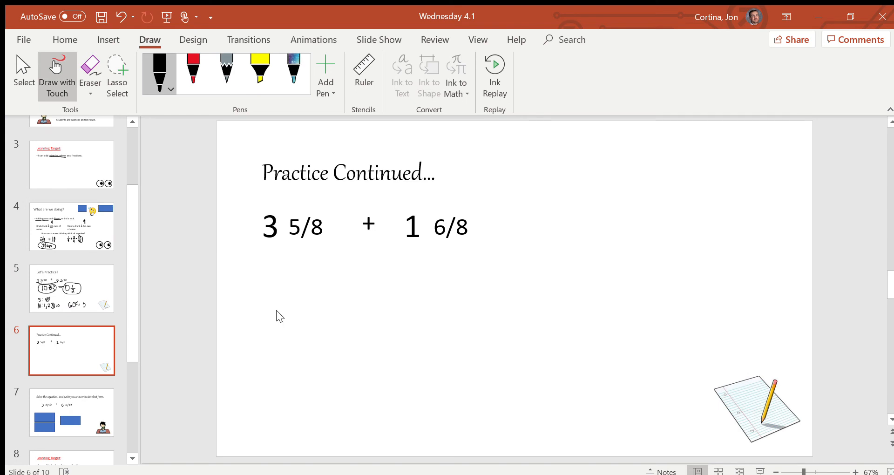
mouse_move(263, 252)
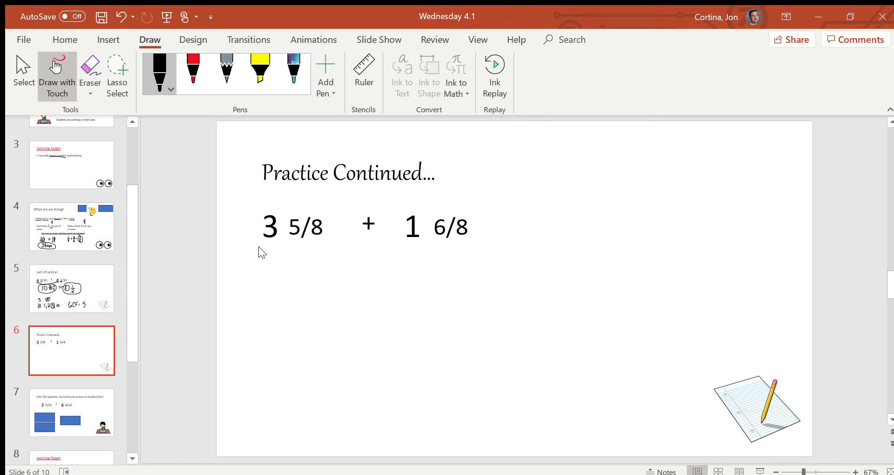
mouse_move(354, 241)
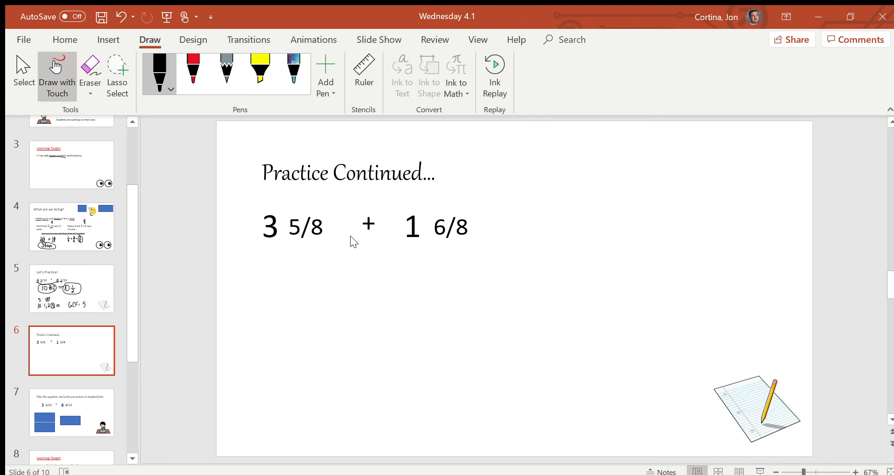
mouse_move(504, 256)
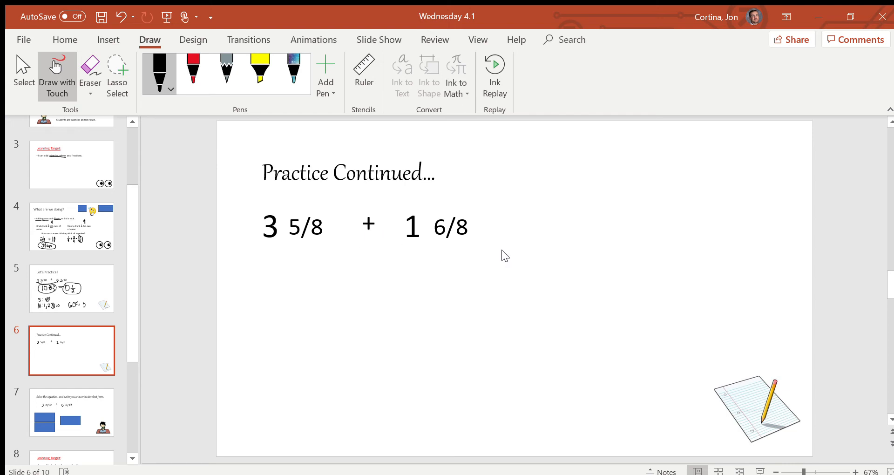
mouse_move(504, 262)
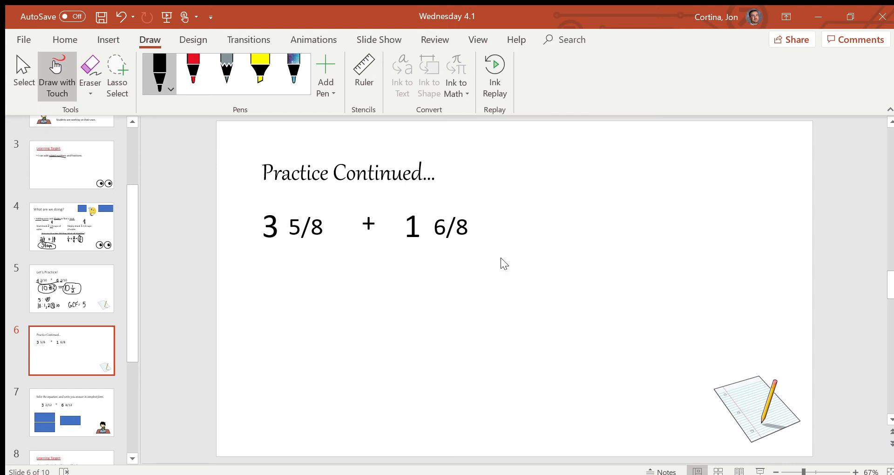
mouse_move(496, 256)
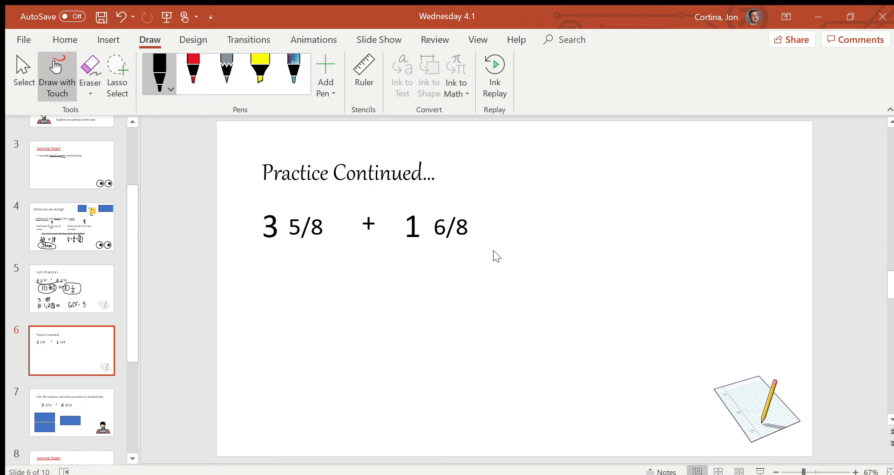
mouse_move(308, 272)
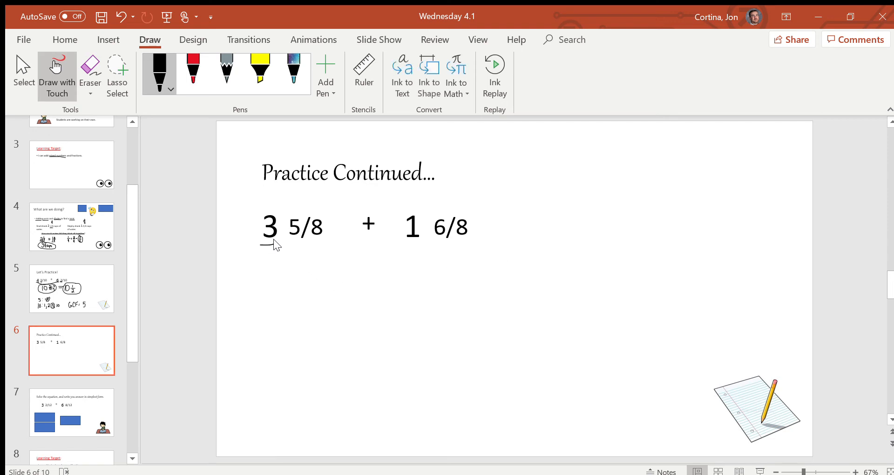
left_click_drag(263, 246, 348, 262)
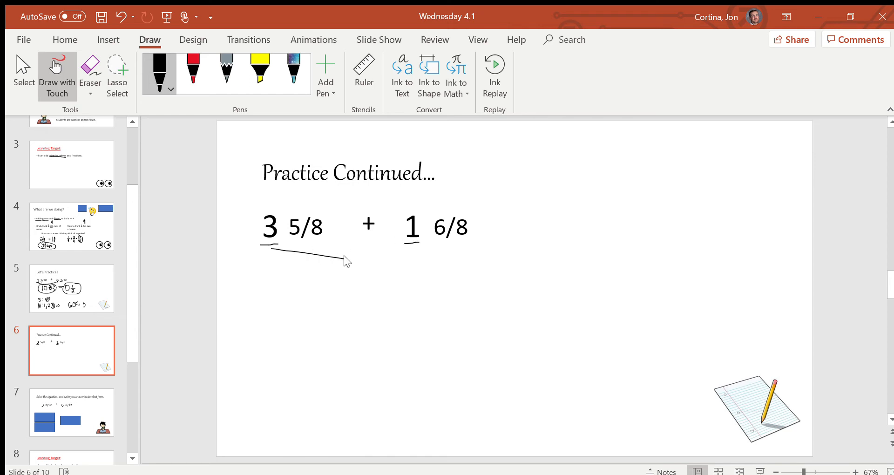
left_click_drag(346, 260, 416, 242)
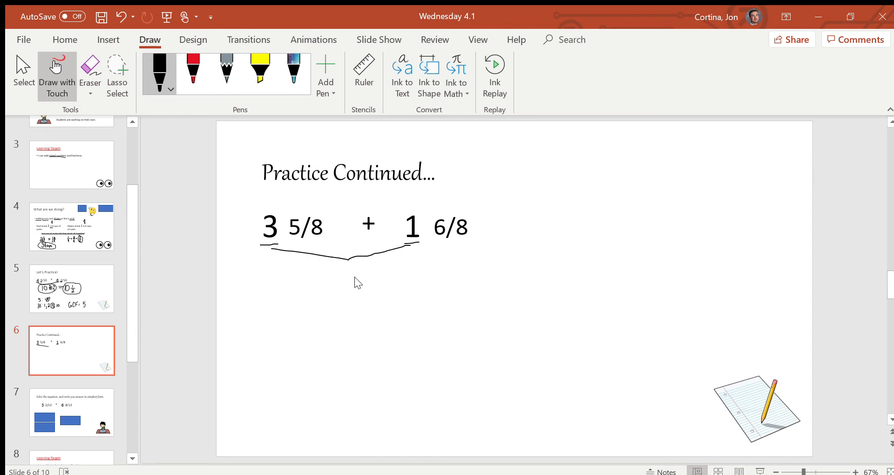
mouse_move(325, 267)
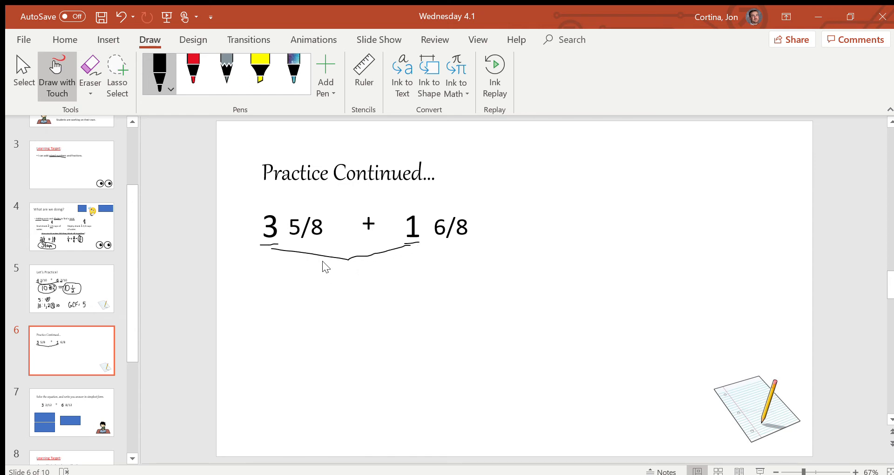
left_click_drag(339, 268, 340, 308)
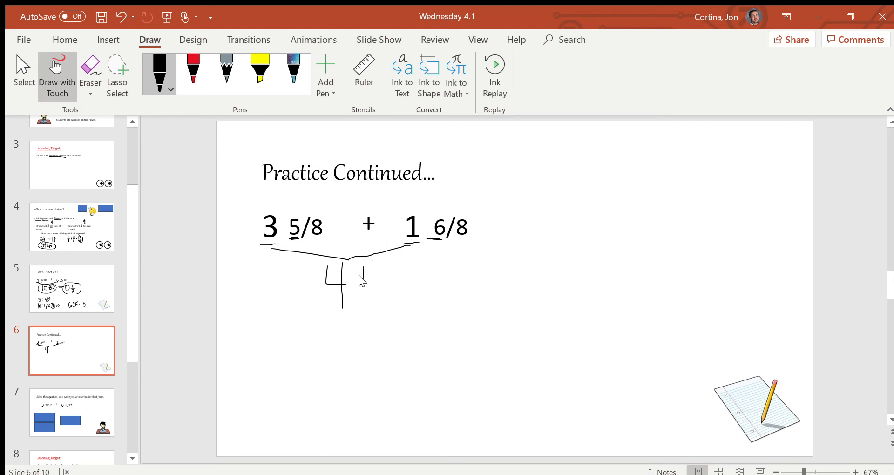
left_click_drag(362, 268, 368, 282)
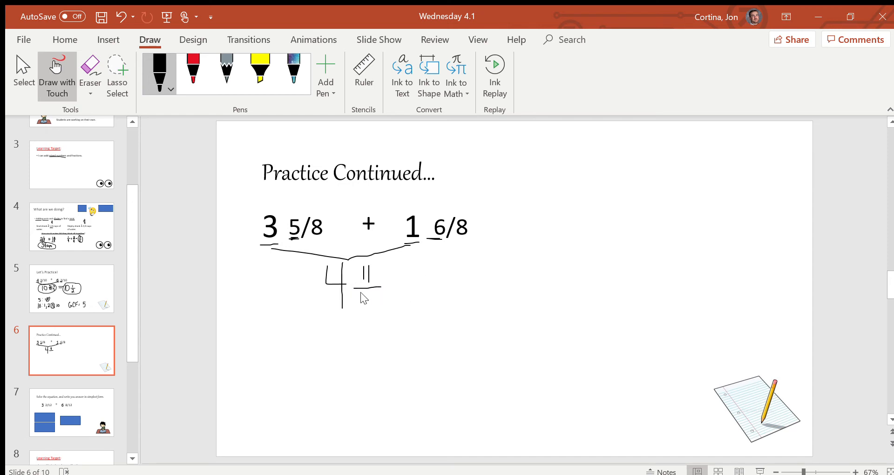
left_click_drag(368, 291, 365, 305)
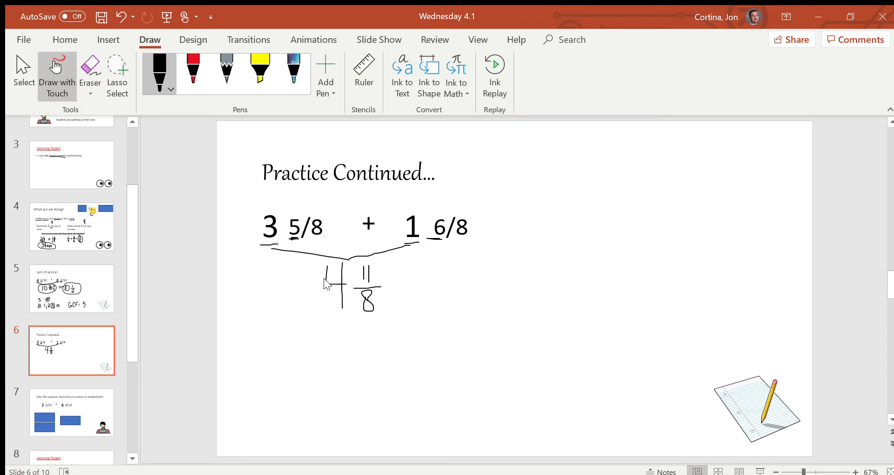
mouse_move(416, 283)
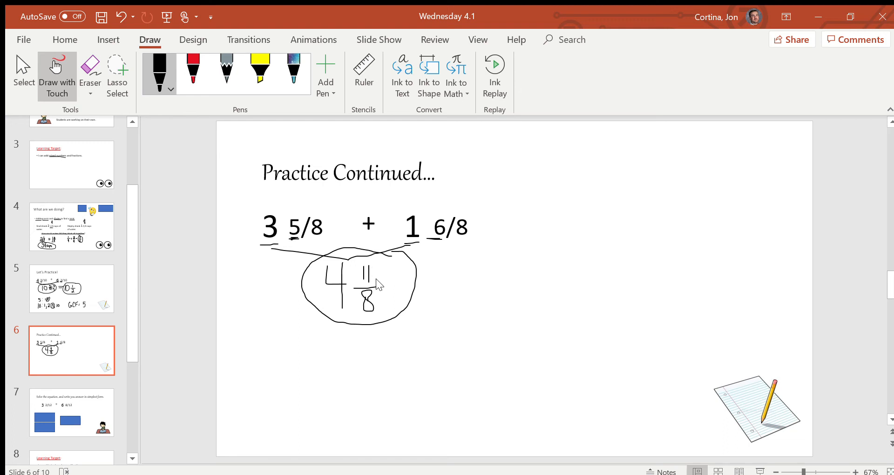
mouse_move(399, 293)
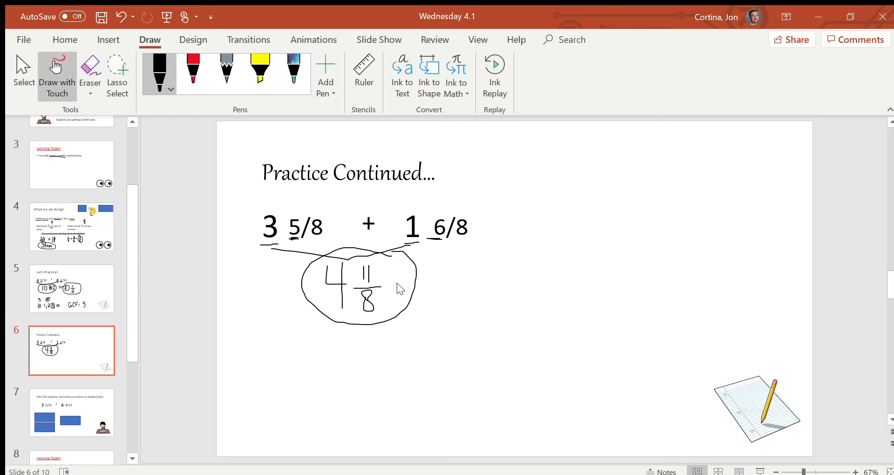
mouse_move(383, 308)
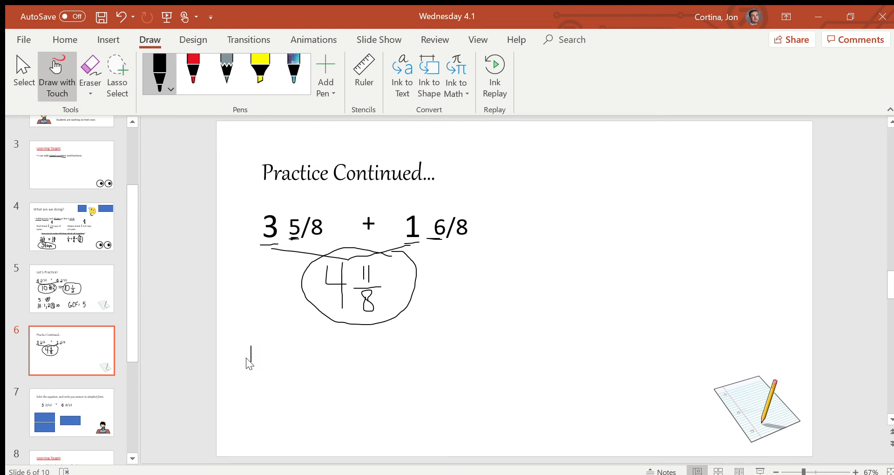
Split the circled 4 11/8 with arrows into a separate 4 and 11/8
left_click_drag(251, 348, 265, 391)
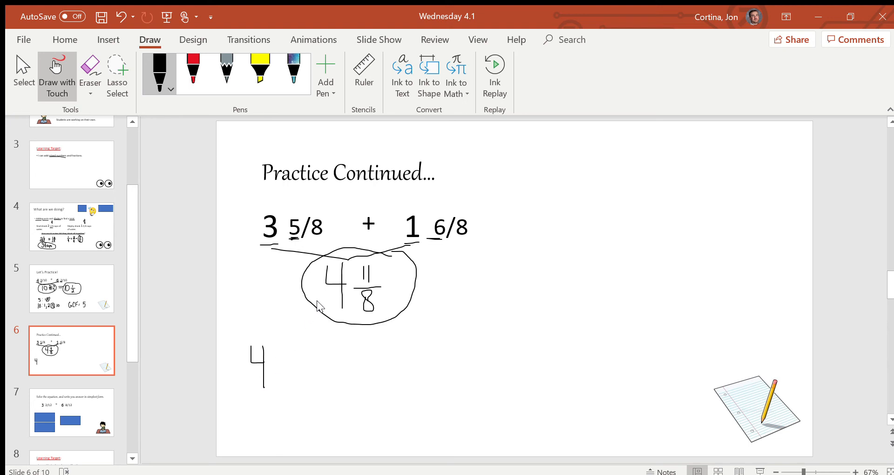
left_click_drag(320, 305, 288, 337)
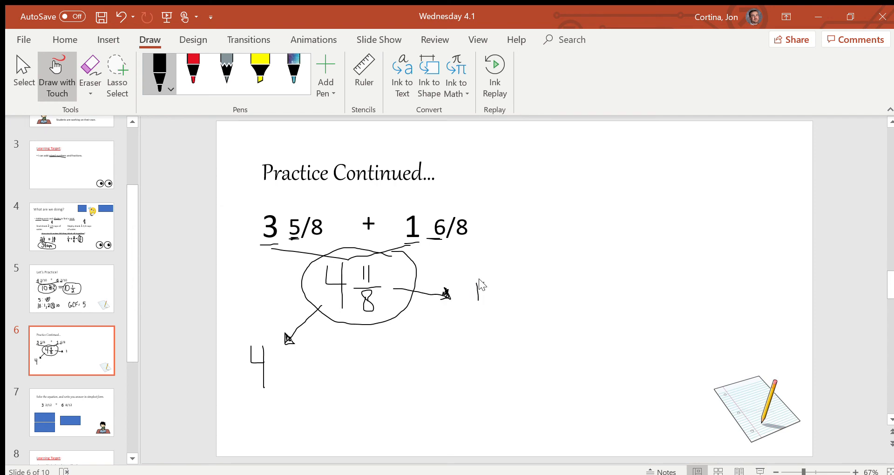
left_click_drag(482, 285, 485, 333)
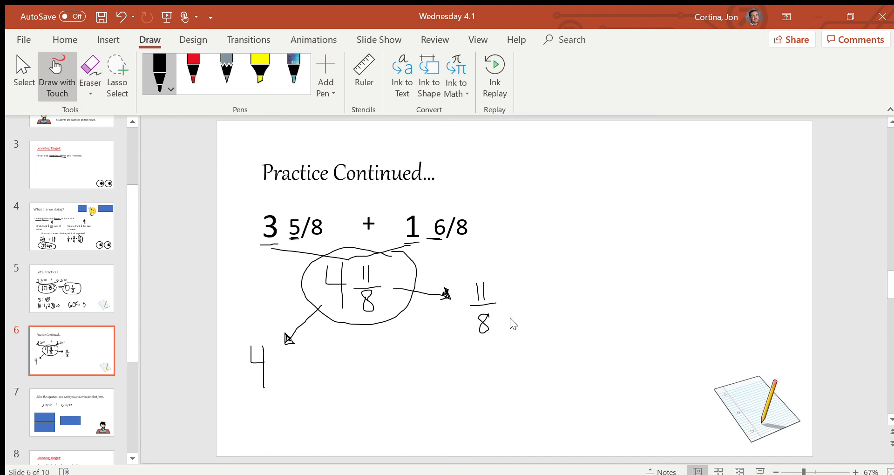
mouse_move(778, 271)
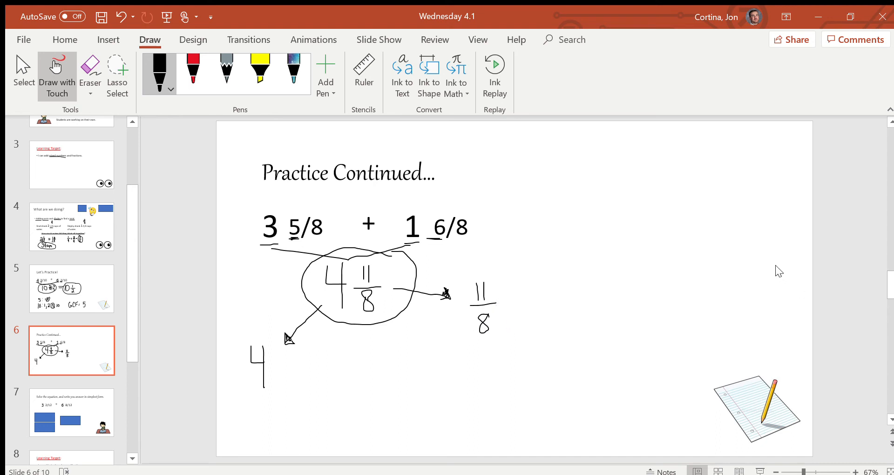
mouse_move(530, 302)
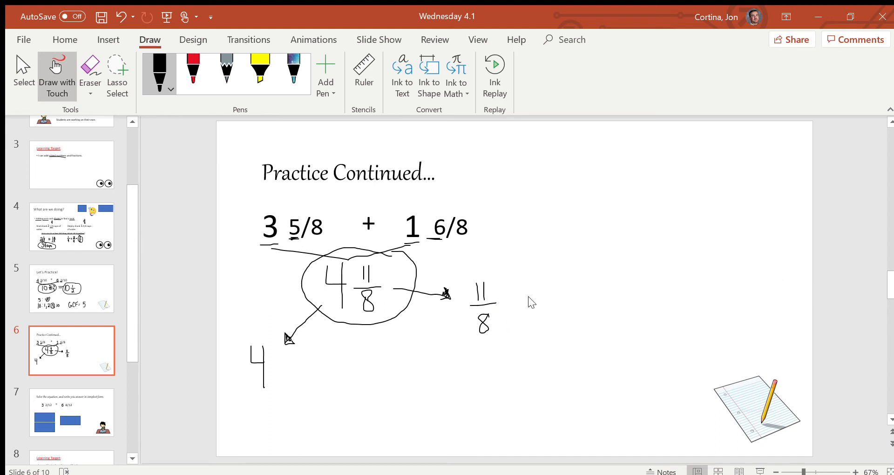
mouse_move(580, 267)
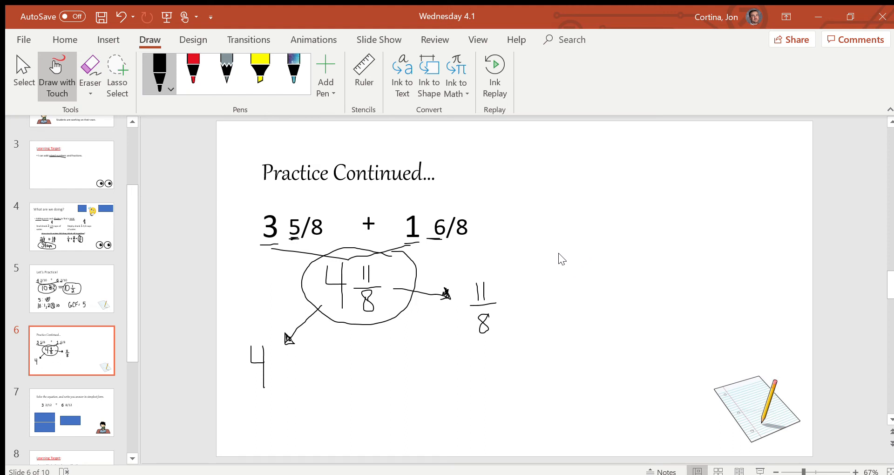
mouse_move(485, 276)
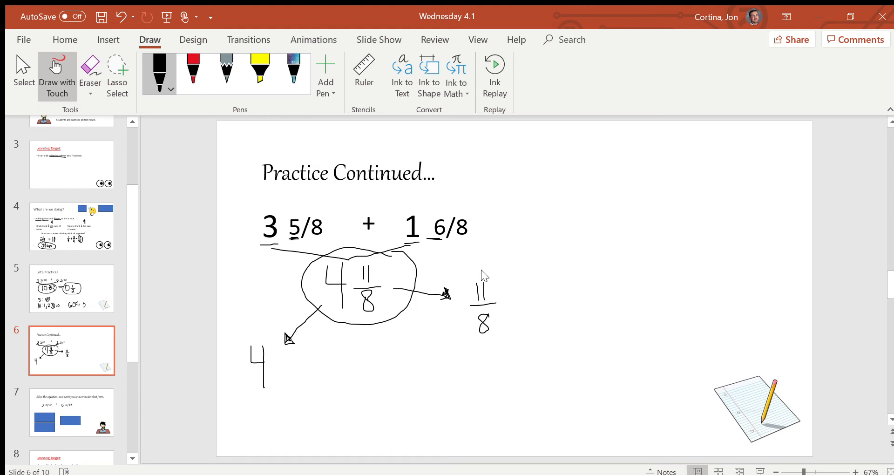
mouse_move(556, 287)
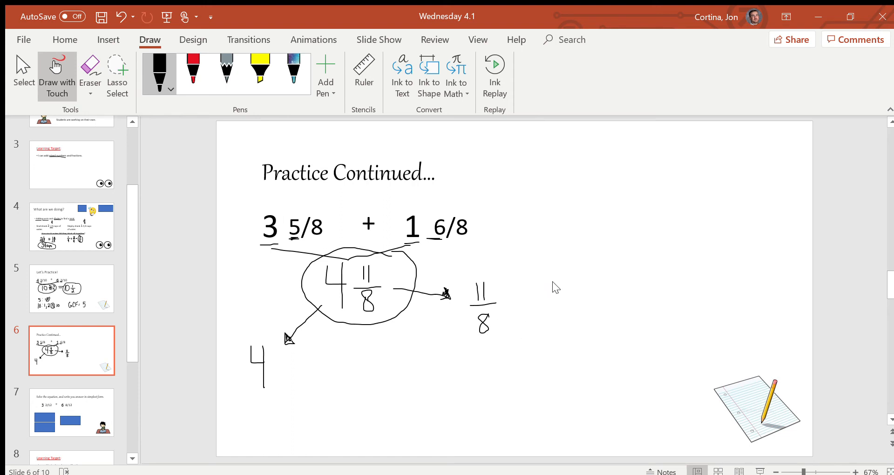
mouse_move(576, 273)
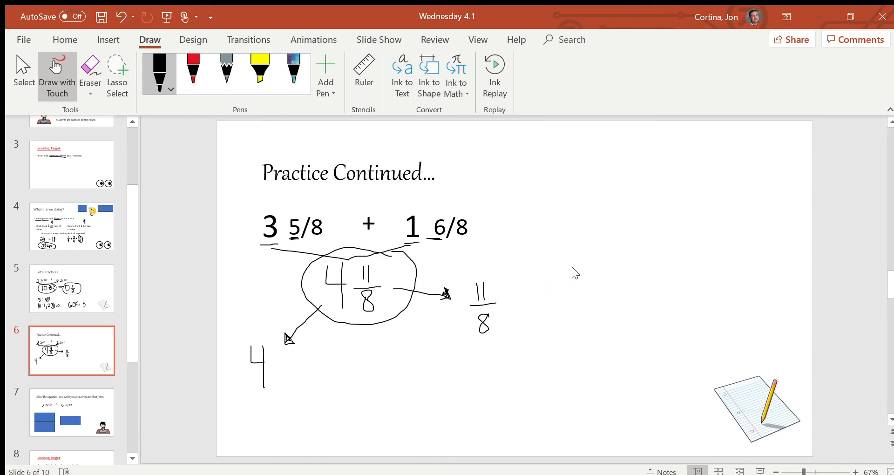
mouse_move(525, 270)
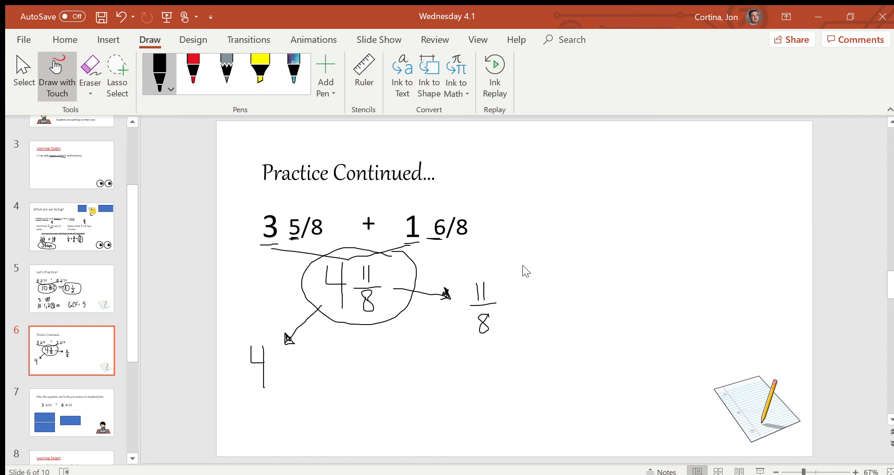
mouse_move(514, 272)
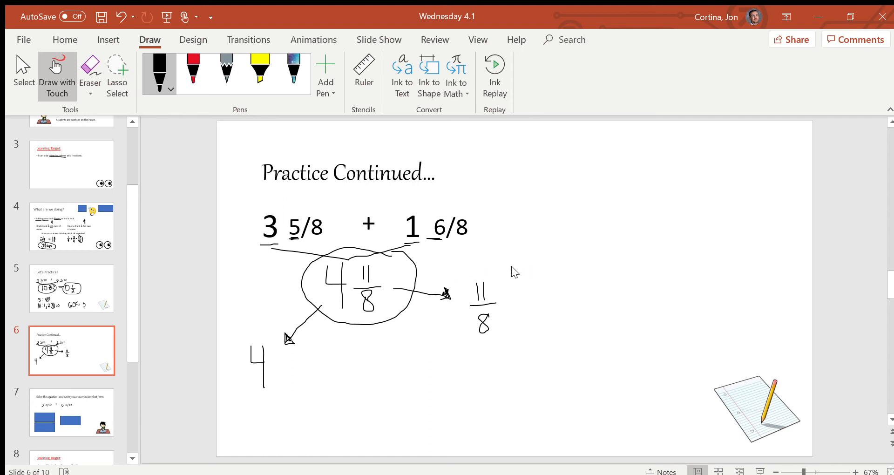
mouse_move(552, 307)
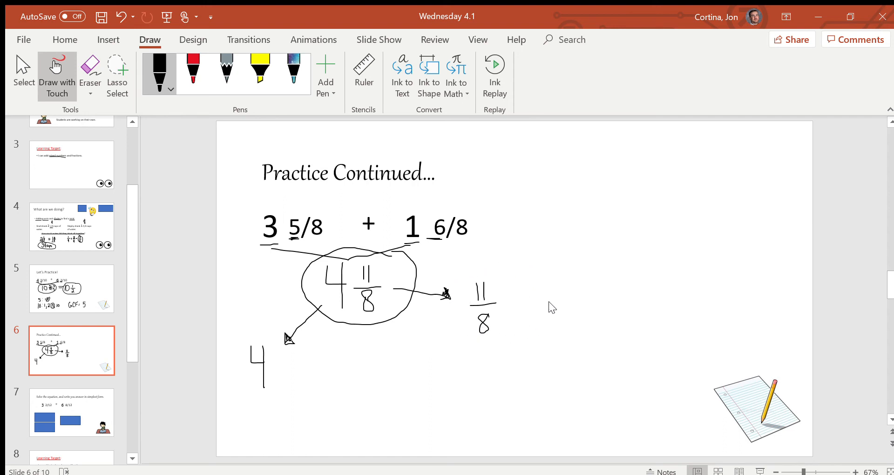
mouse_move(577, 266)
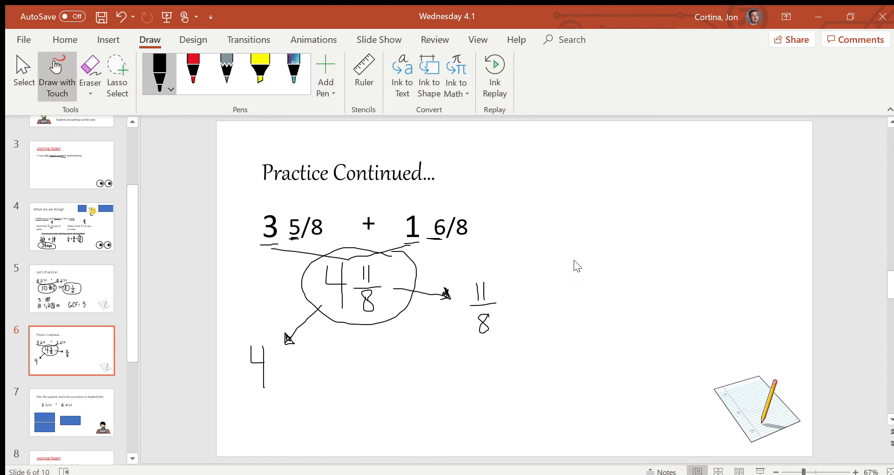
mouse_move(570, 322)
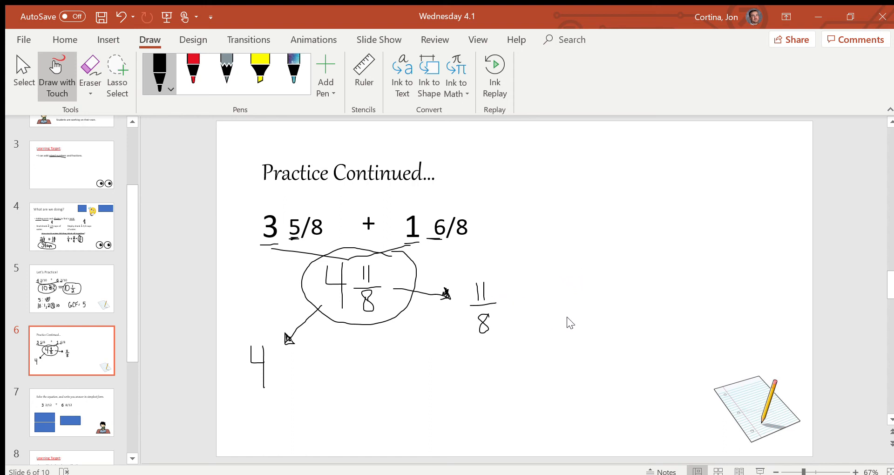
mouse_move(467, 308)
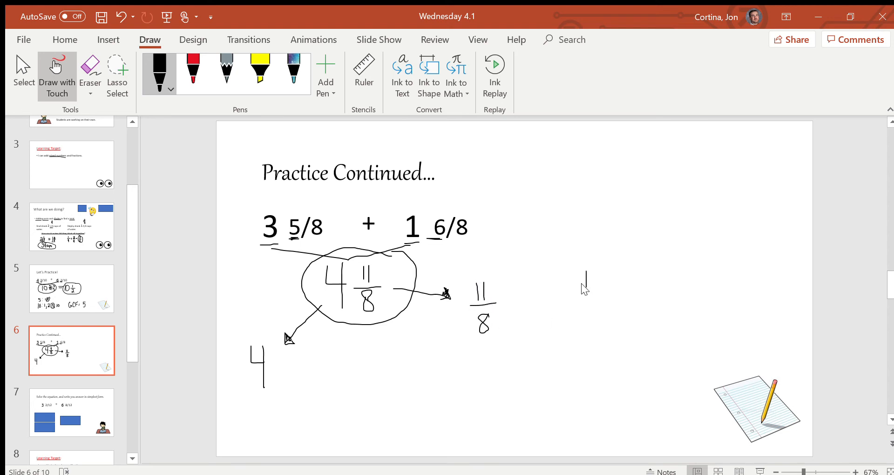
Ink the long division of 11 by 8 giving 1 remainder 3, then begin writing 1 3/8
left_click_drag(585, 268, 596, 291)
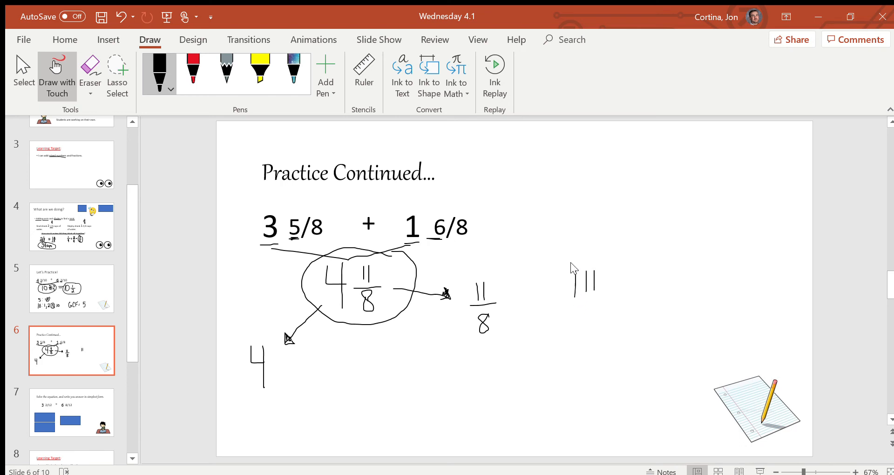
left_click_drag(576, 260, 665, 261)
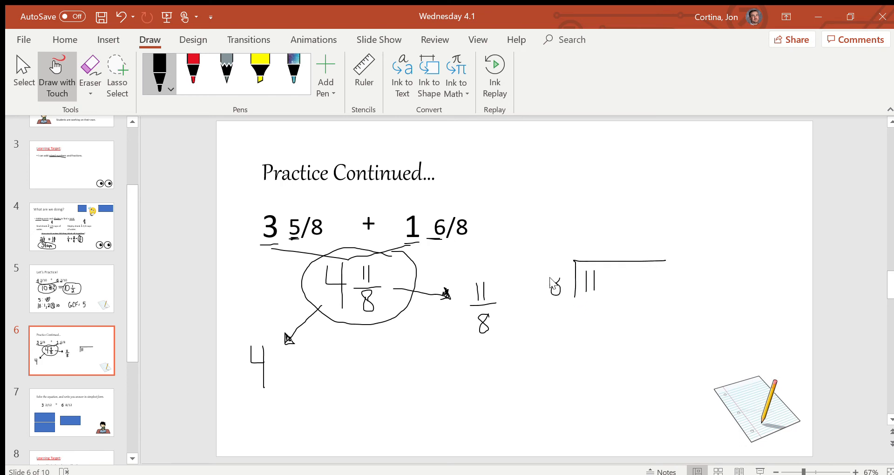
left_click_drag(562, 274, 556, 293)
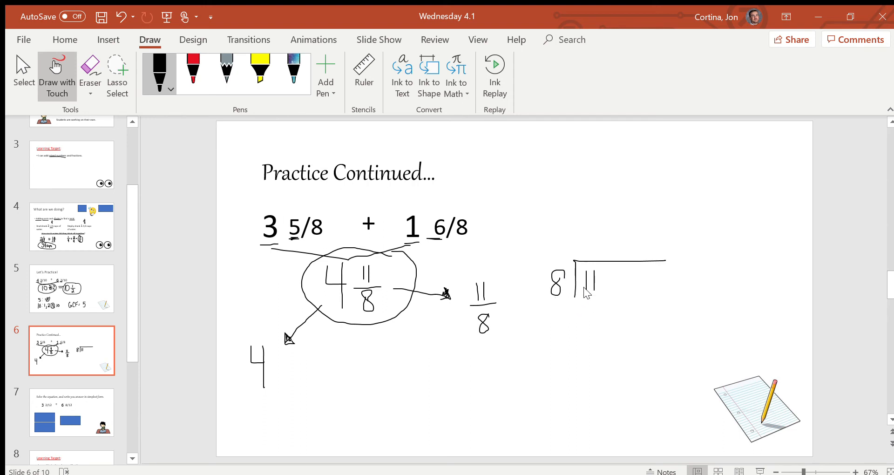
mouse_move(563, 318)
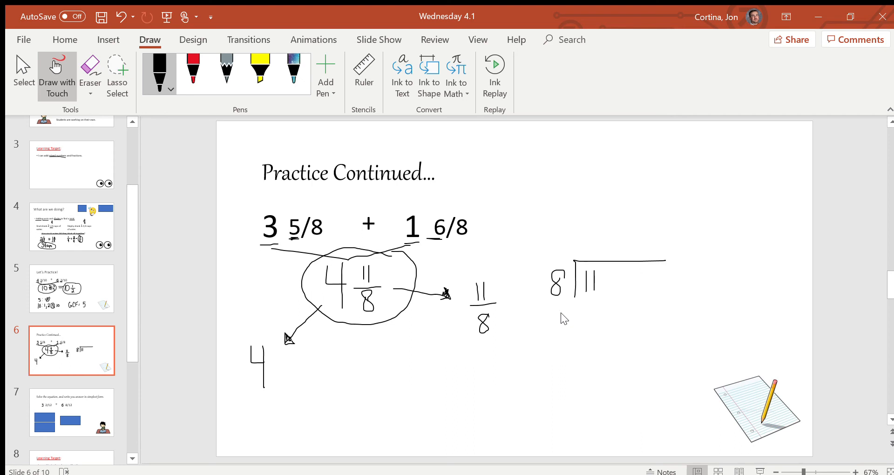
mouse_move(594, 249)
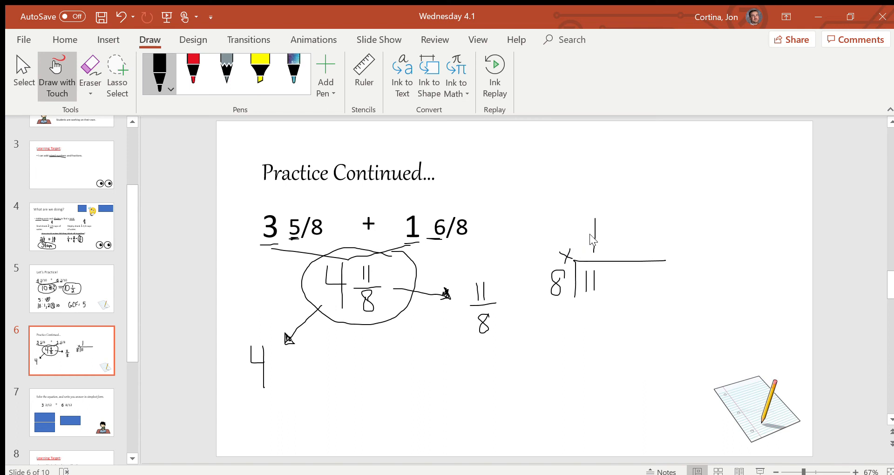
mouse_move(597, 305)
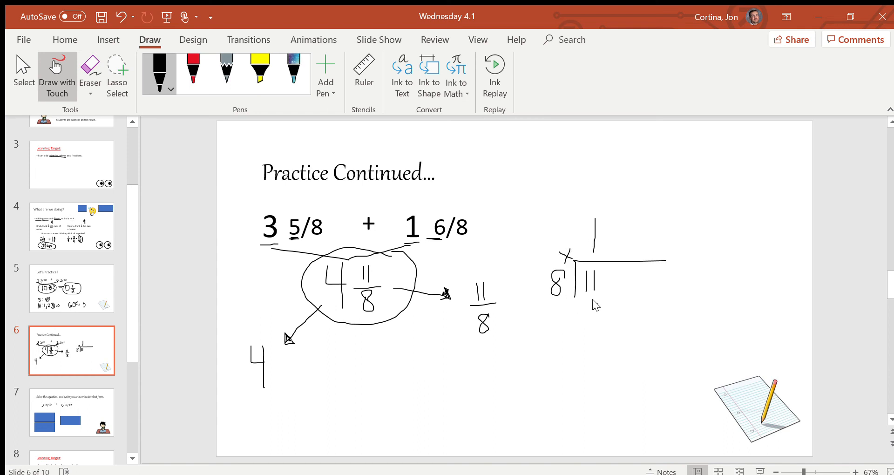
left_click_drag(596, 299, 593, 322)
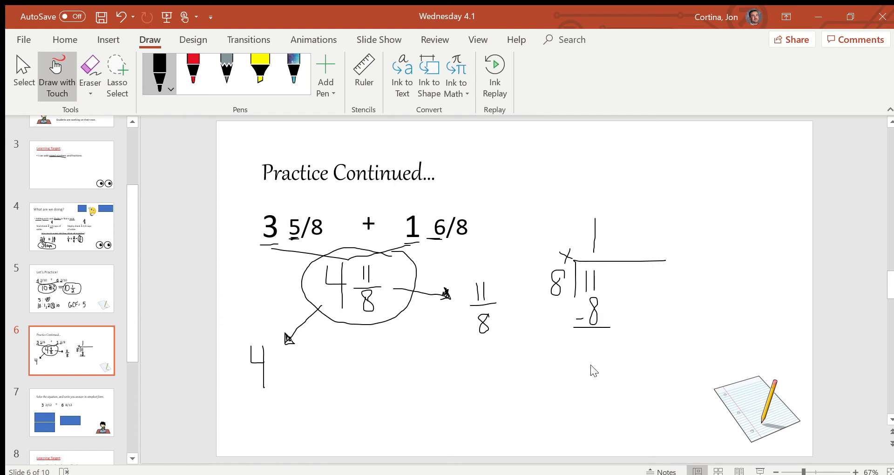
mouse_move(589, 338)
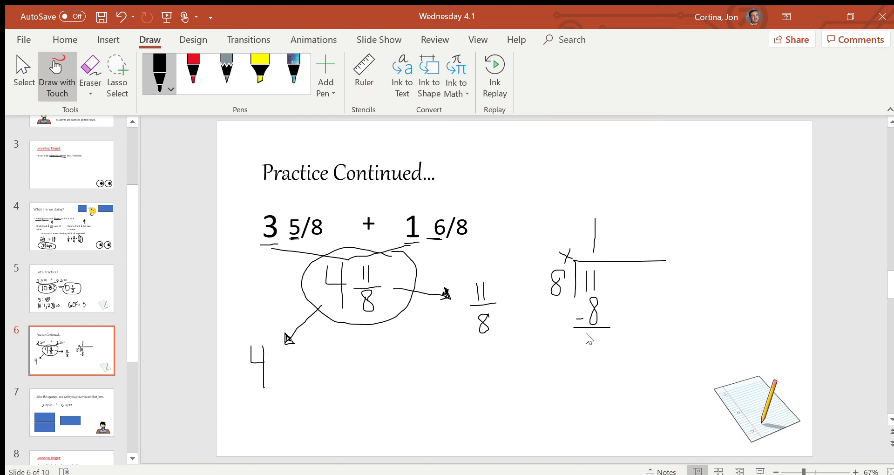
left_click_drag(587, 342, 599, 362)
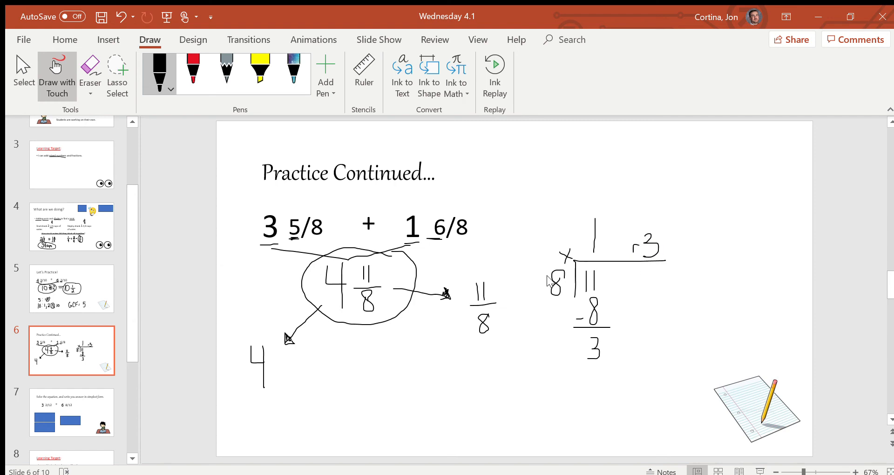
mouse_move(772, 233)
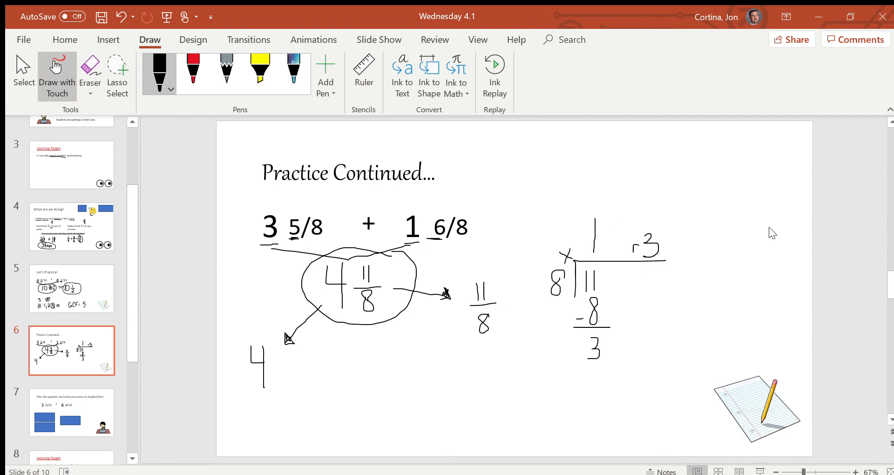
left_click_drag(698, 231, 699, 308)
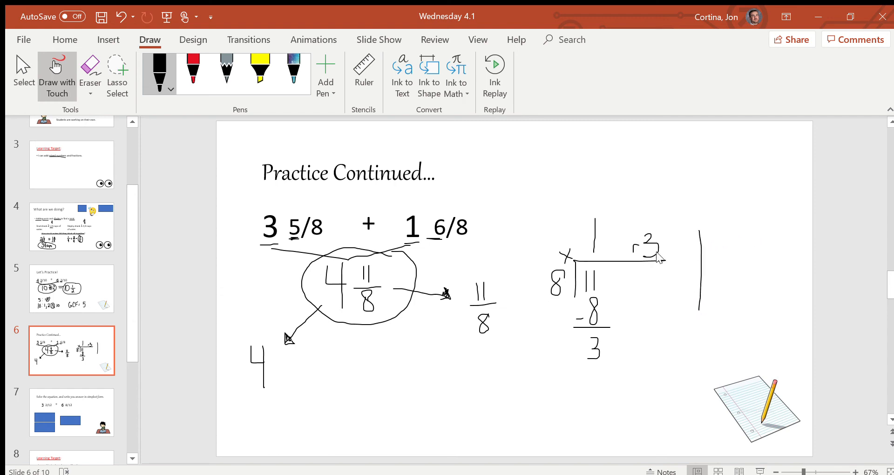
left_click_drag(713, 262, 732, 234)
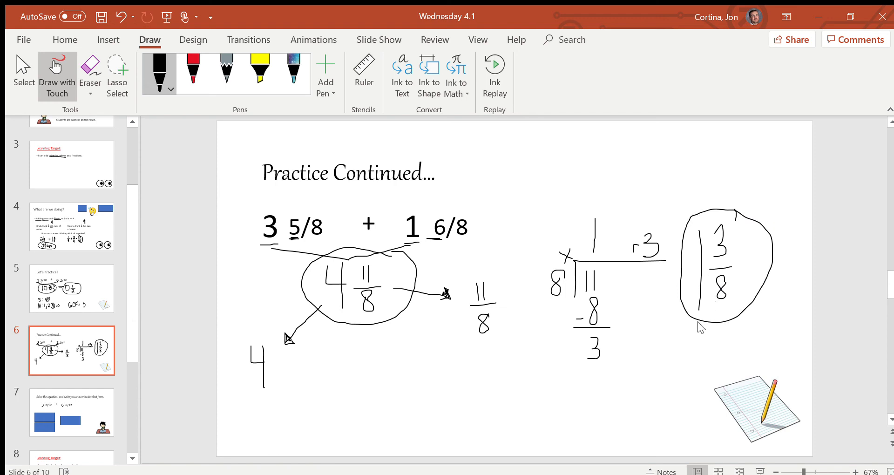
mouse_move(259, 337)
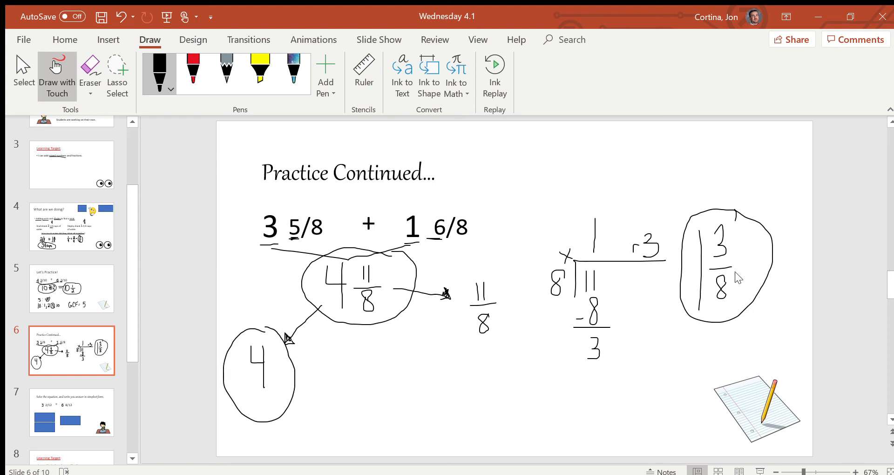
mouse_move(442, 359)
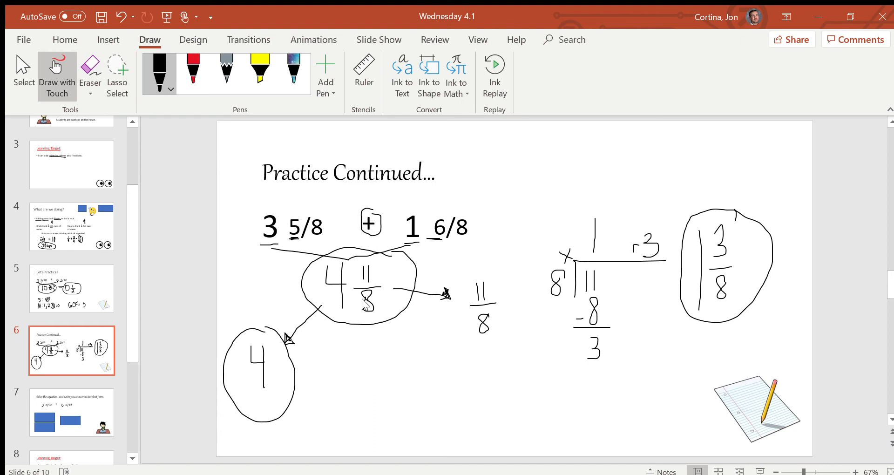
mouse_move(328, 369)
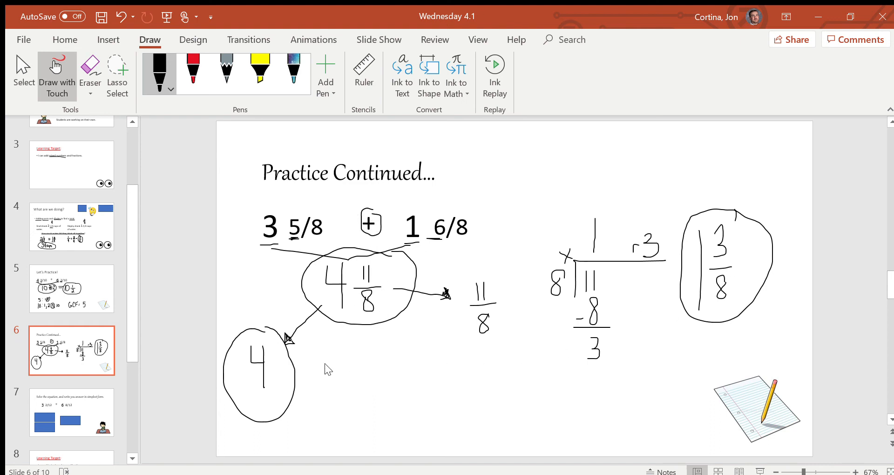
Handwrite + 1 3/8 = 5 3/8 beside the circled 4 and circle 5 3/8
left_click_drag(328, 374, 328, 391)
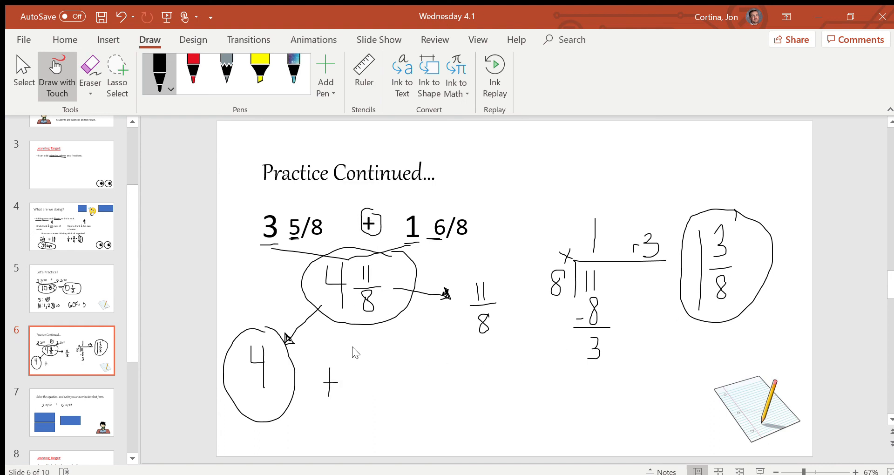
left_click_drag(353, 356, 353, 396)
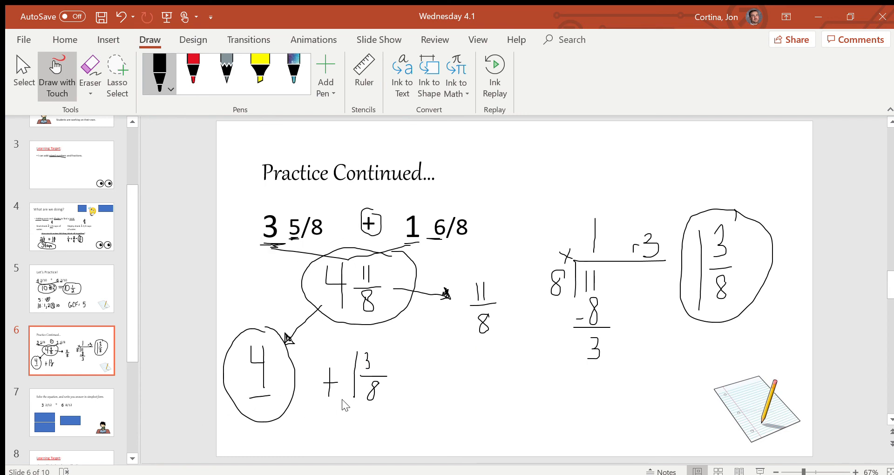
left_click_drag(419, 394, 442, 391)
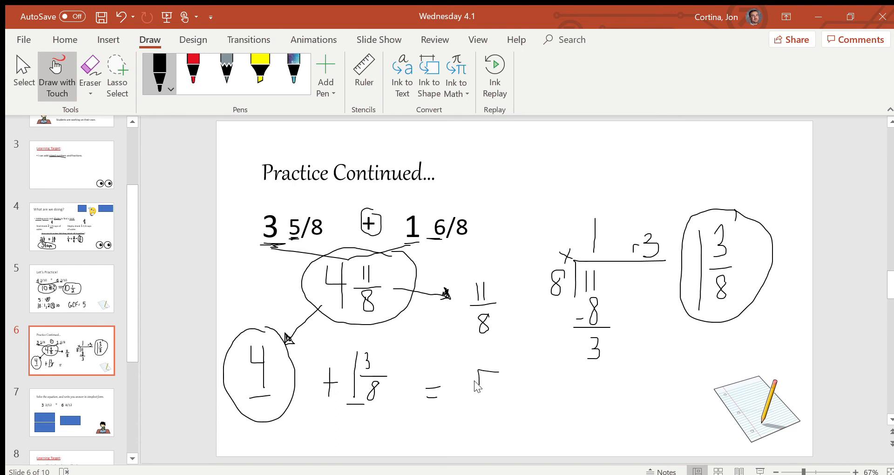
left_click_drag(479, 376, 488, 408)
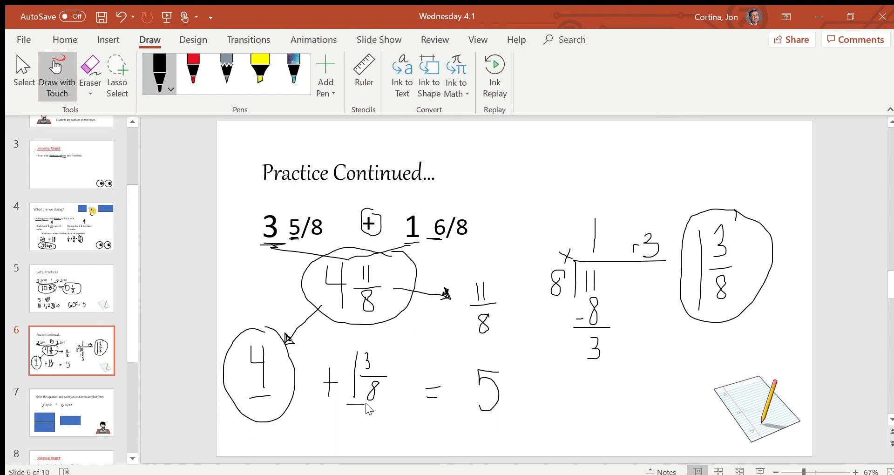
mouse_move(387, 376)
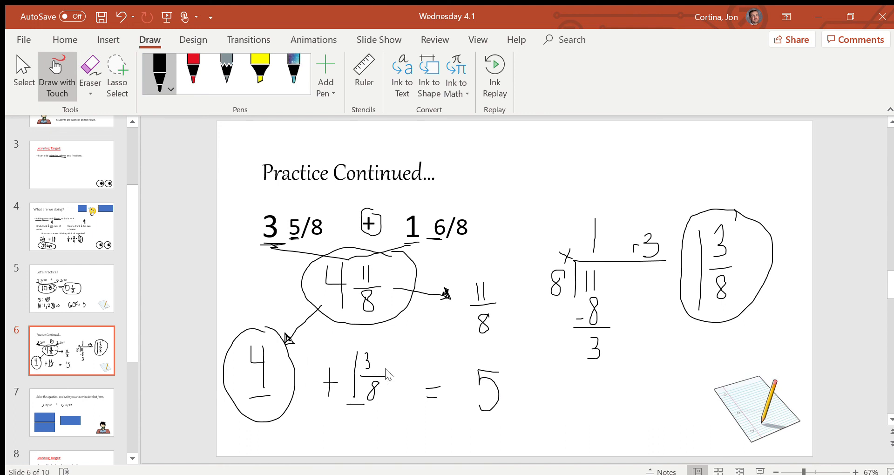
mouse_move(410, 390)
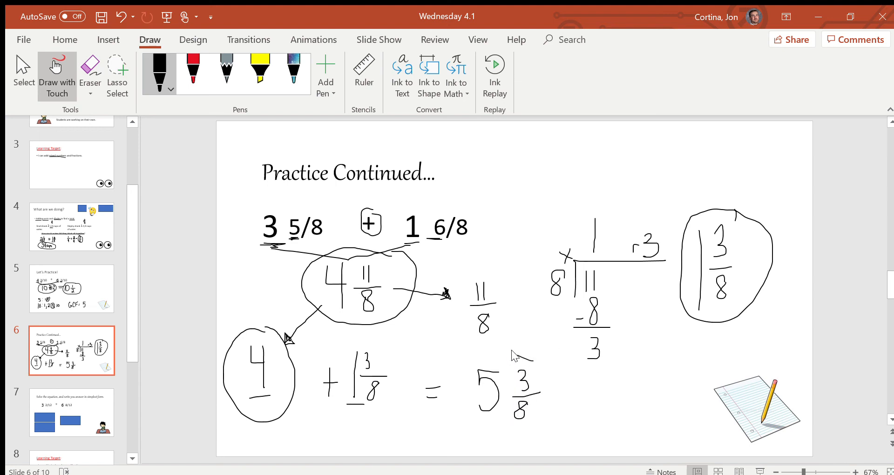
left_click_drag(473, 354, 518, 434)
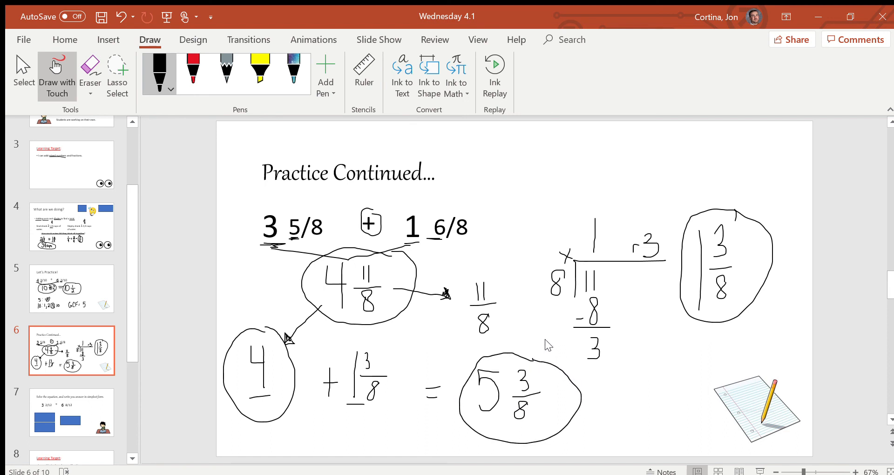
mouse_move(531, 427)
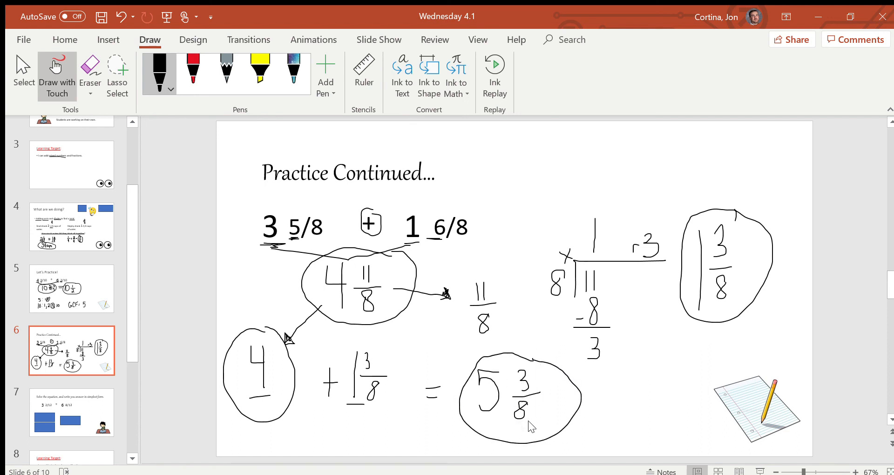
mouse_move(540, 394)
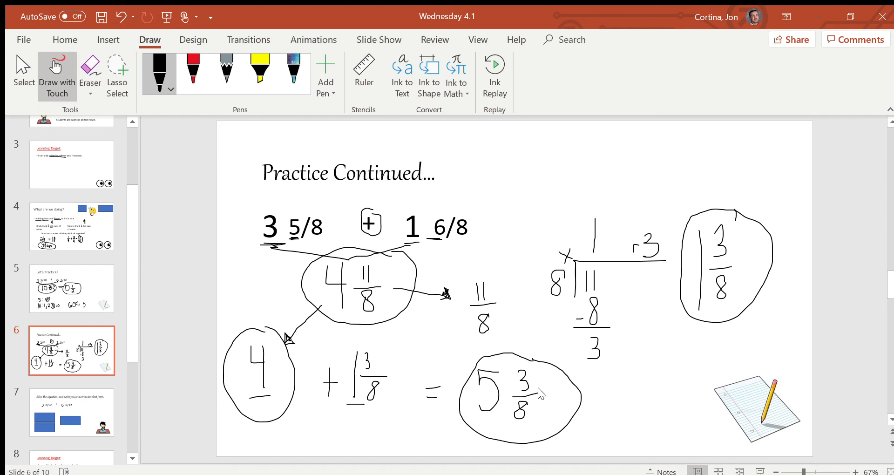
mouse_move(531, 383)
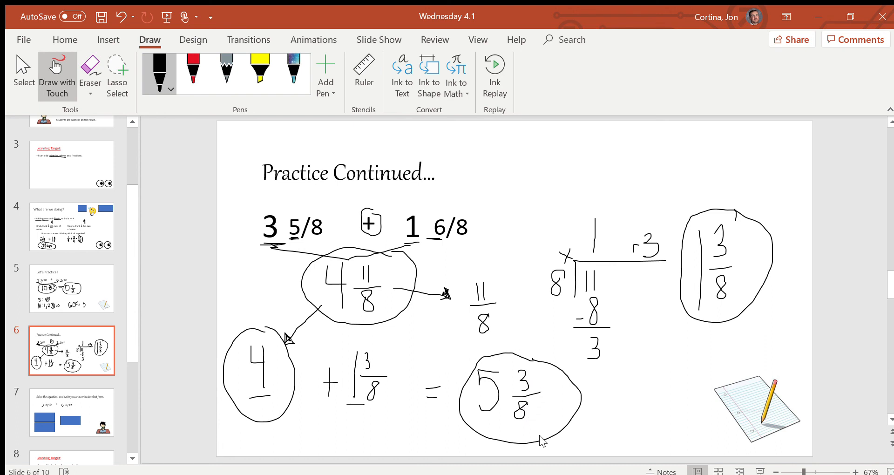
mouse_move(552, 425)
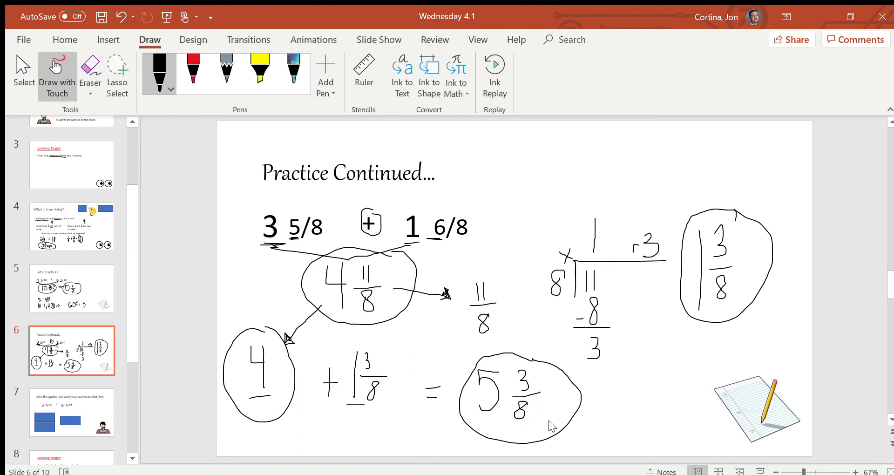
mouse_move(579, 411)
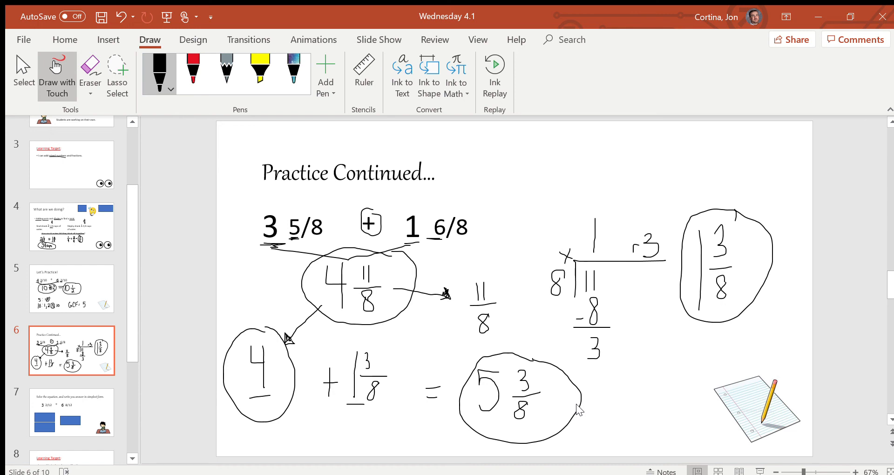
mouse_move(158, 384)
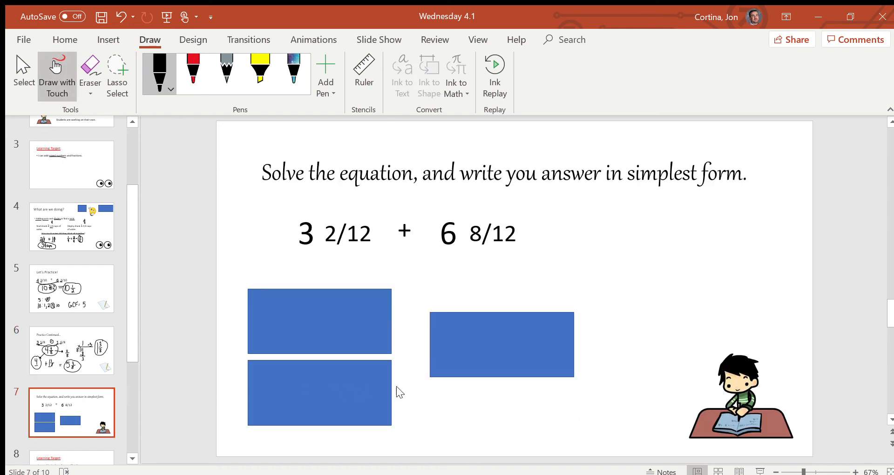
mouse_move(328, 187)
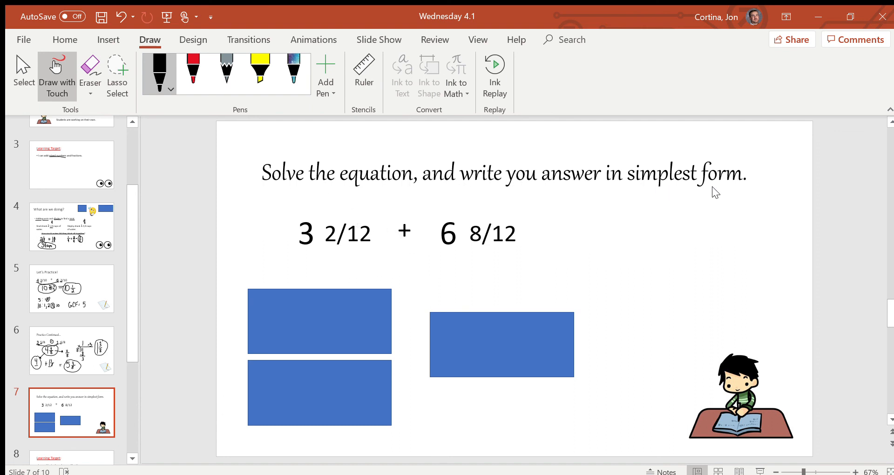
mouse_move(708, 252)
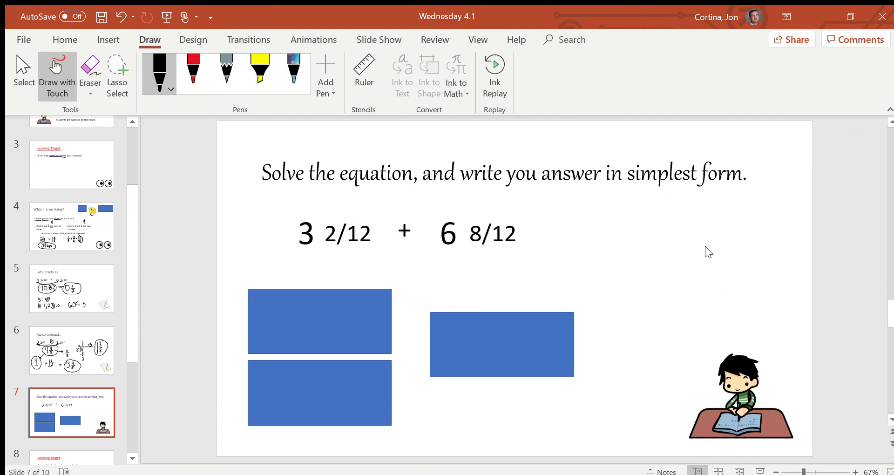
mouse_move(591, 435)
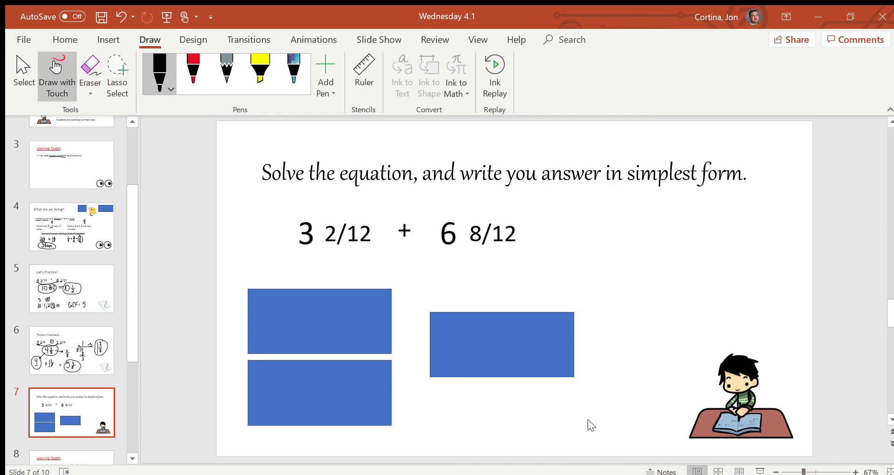
mouse_move(596, 417)
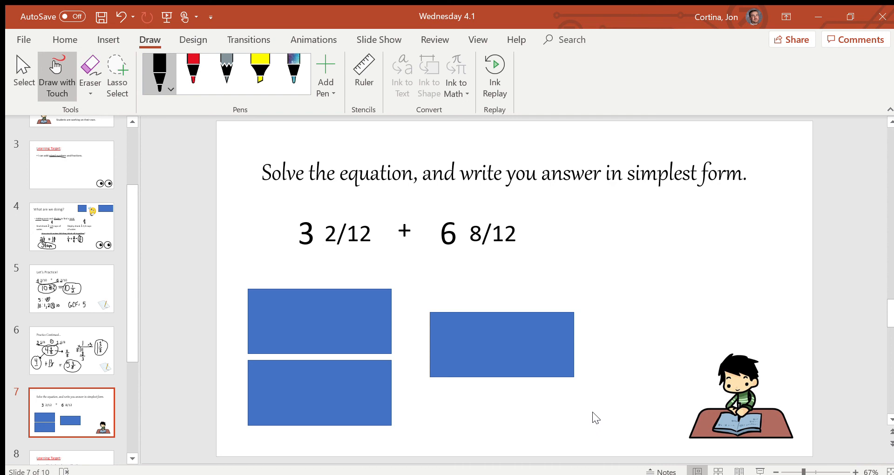
mouse_move(317, 256)
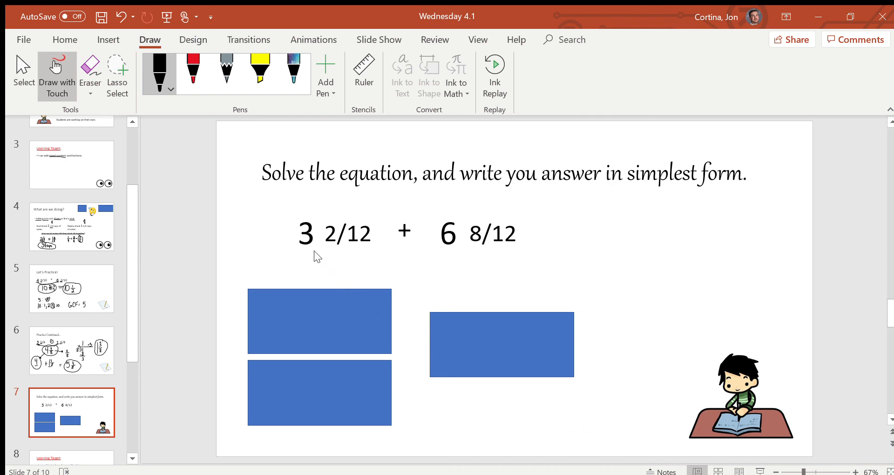
mouse_move(350, 262)
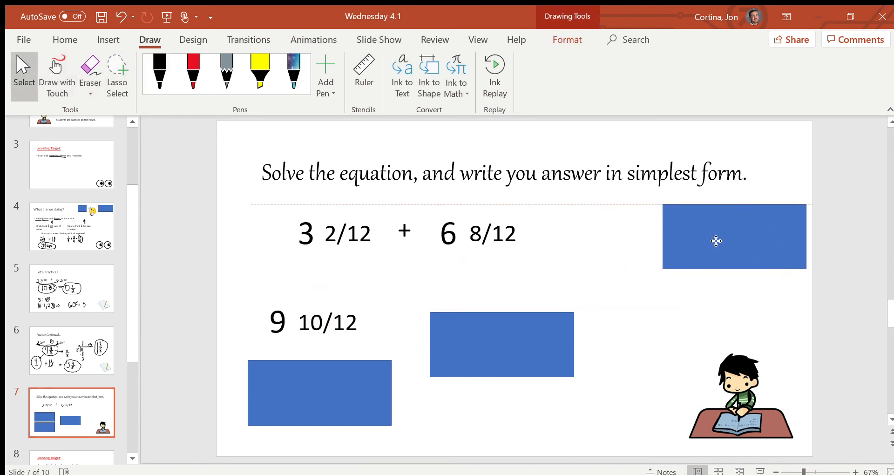
Handwrite the sum 9 10/12 in ink under the equation on slide 7
left_click(734, 236)
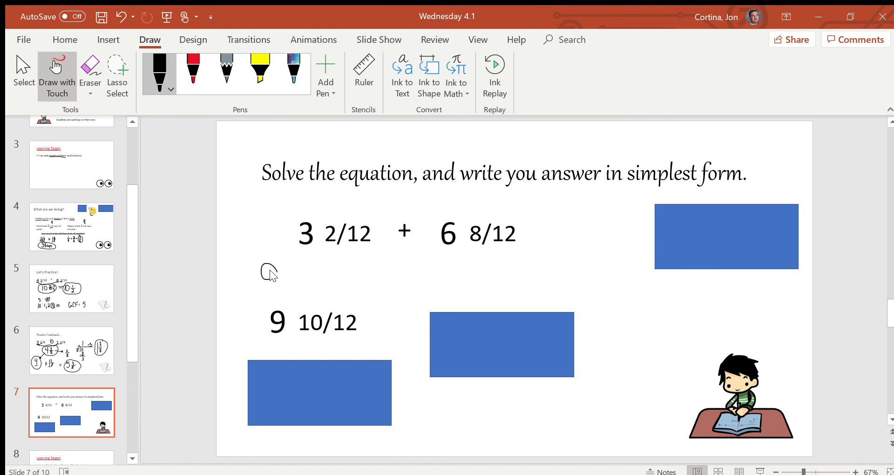
left_click_drag(274, 265, 271, 297)
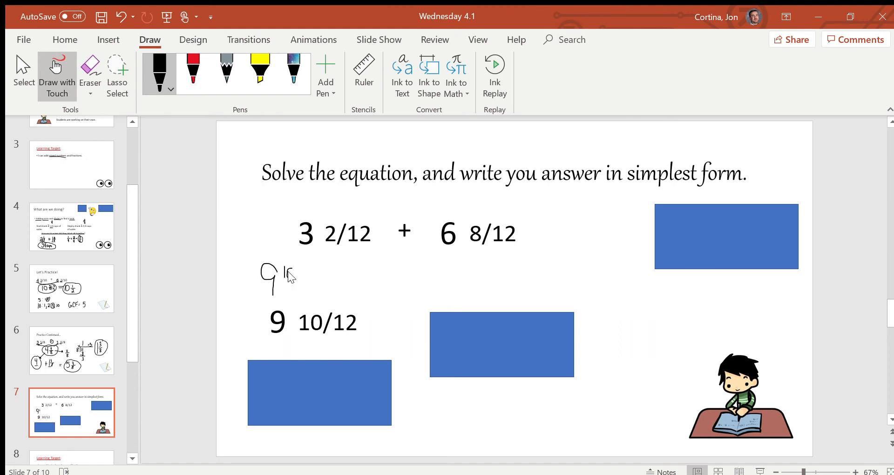
left_click_drag(285, 271, 290, 285)
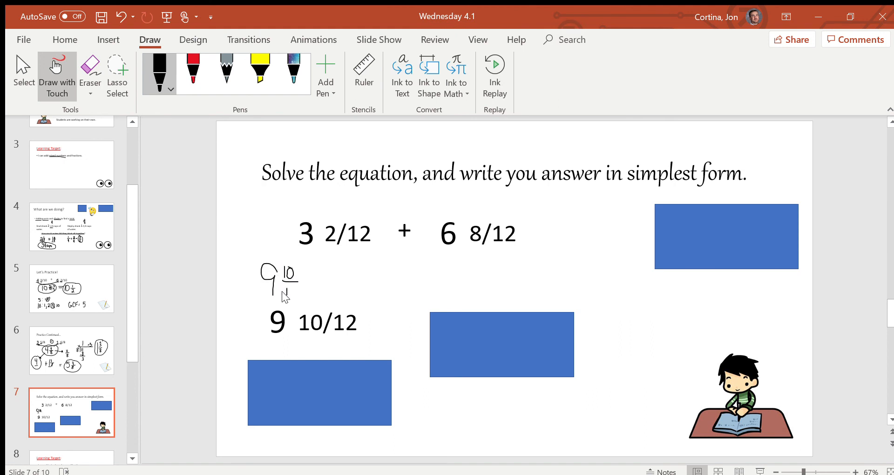
left_click_drag(285, 288, 300, 294)
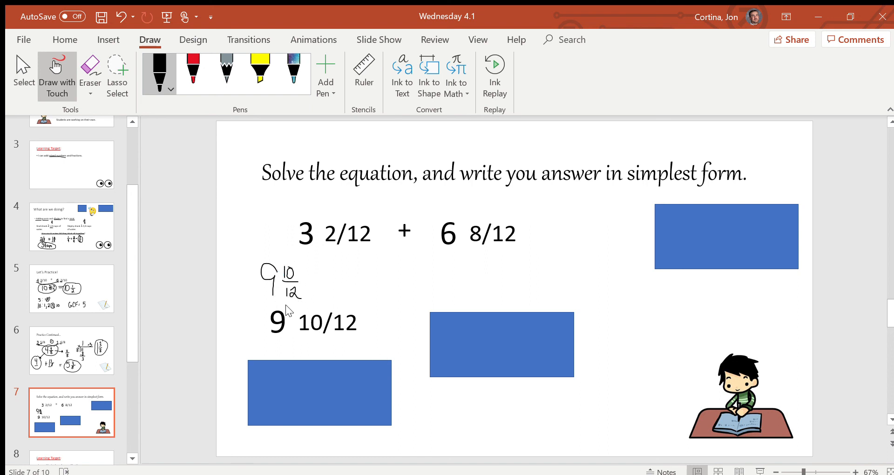
mouse_move(296, 292)
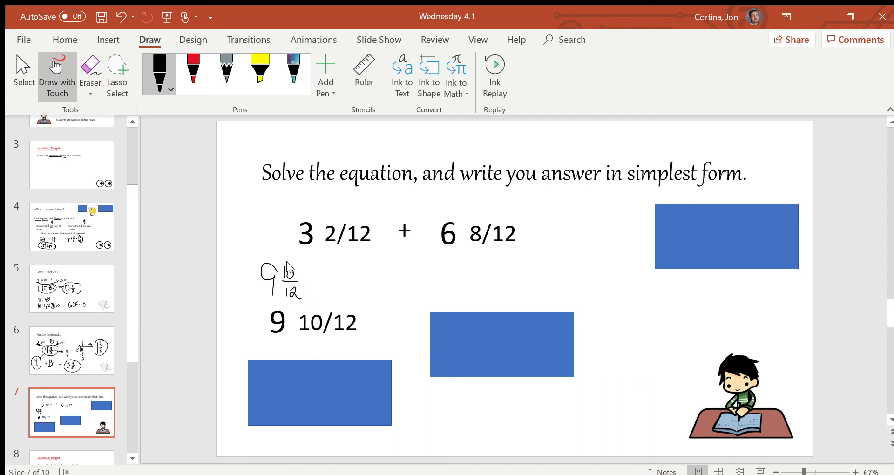
mouse_move(300, 280)
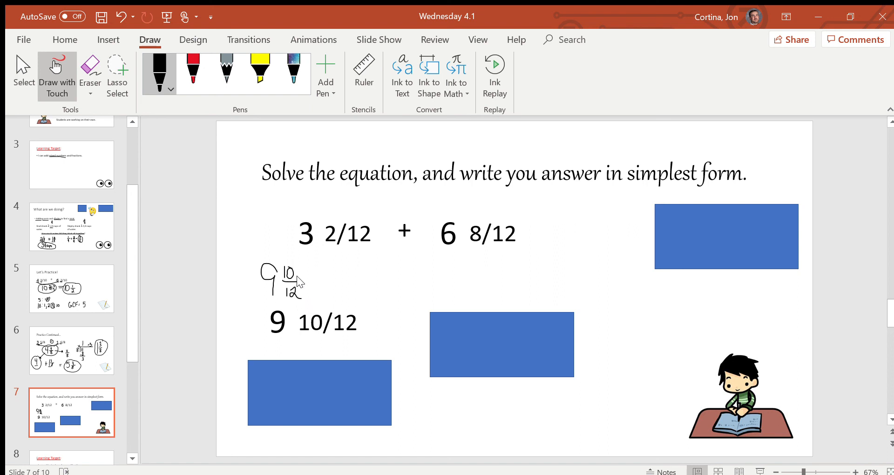
mouse_move(309, 306)
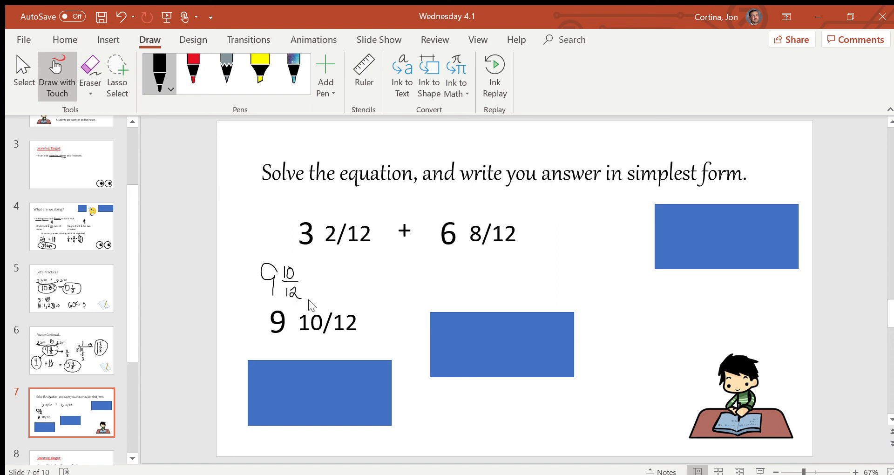
mouse_move(308, 350)
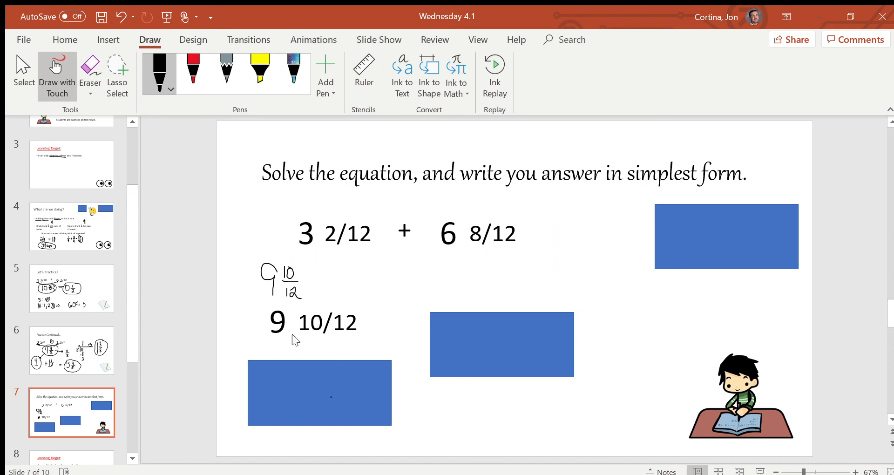
Reveal the factor lists of 10 and 12 and circle the common factor 2
left_click(320, 392)
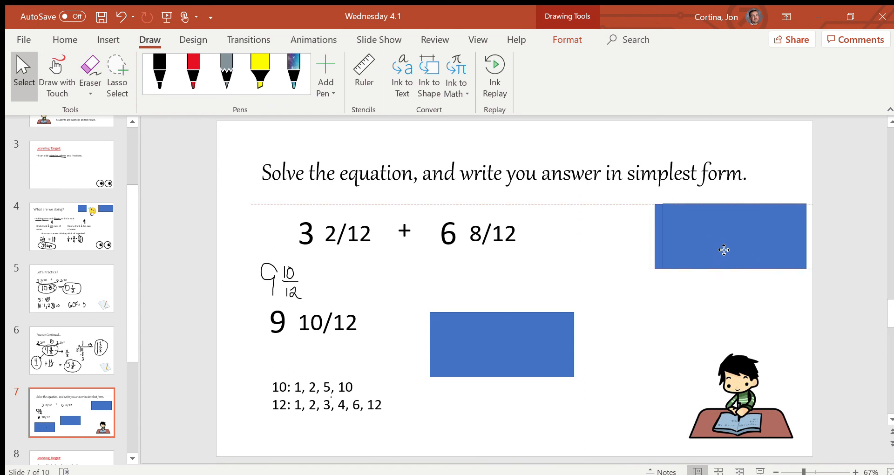
left_click(724, 236)
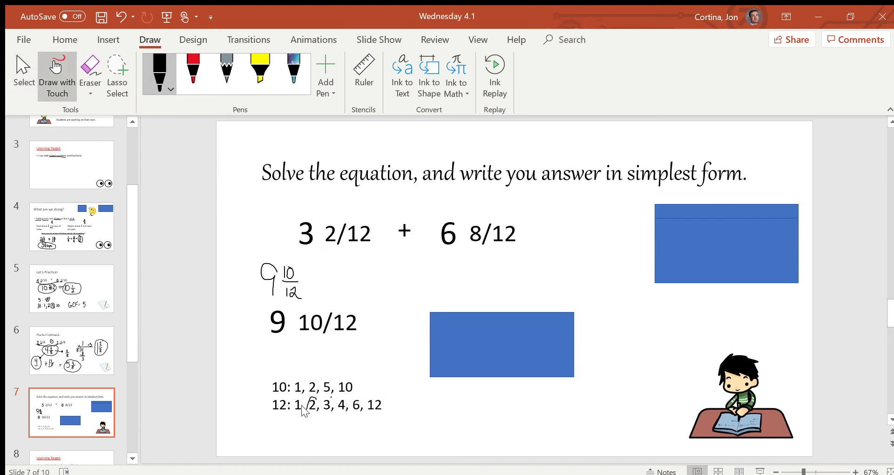
left_click_drag(307, 388, 310, 408)
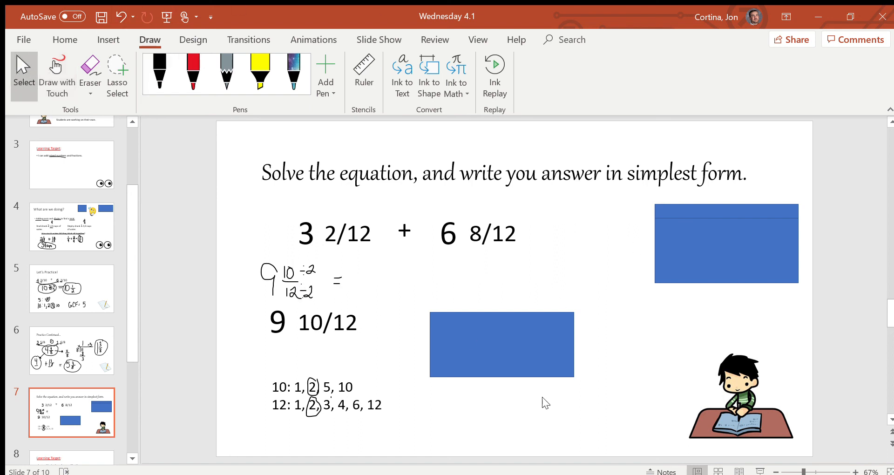
Move the blue cover box to reveal the simplified answer 9 5/6
left_click(502, 343)
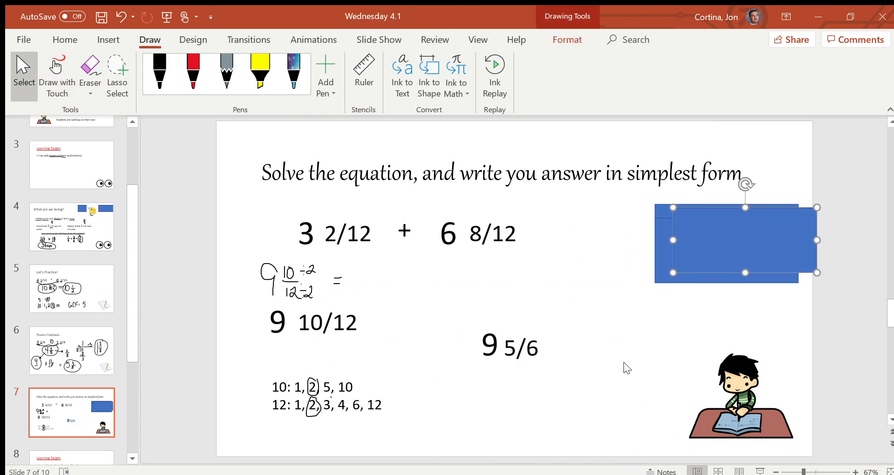
mouse_move(527, 408)
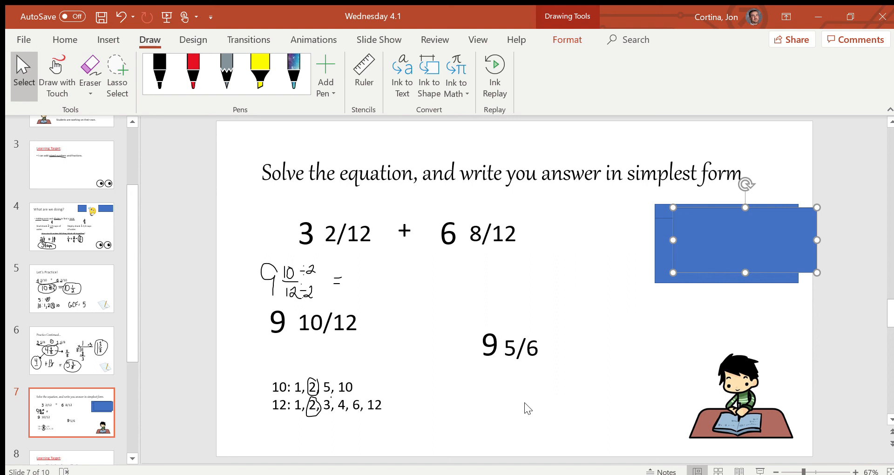
mouse_move(61, 296)
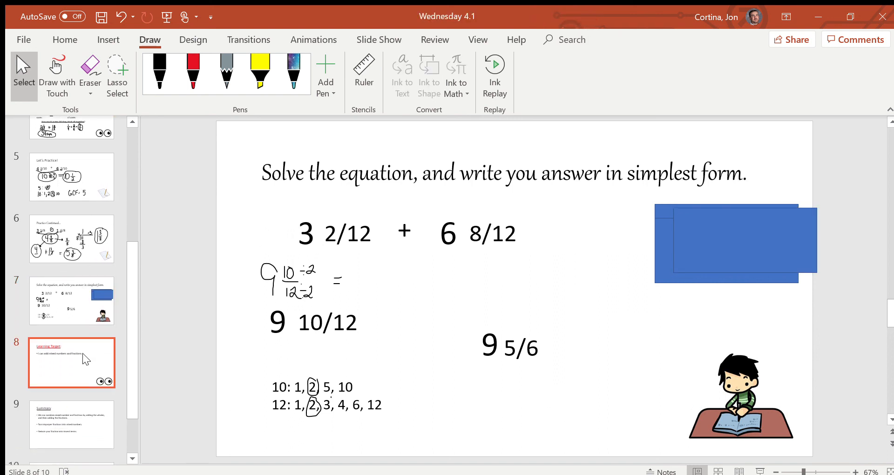
Revisit the learning target, mixed-number practice and Practice Continued slides
left_click(71, 363)
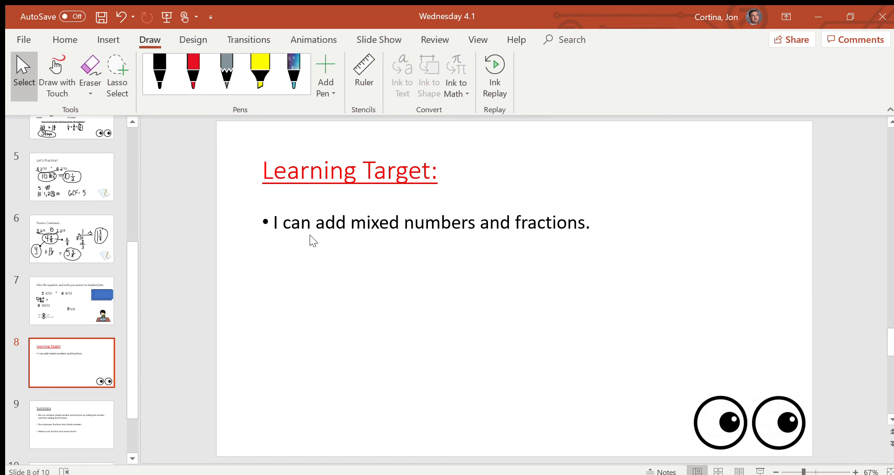
mouse_move(140, 287)
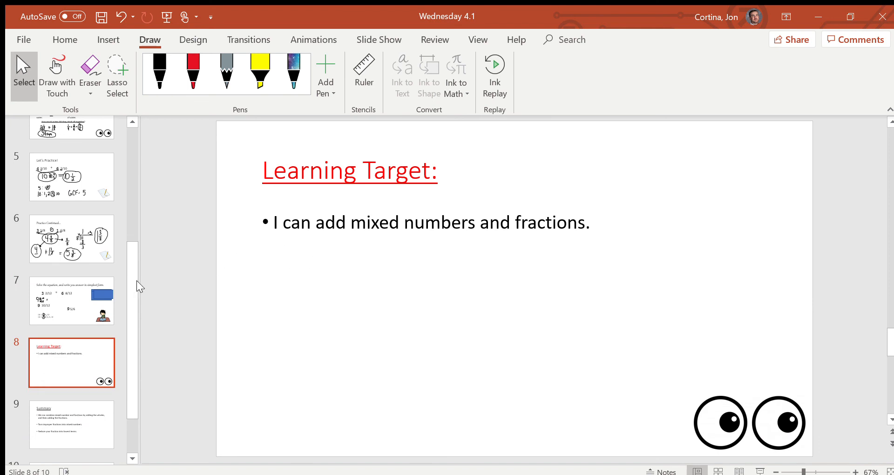
left_click(72, 302)
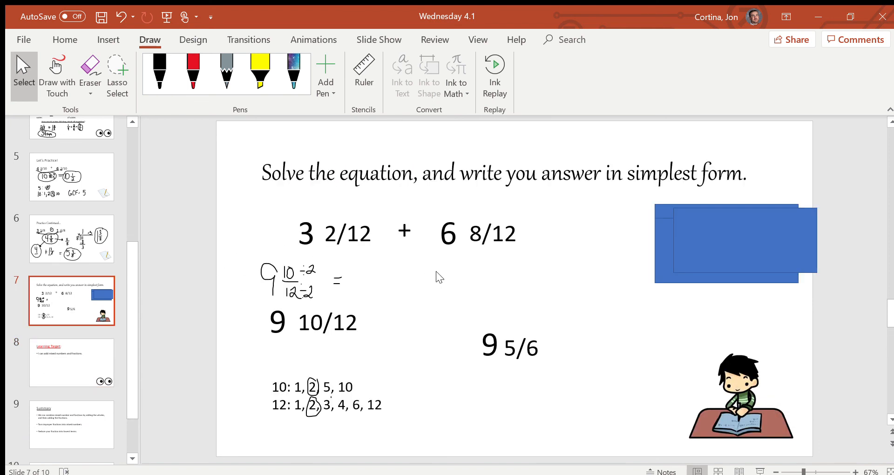
mouse_move(436, 254)
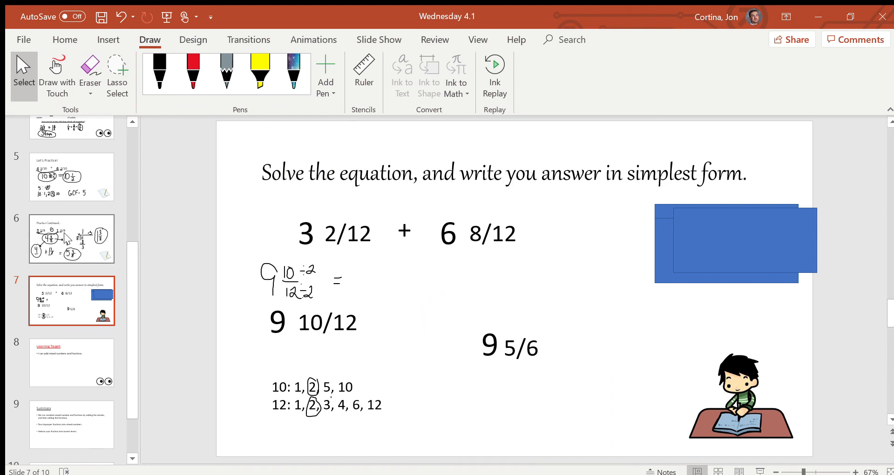
left_click(71, 238)
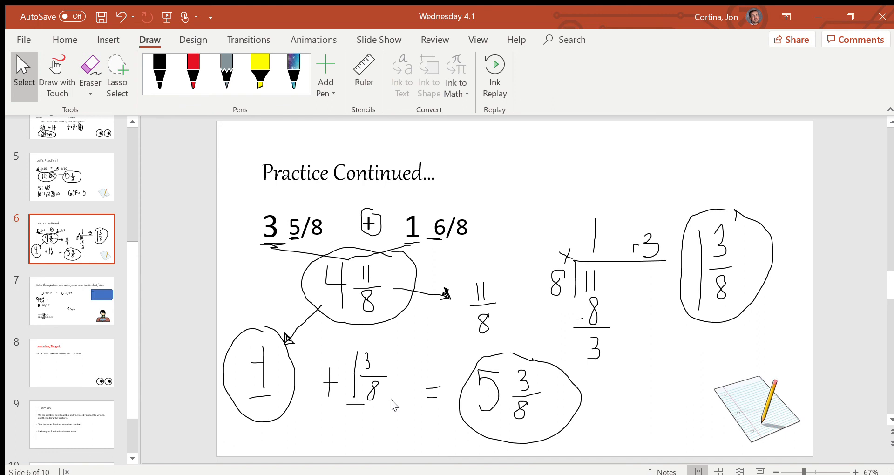
mouse_move(363, 420)
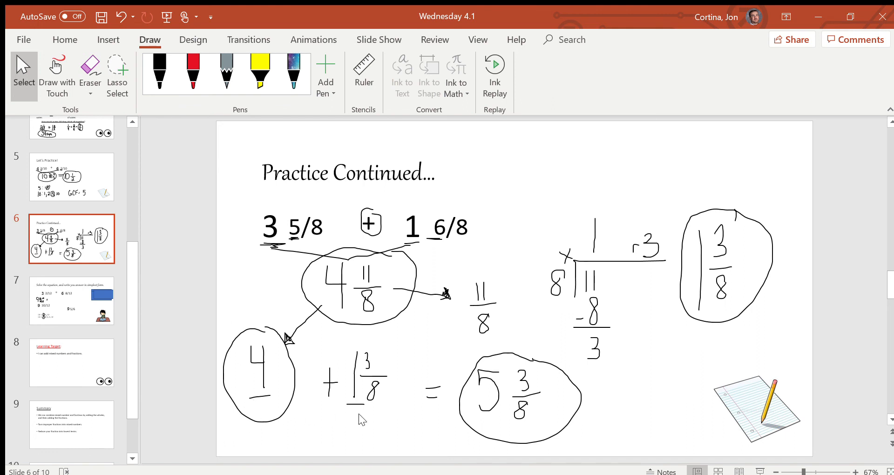
mouse_move(106, 349)
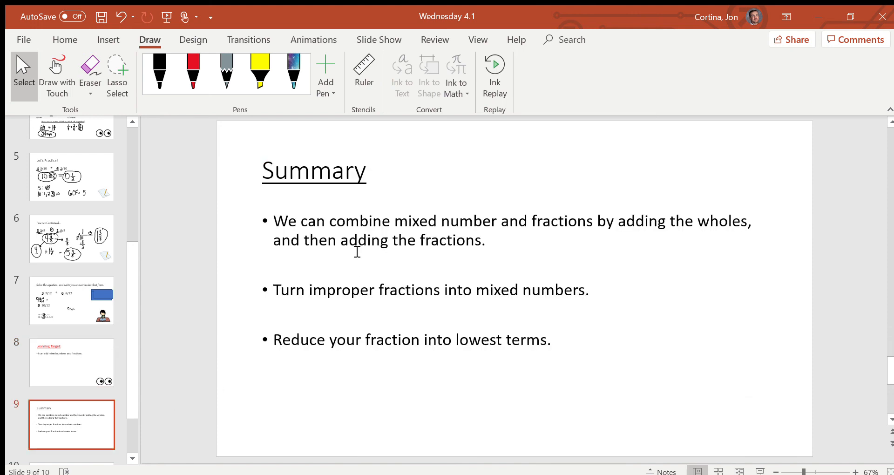
mouse_move(450, 250)
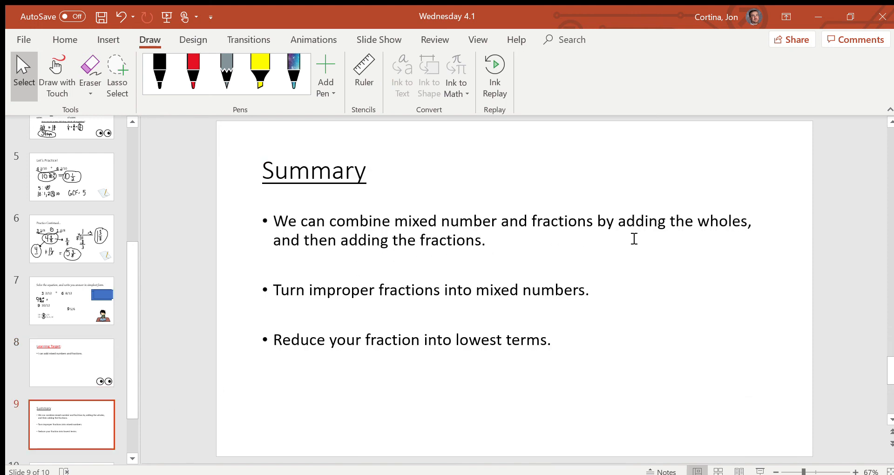
mouse_move(301, 260)
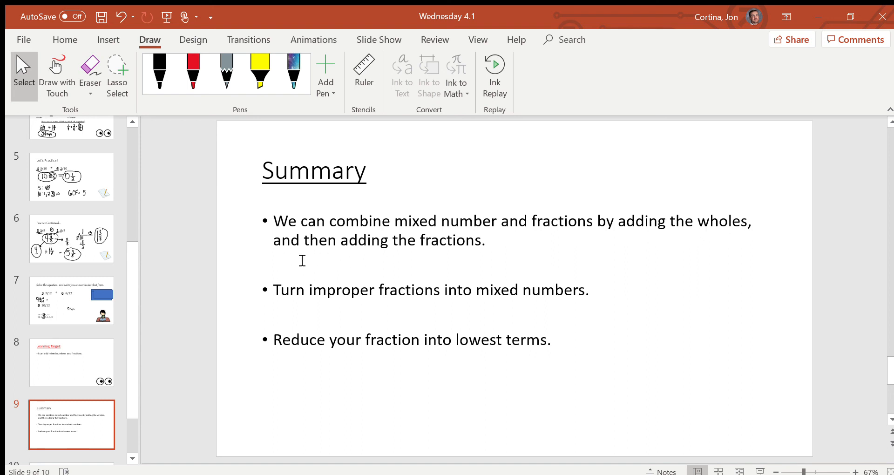
mouse_move(447, 256)
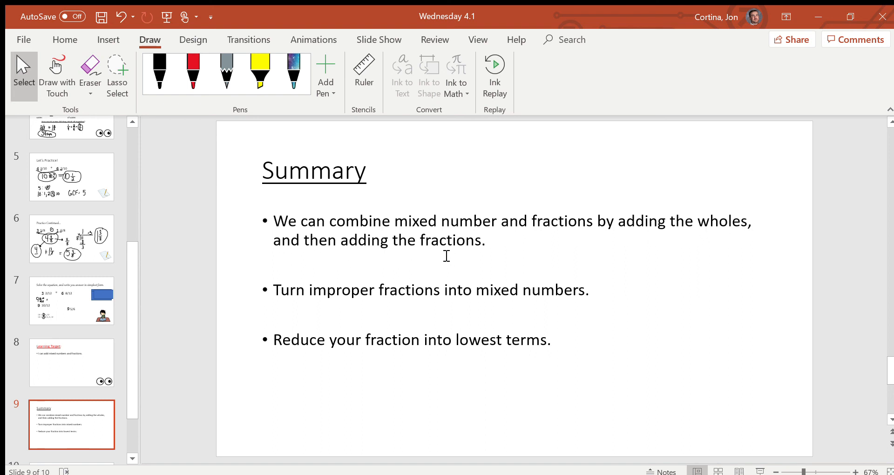
mouse_move(263, 310)
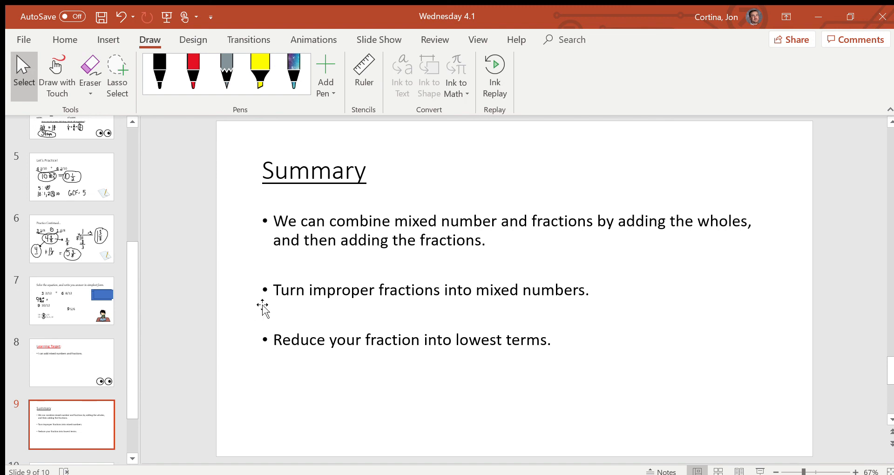
mouse_move(497, 302)
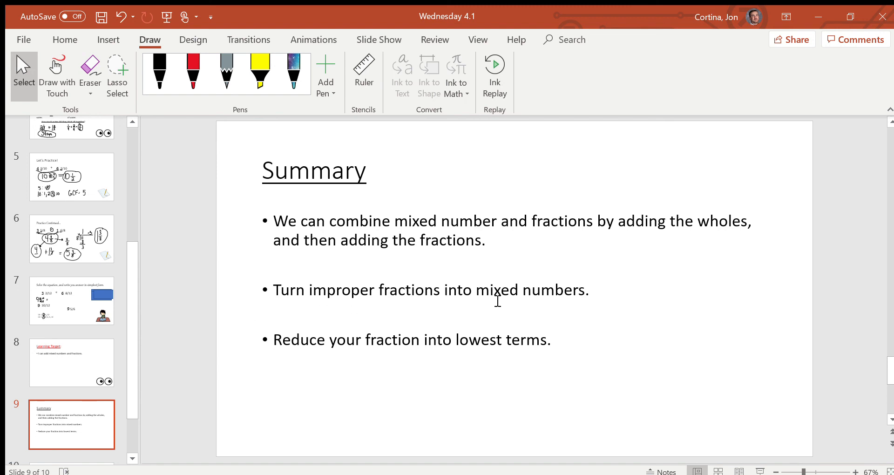
mouse_move(567, 308)
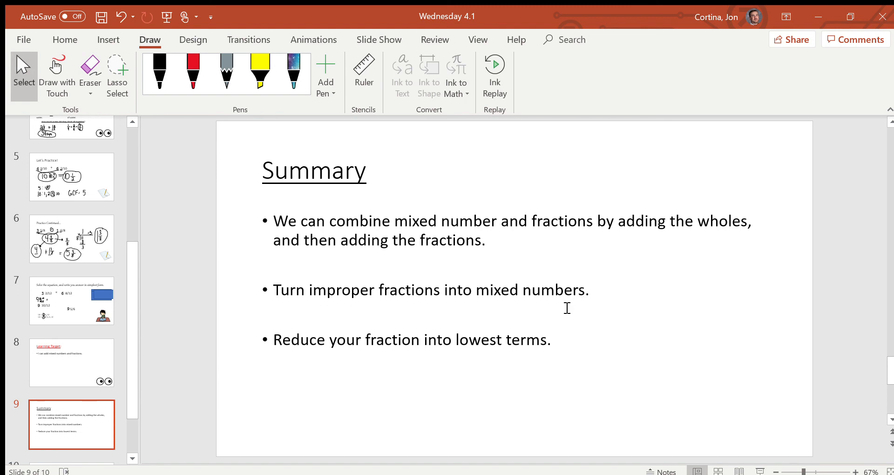
mouse_move(320, 360)
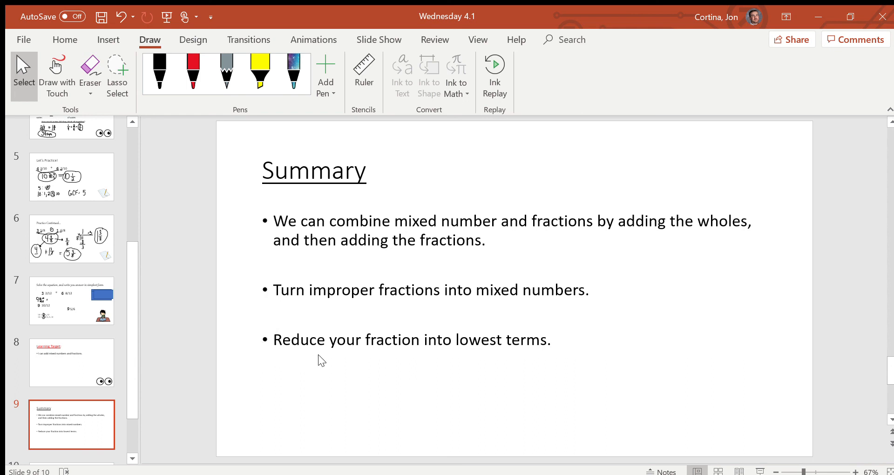
mouse_move(485, 361)
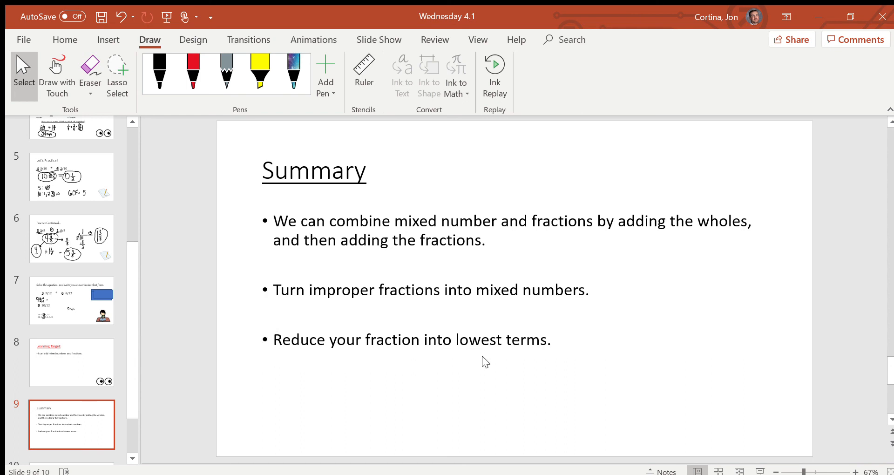
mouse_move(483, 361)
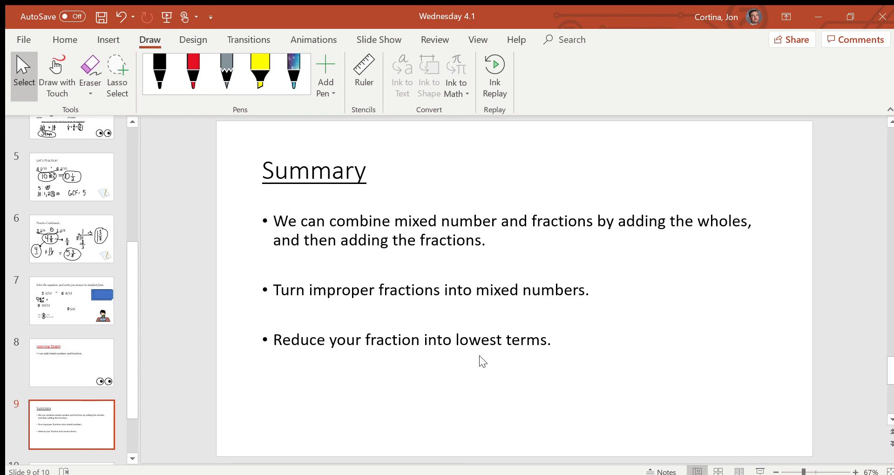
mouse_move(244, 334)
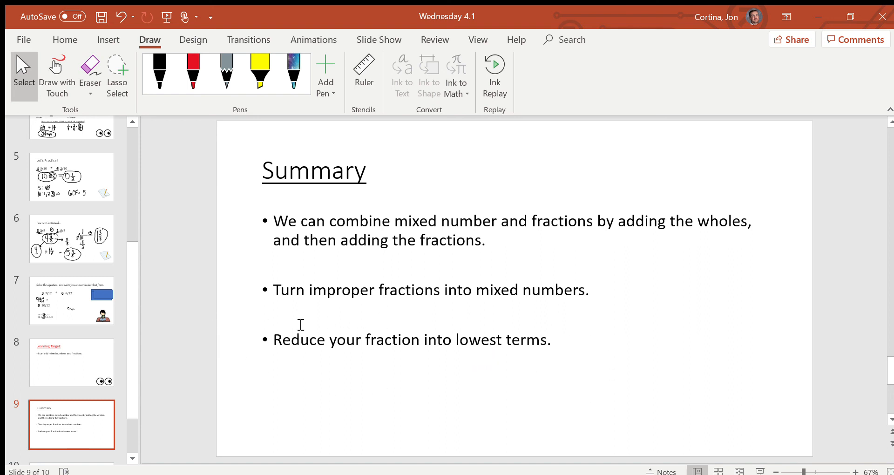
Return to slide 7 showing 3 2/12 + 6 8/12 = 9 5/6
left_click(71, 300)
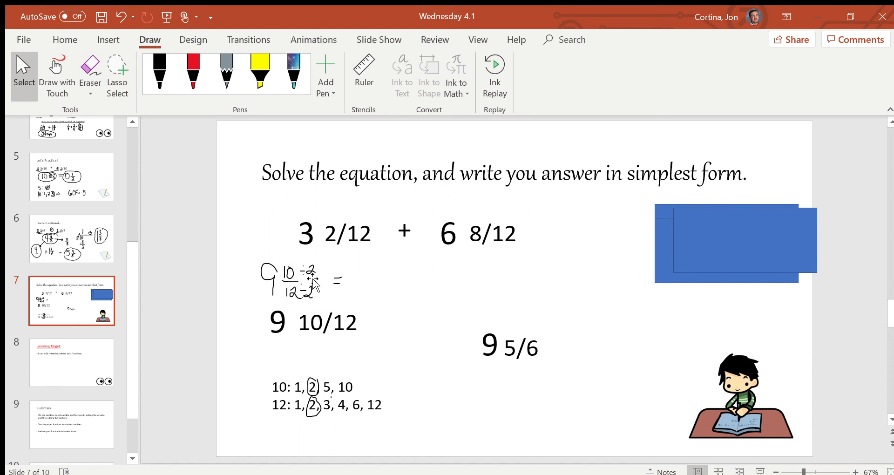
left_click(72, 363)
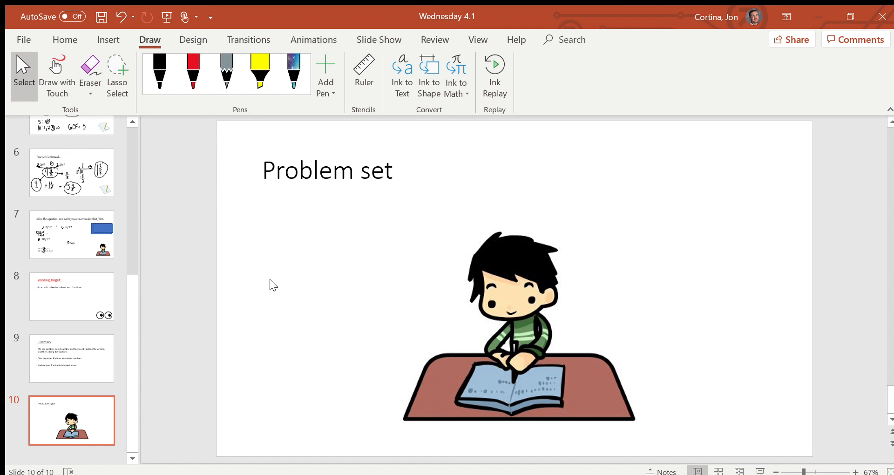
mouse_move(257, 275)
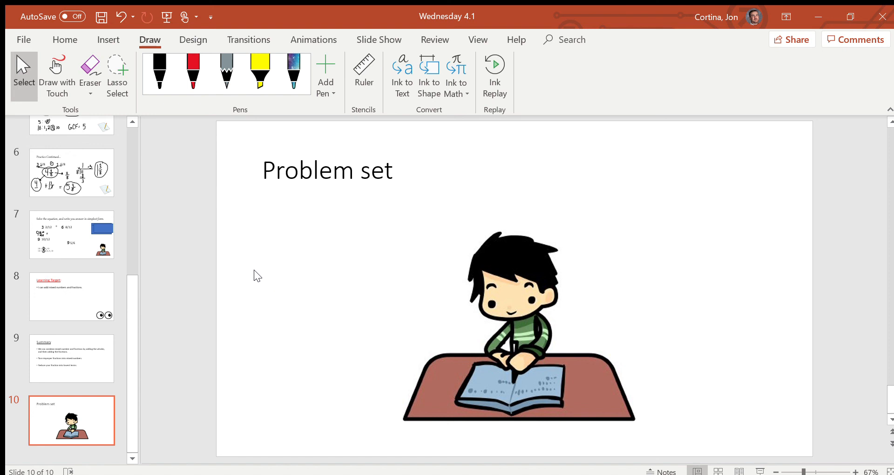
mouse_move(290, 254)
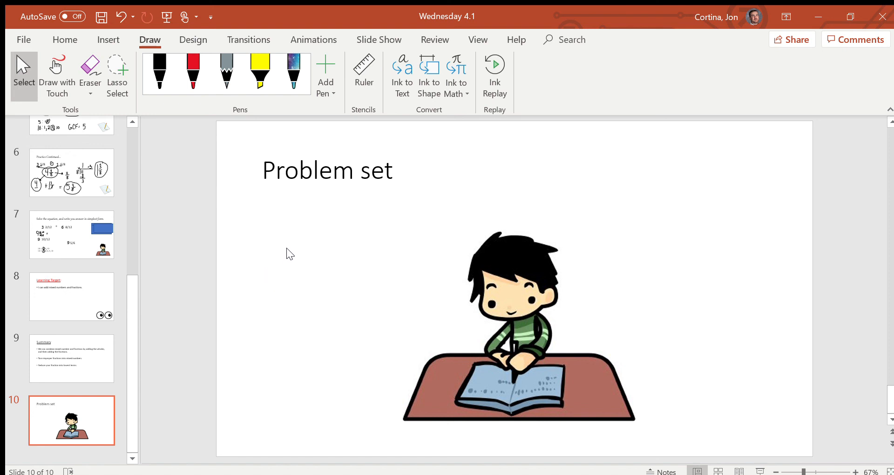
mouse_move(824, 93)
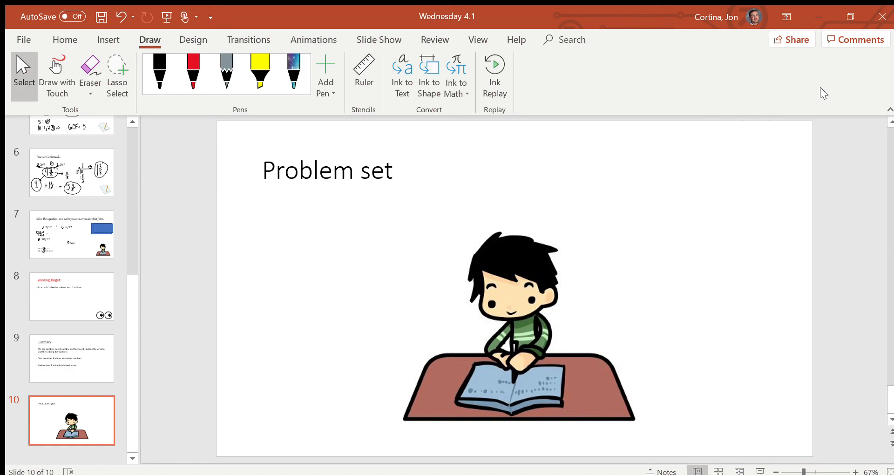